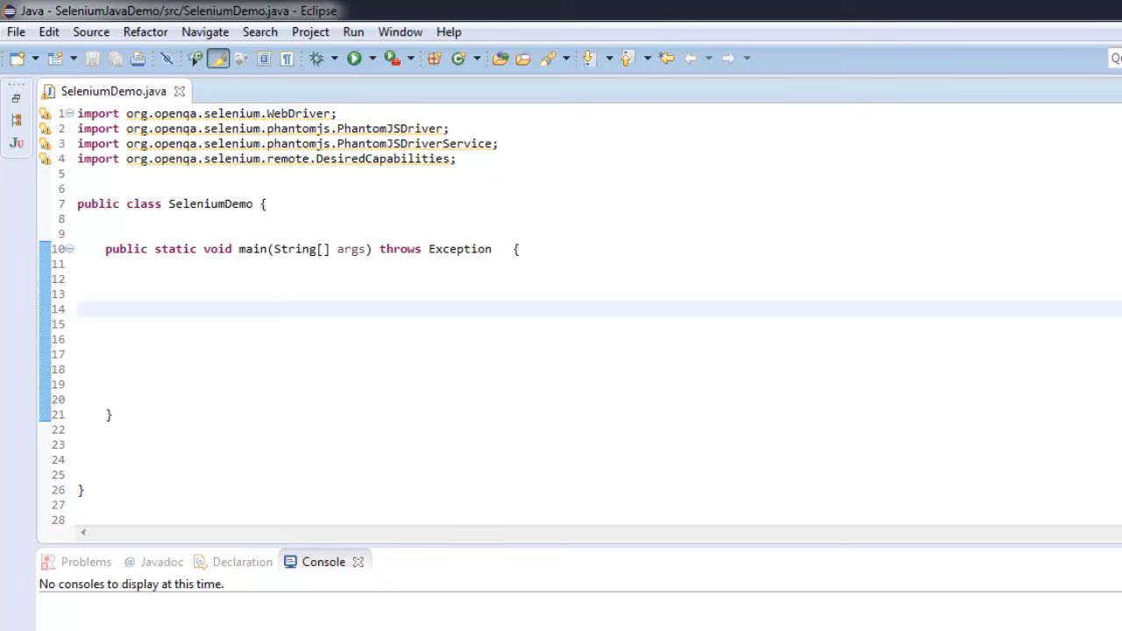
mouse_move(396, 111)
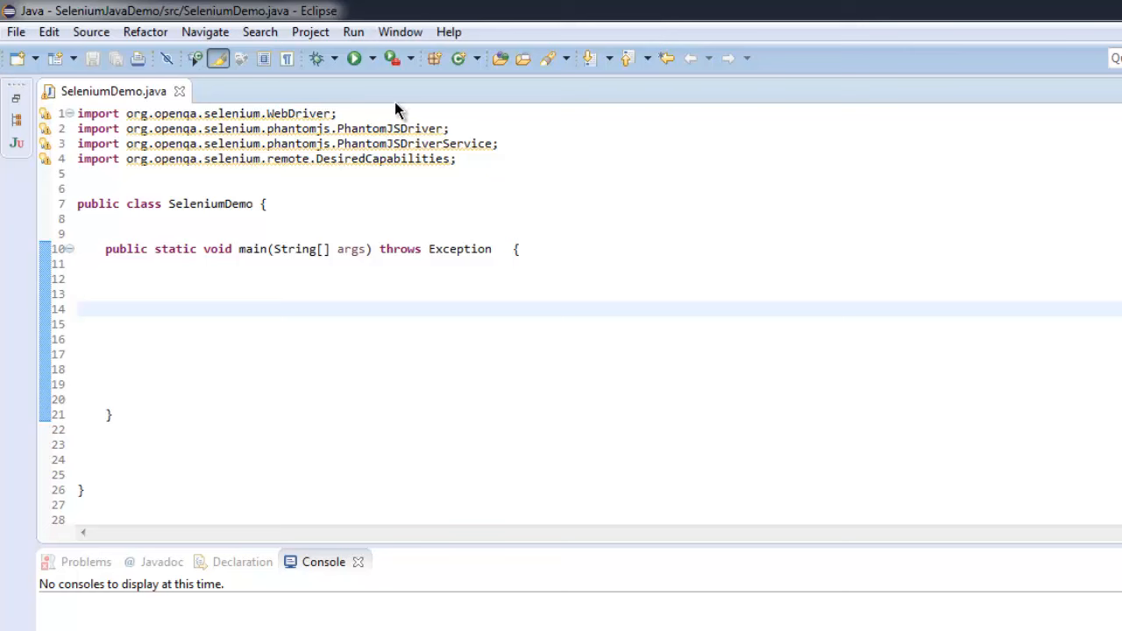
mouse_move(389, 107)
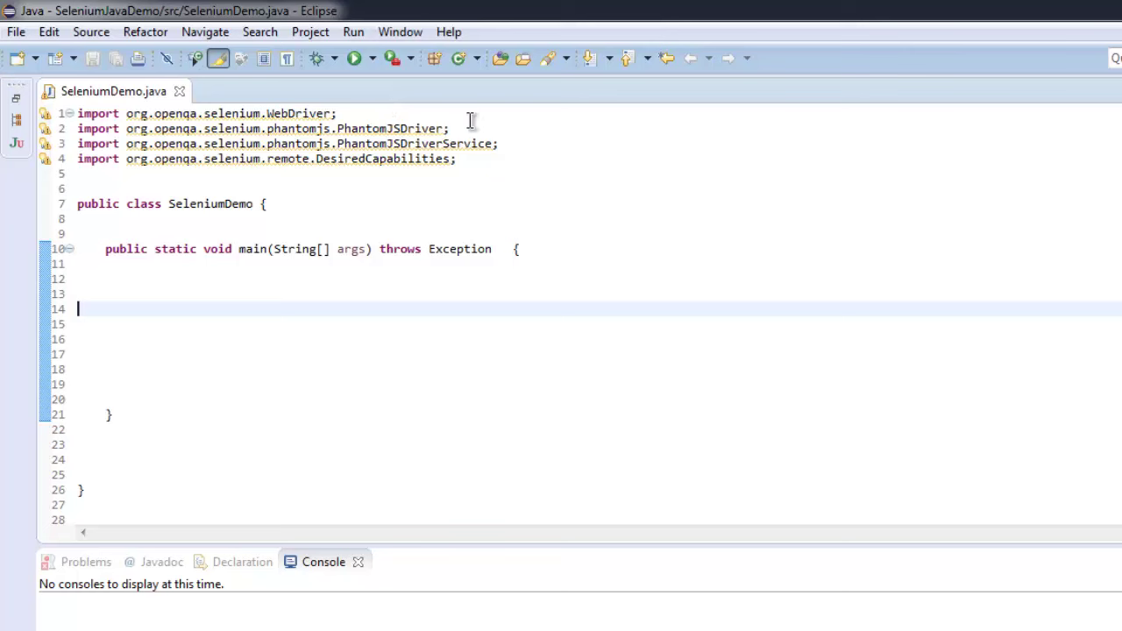
mouse_move(282, 144)
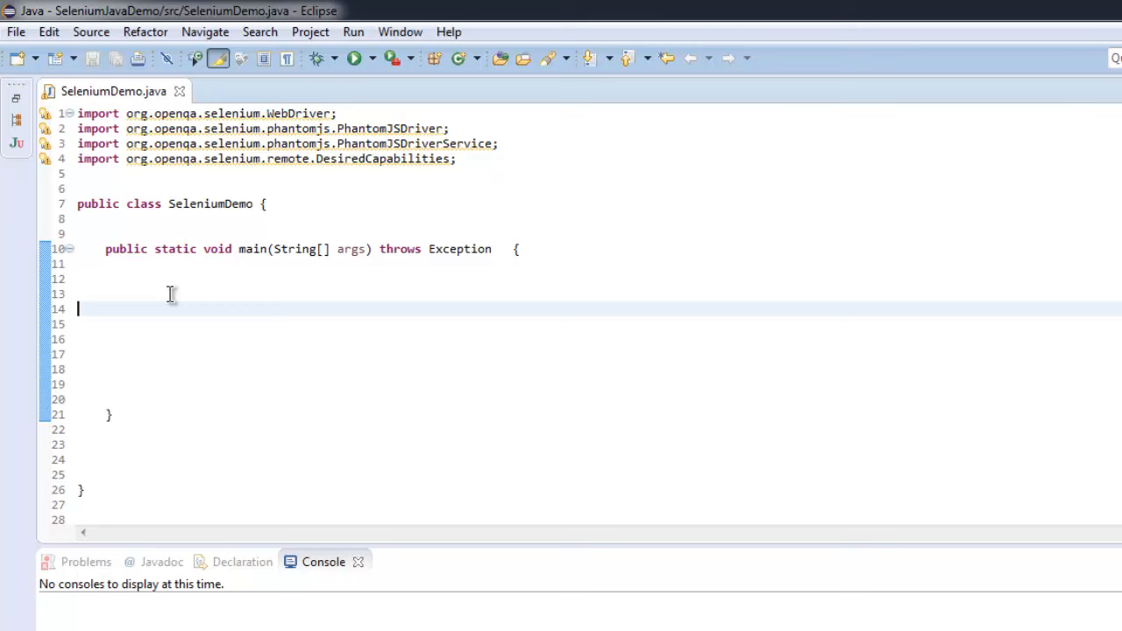
Declare DesiredCapabilities caps = new DesiredCapabilities(); inside main
text(Dese)
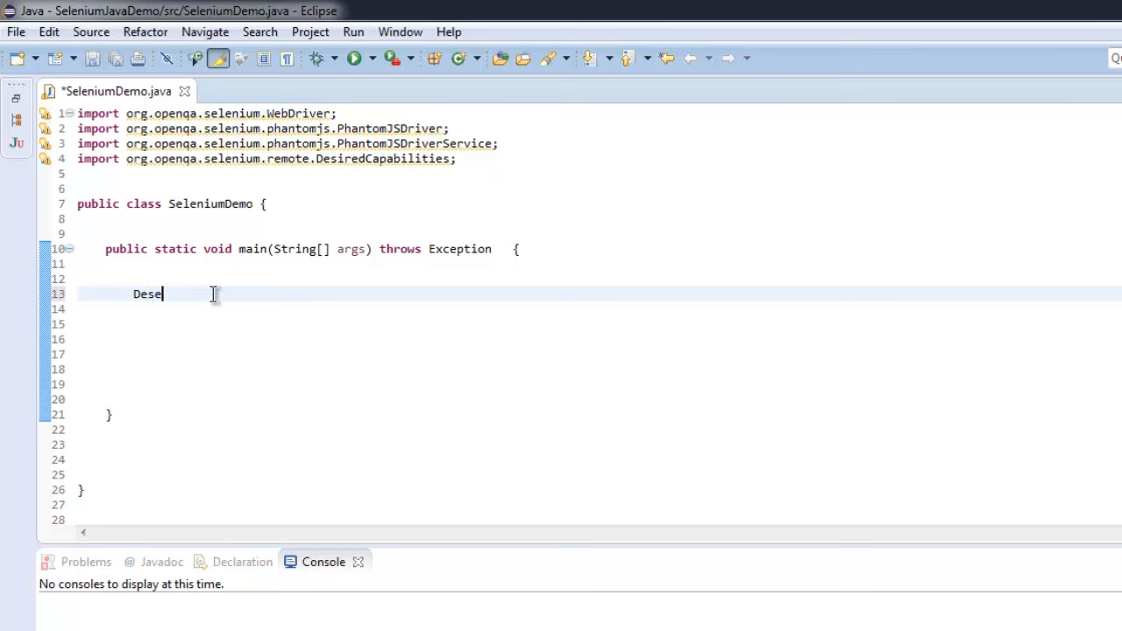
text(iredCapabilities)
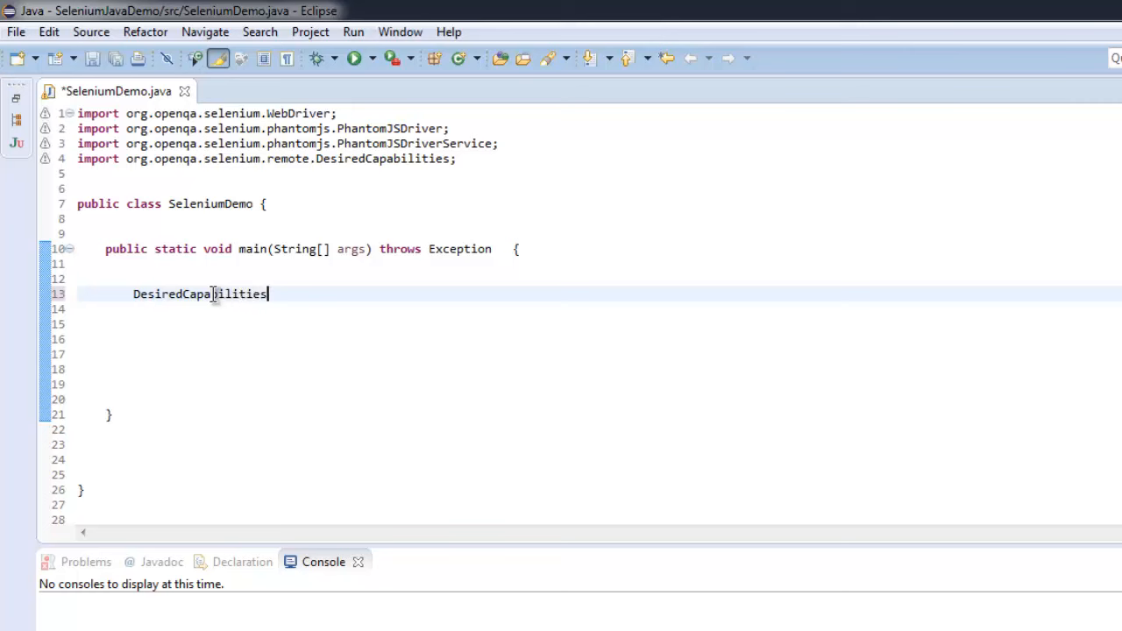
text(caps)
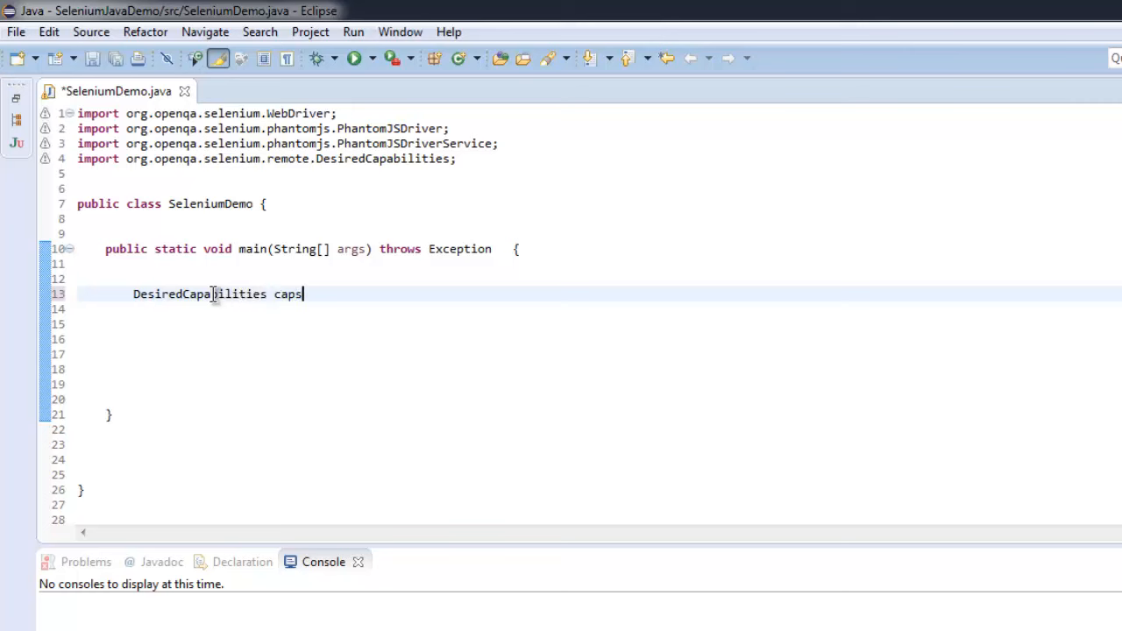
text(= new)
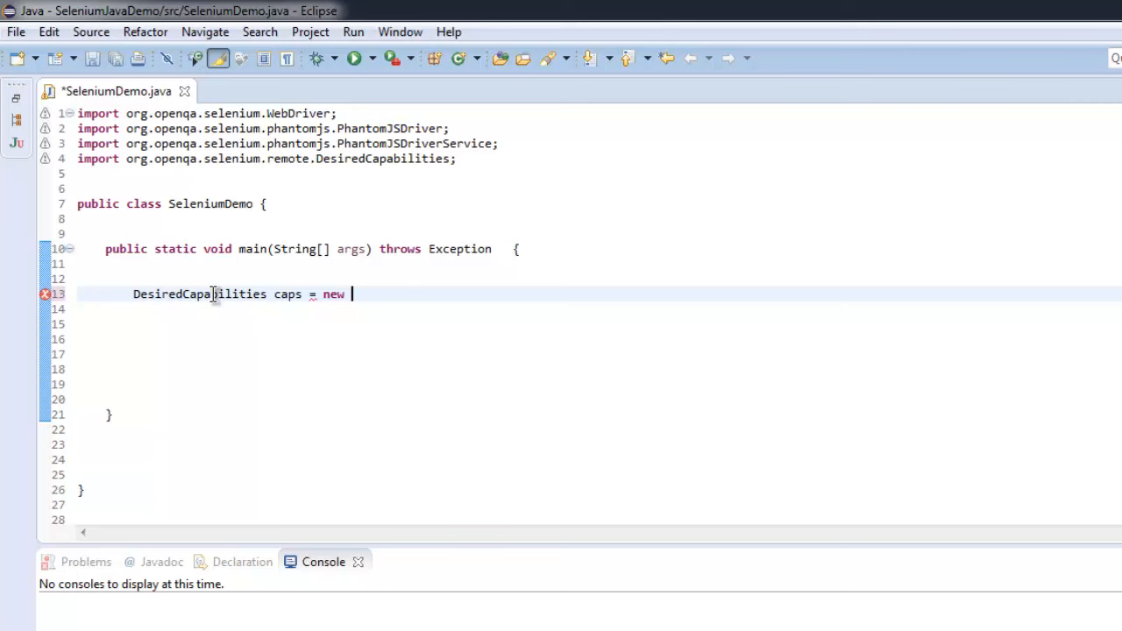
text(DesiredCapabilitie)
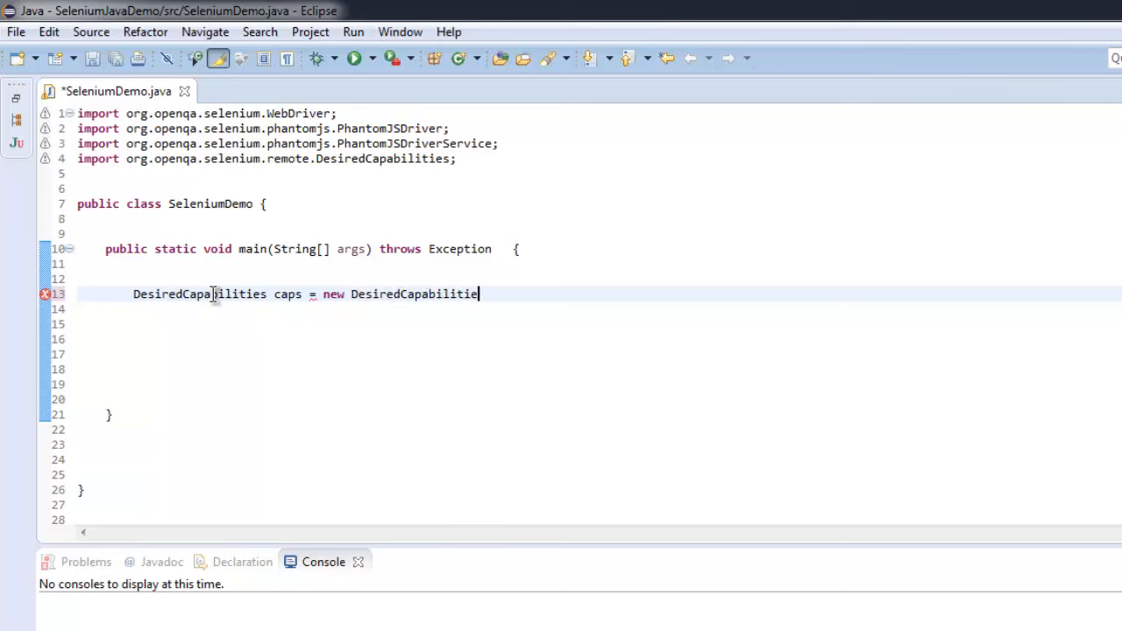
text(s();)
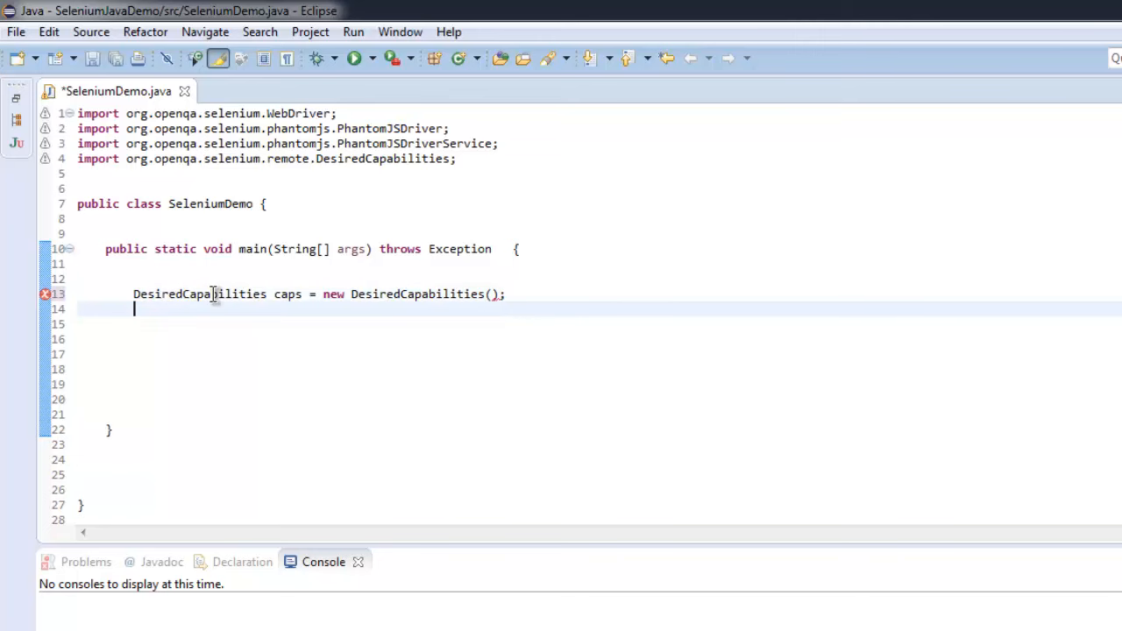
Add caps.setJavascriptEnabled(true); on the next line
text(caps)
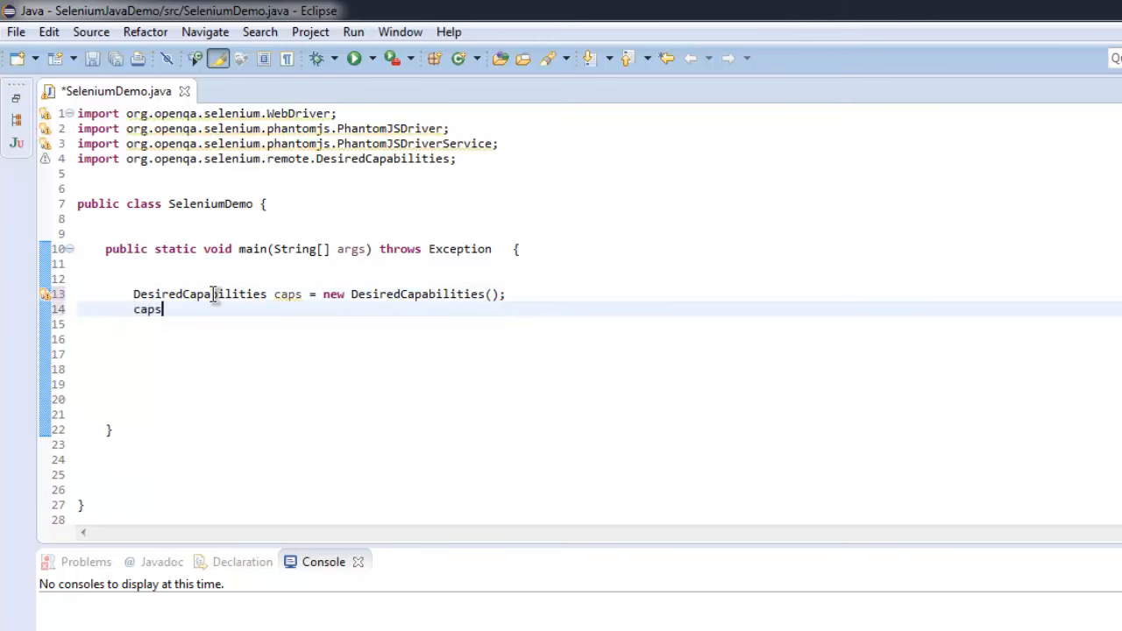
text(.)
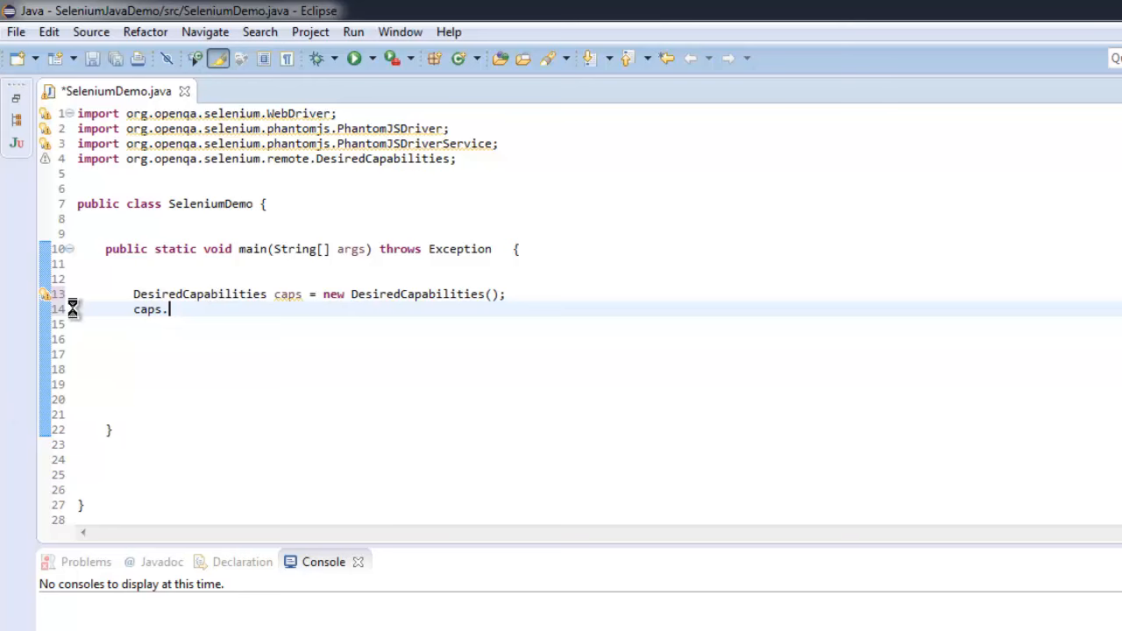
text(.)
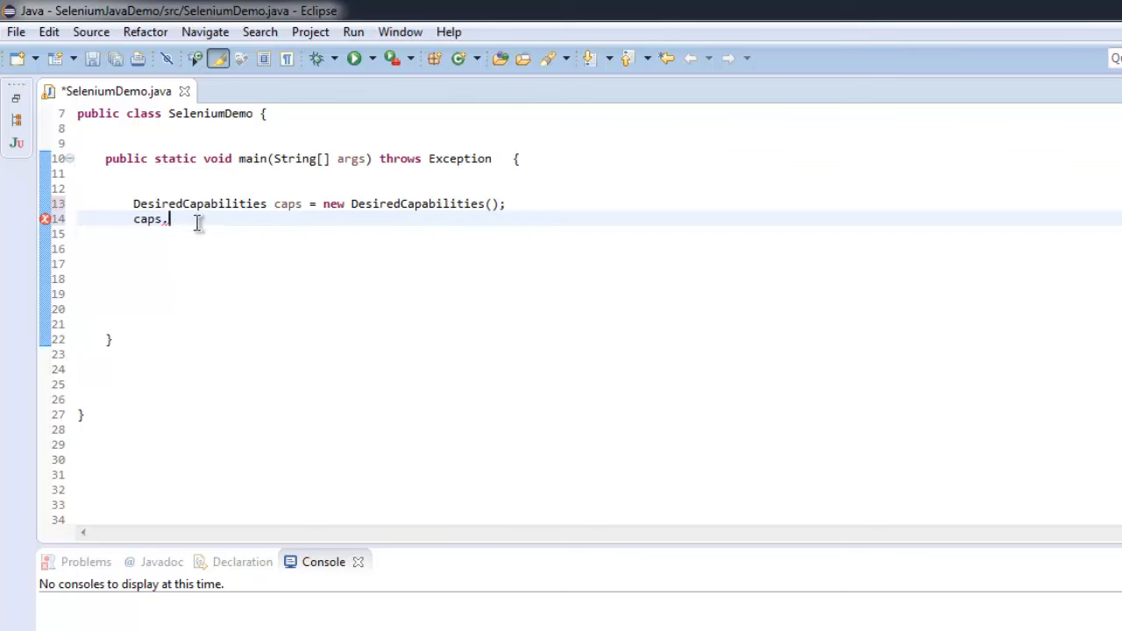
text(.set)
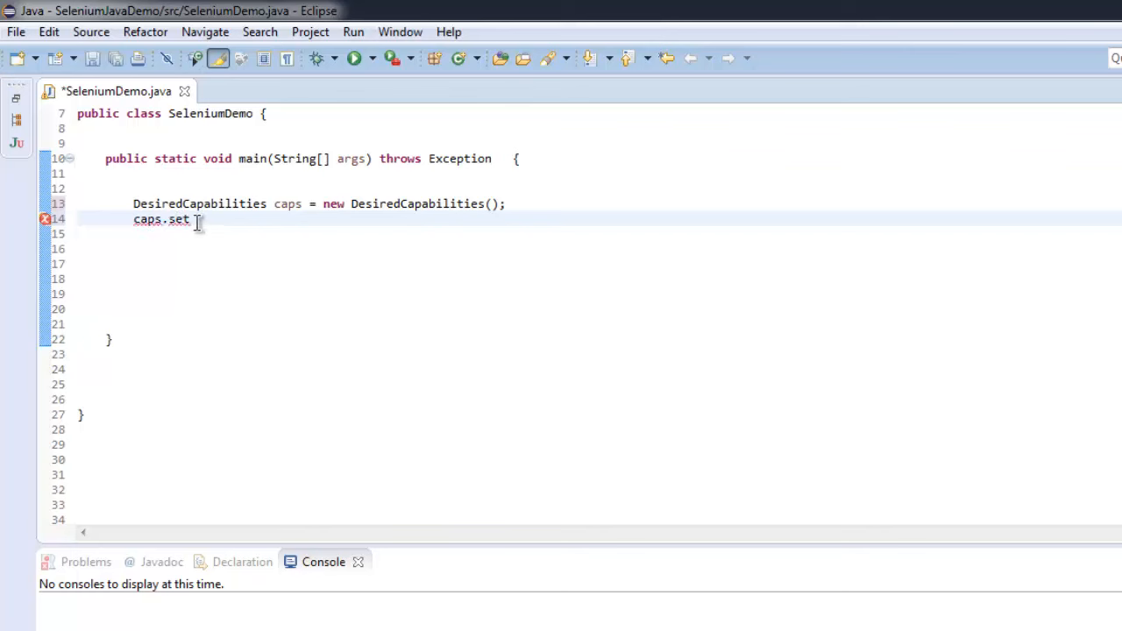
text(Javasc)
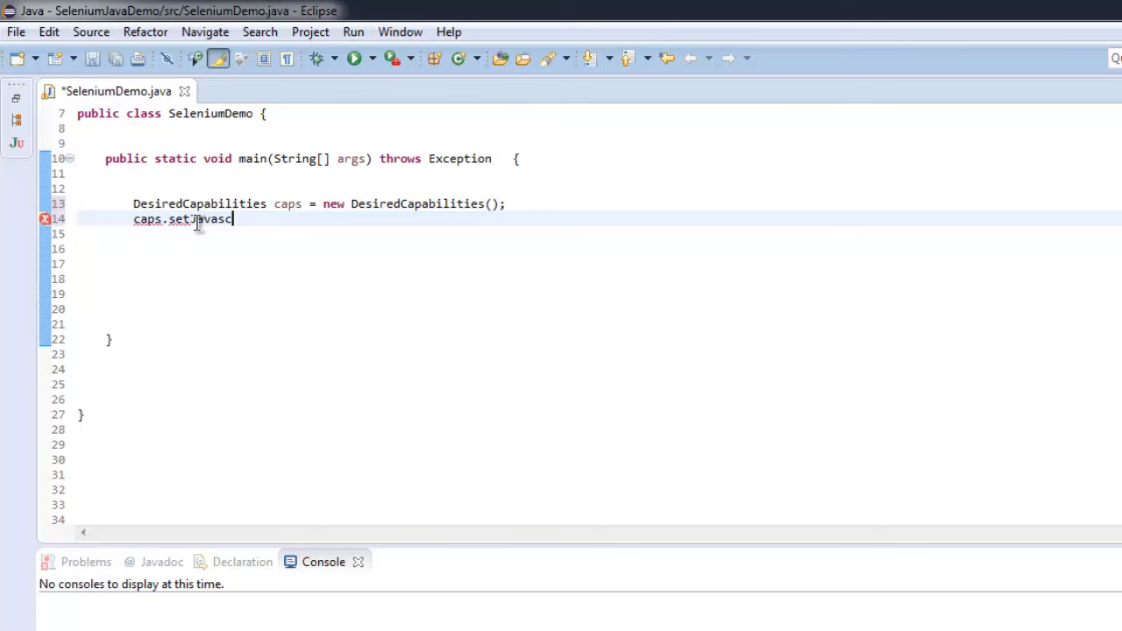
text(riptEnabled)
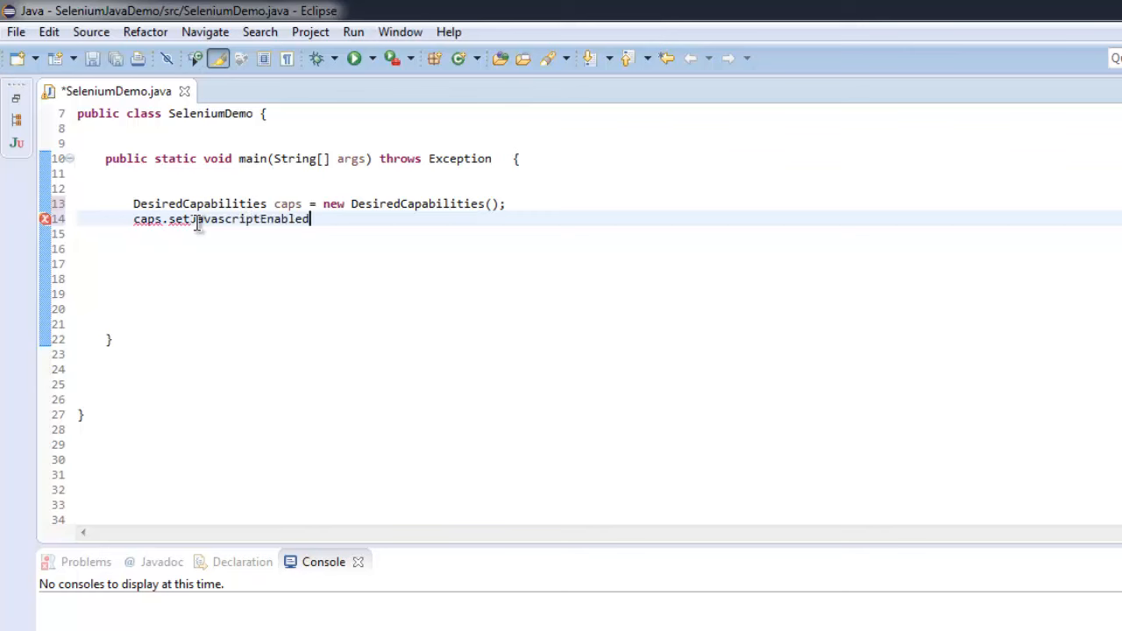
text((true);)
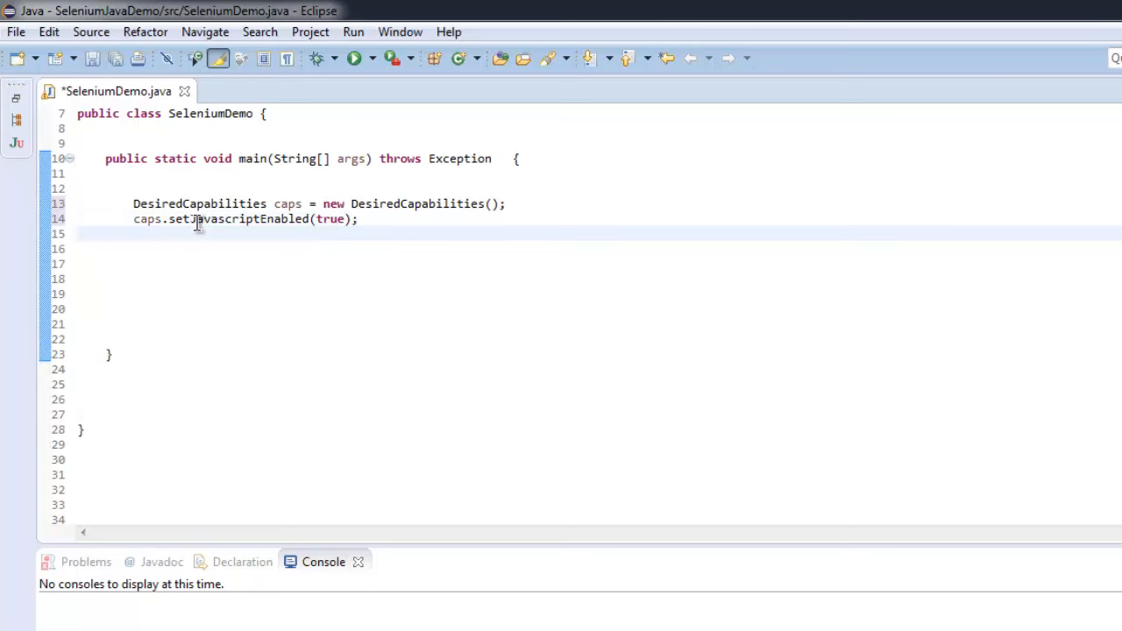
Start caps.setCapability( and discard the wrongly inserted PhantomJS constant
text(caps.)
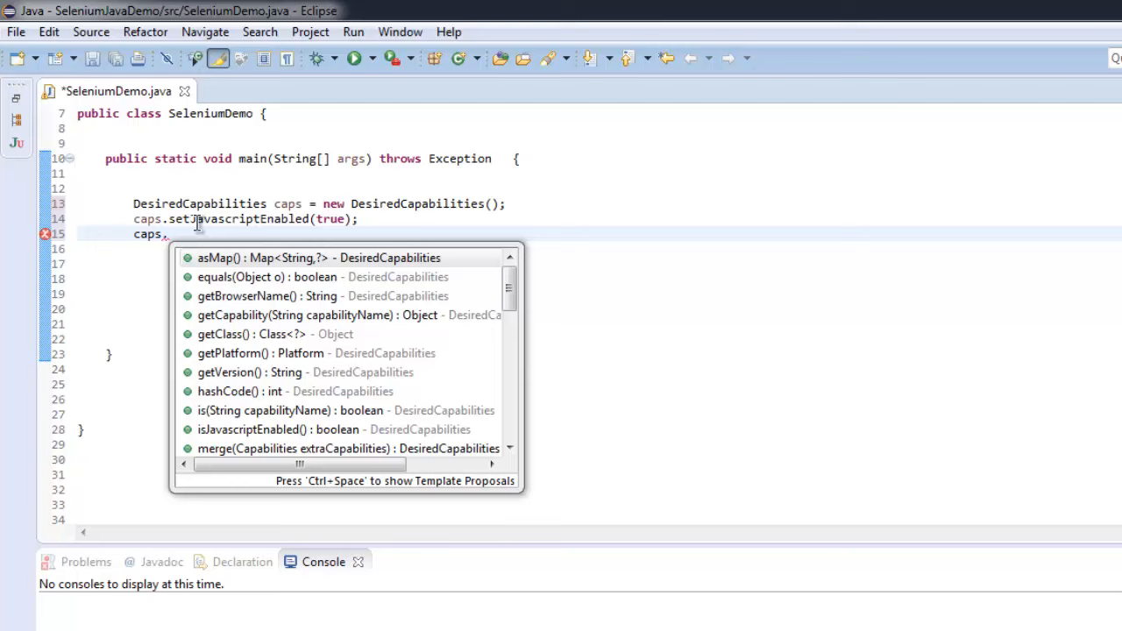
scroll(down, 3)
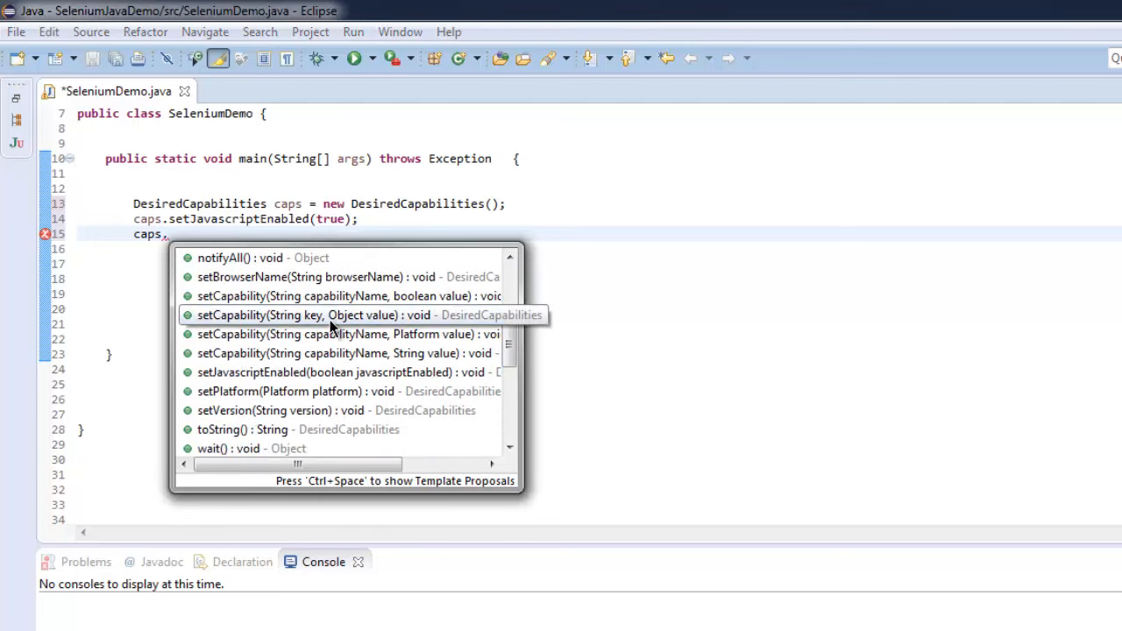
mouse_move(324, 342)
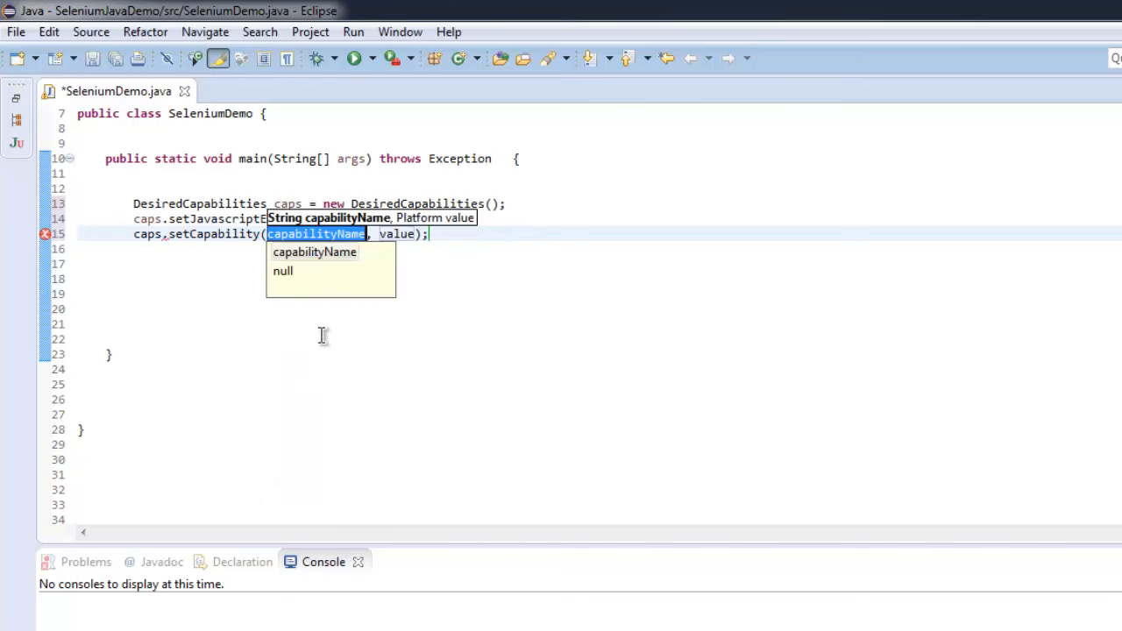
mouse_move(317, 301)
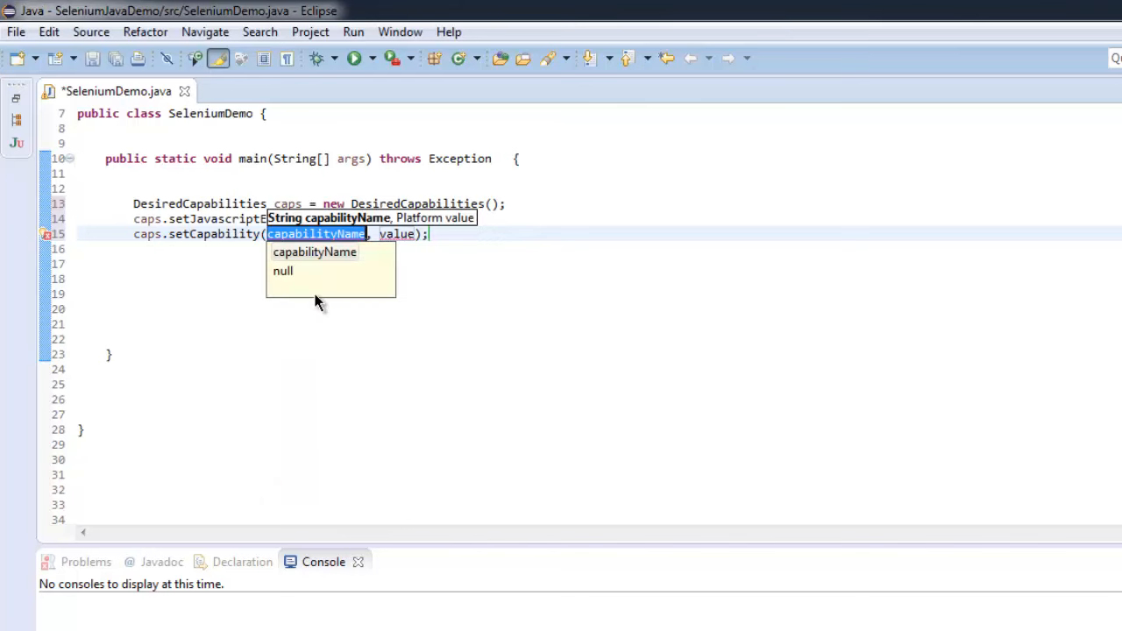
text(PhantomJSDriverService.)
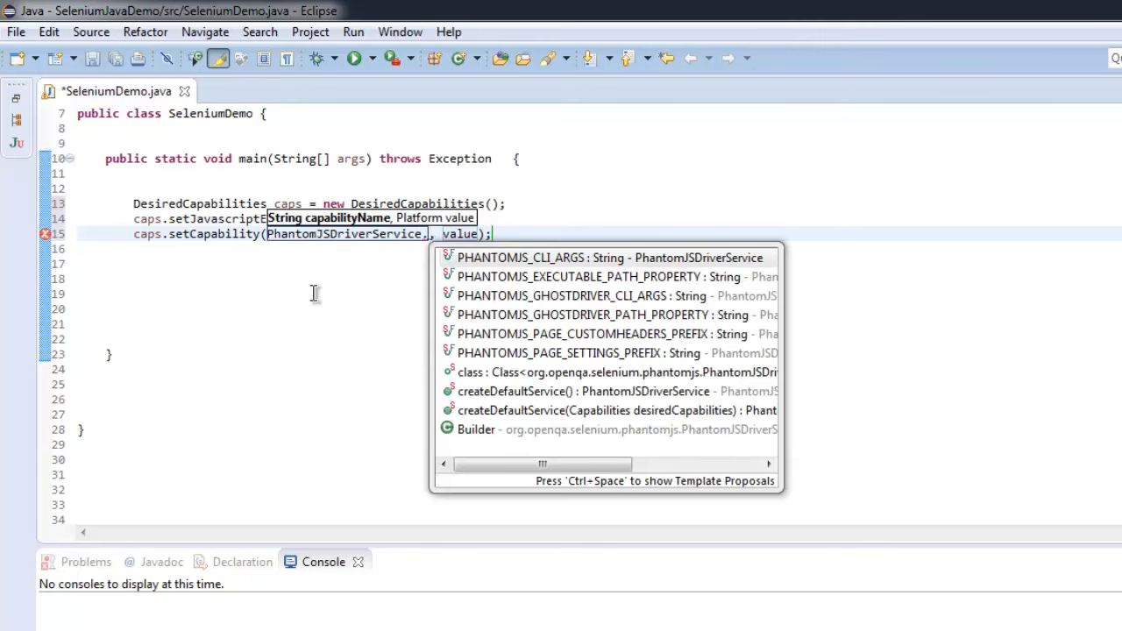
mouse_move(550, 396)
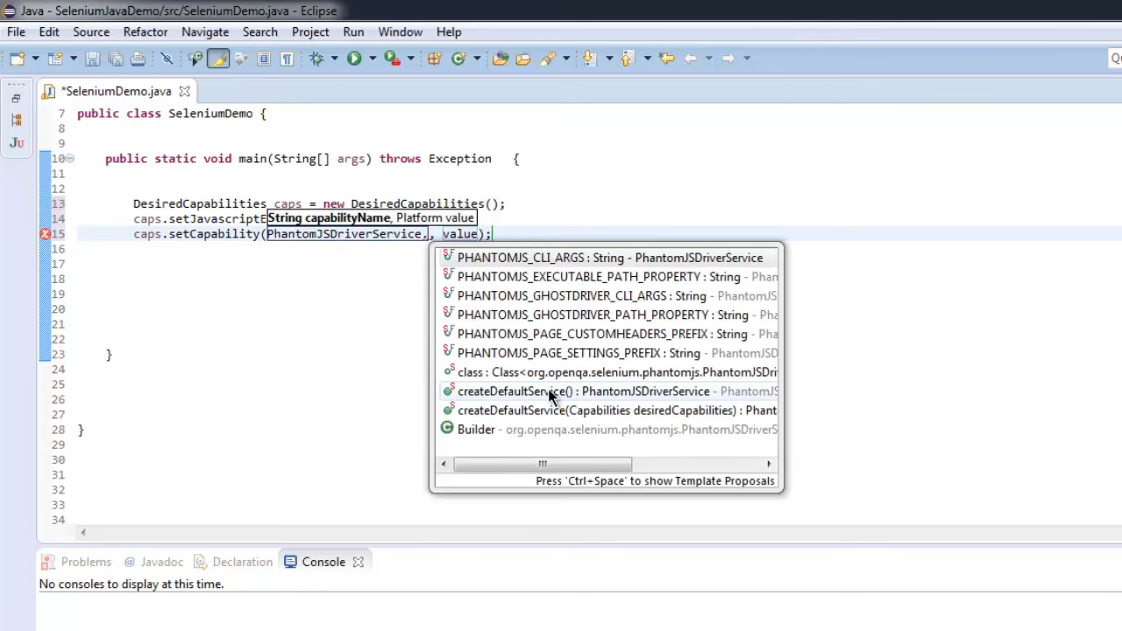
mouse_move(557, 315)
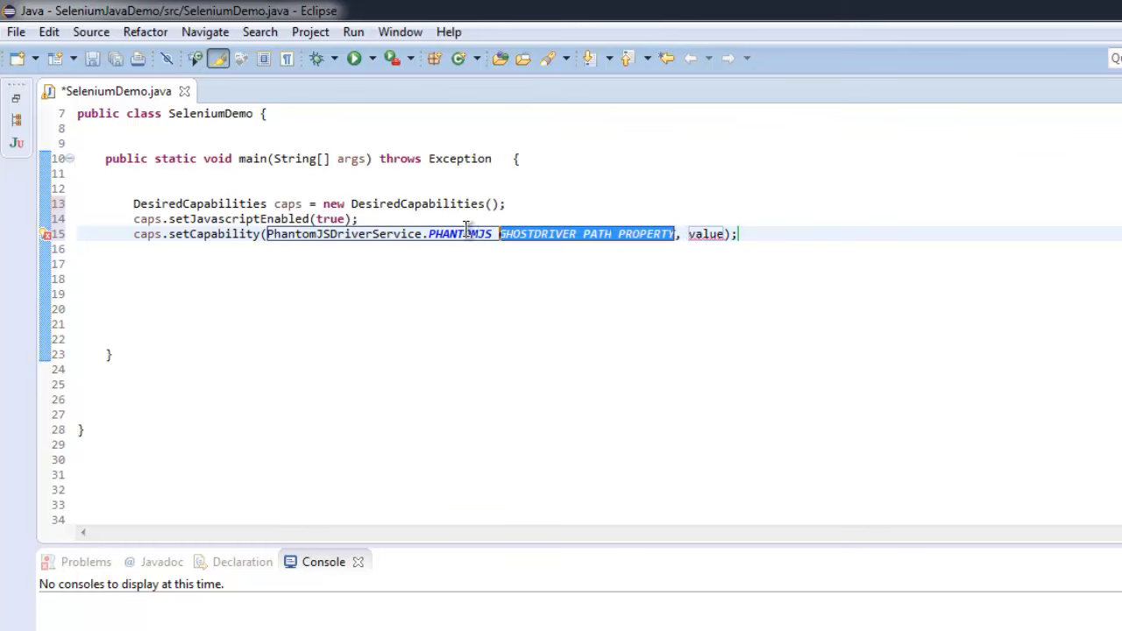
key(Delete)
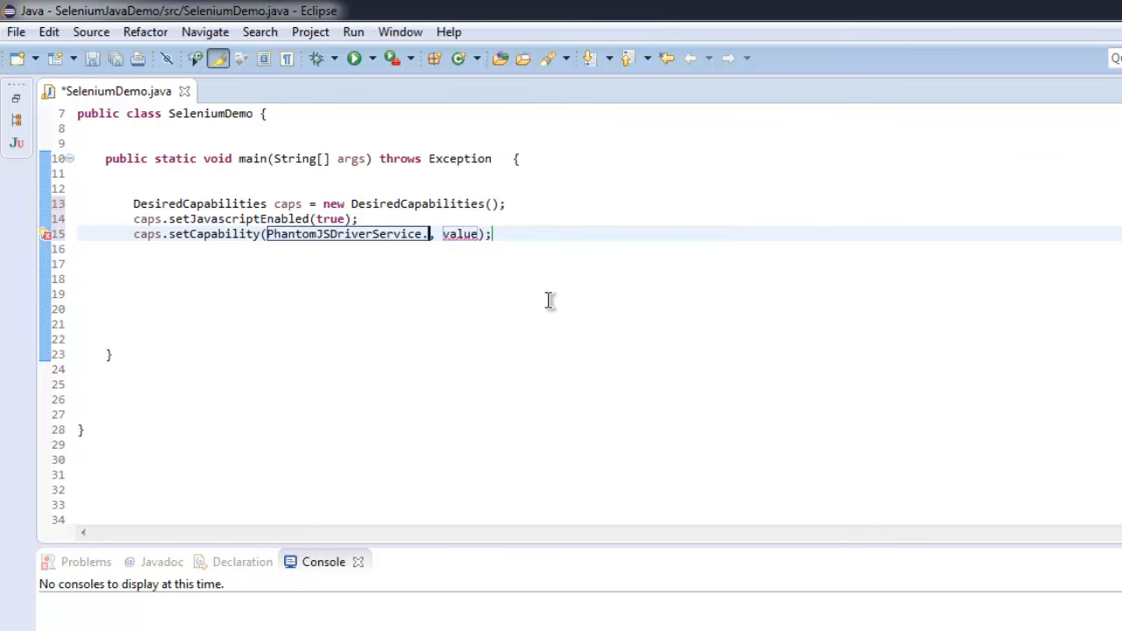
Use PhantomJSDriverService.PHANTOMJS_EXECUTABLE_PATH as the capability's first argument
text(P)
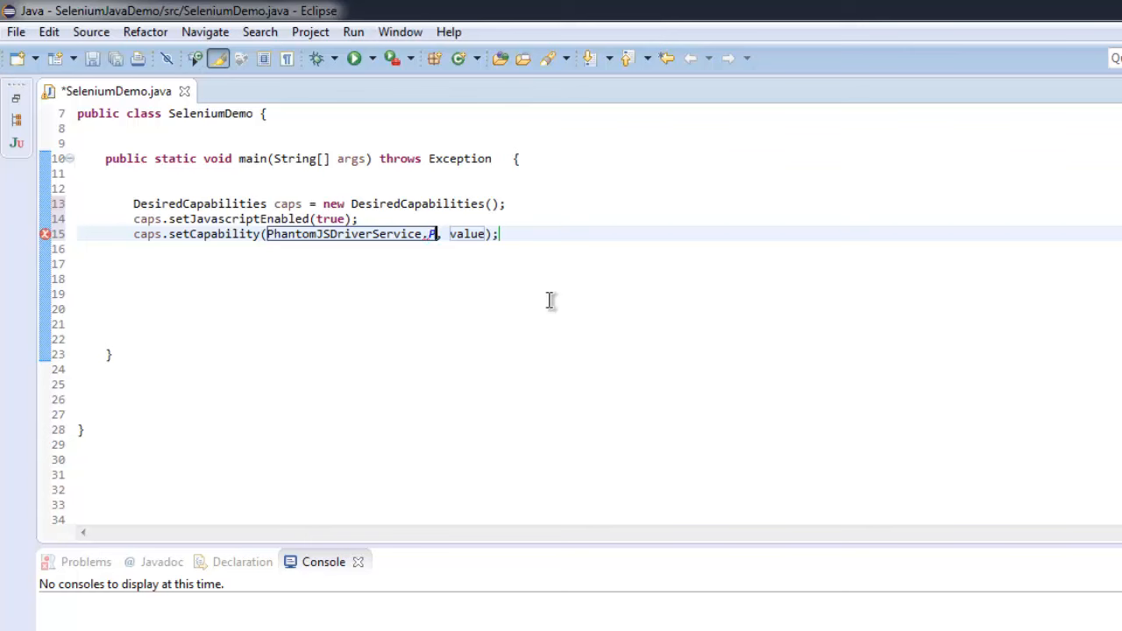
text(HANTOM)
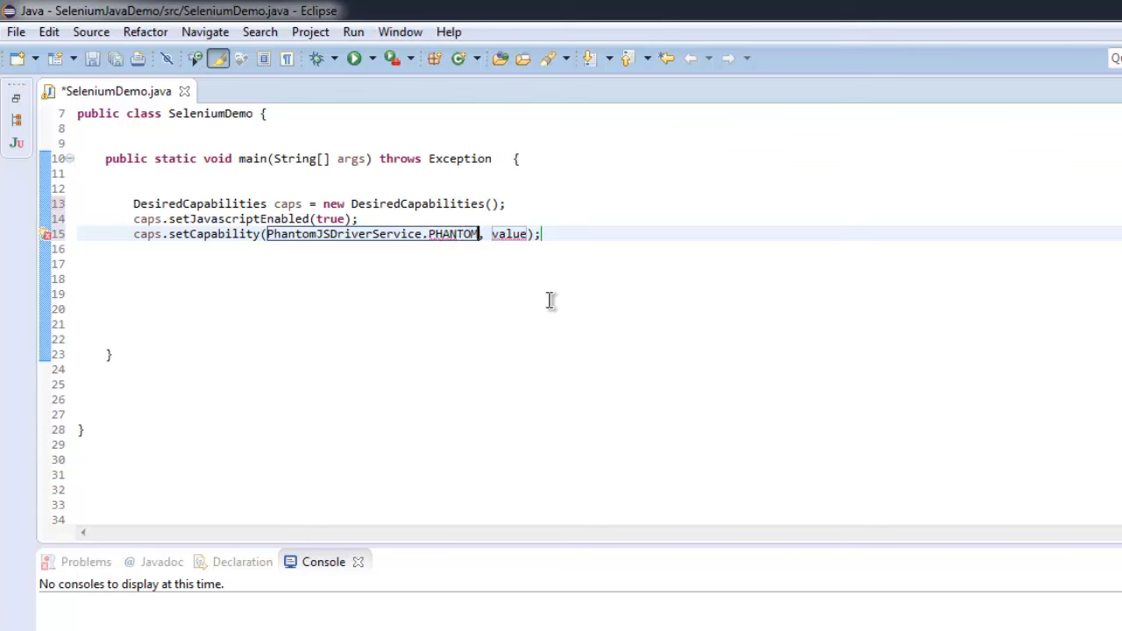
text(JS_EX)
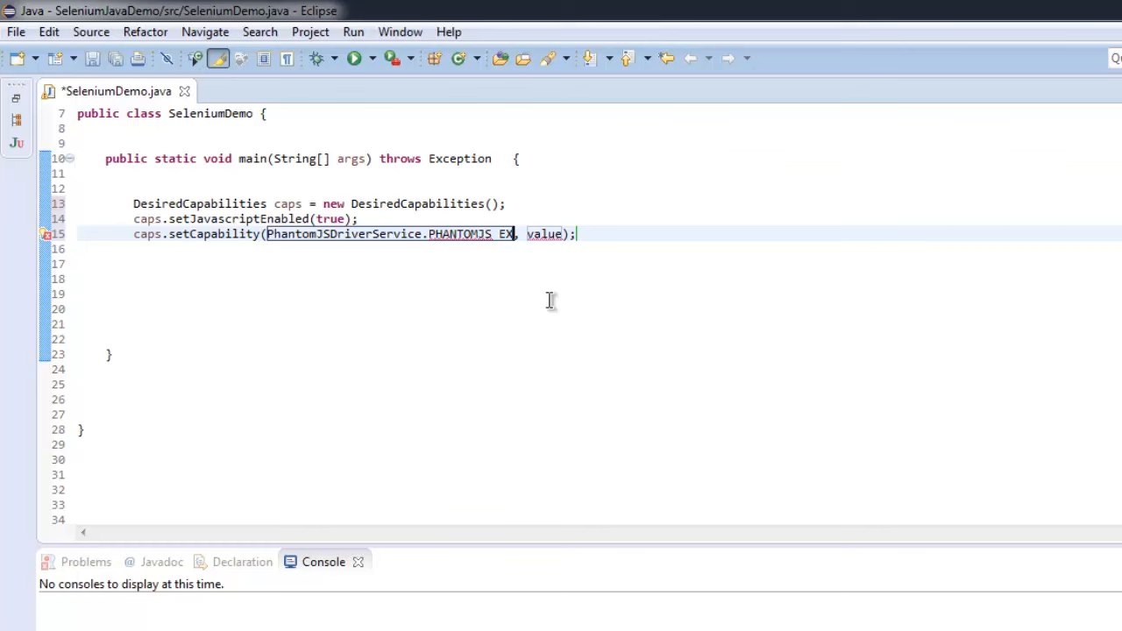
text(ECUTABLE)
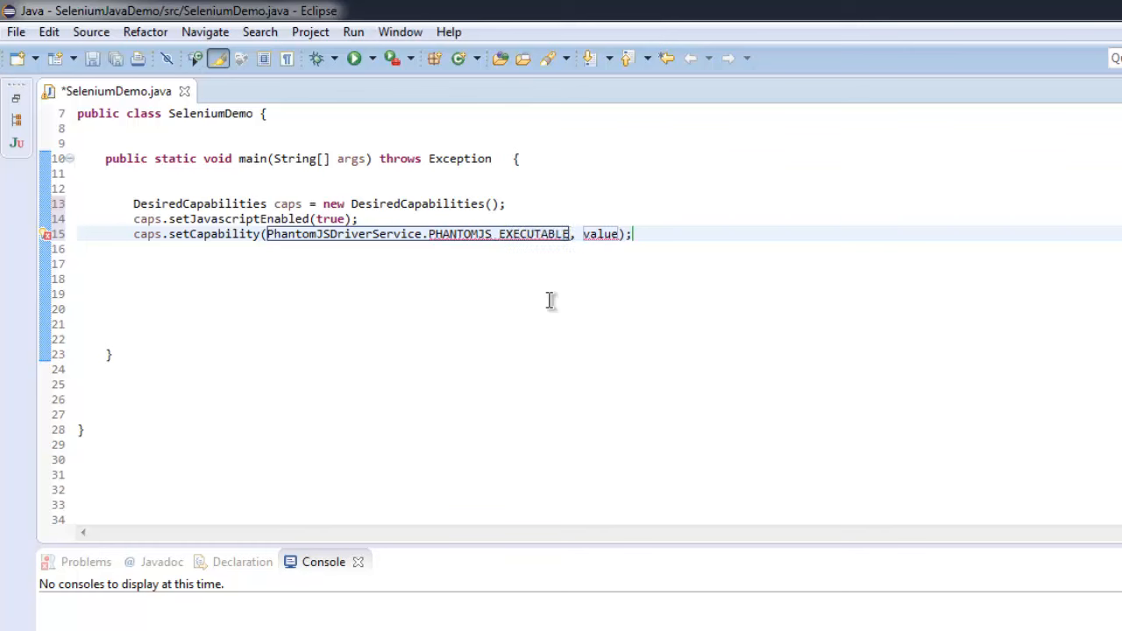
text(_P)
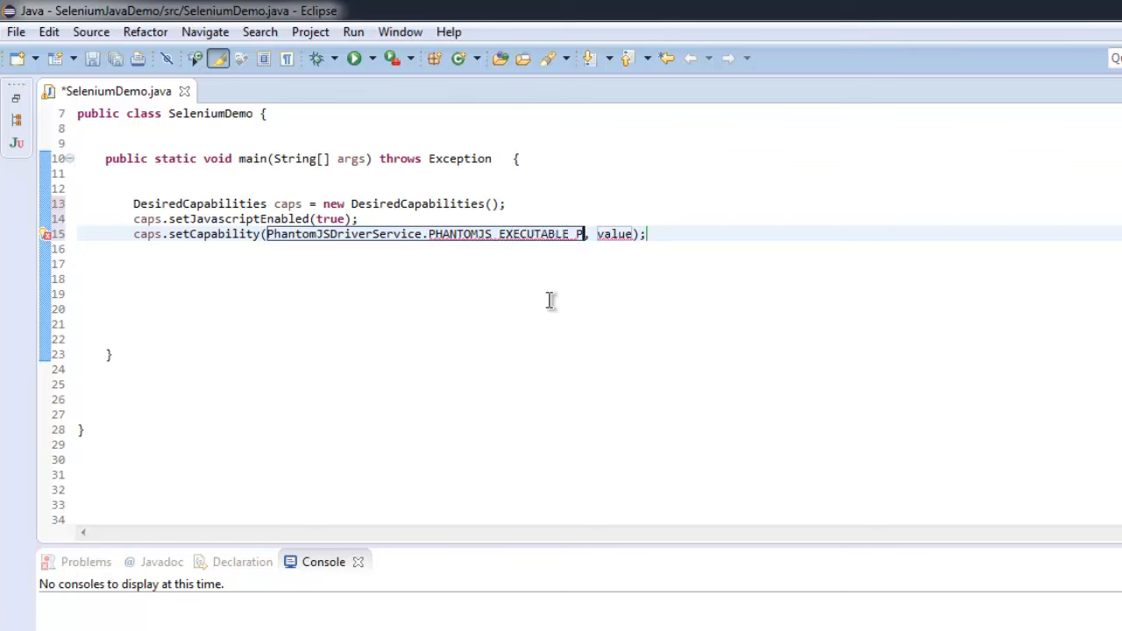
text(ATH)
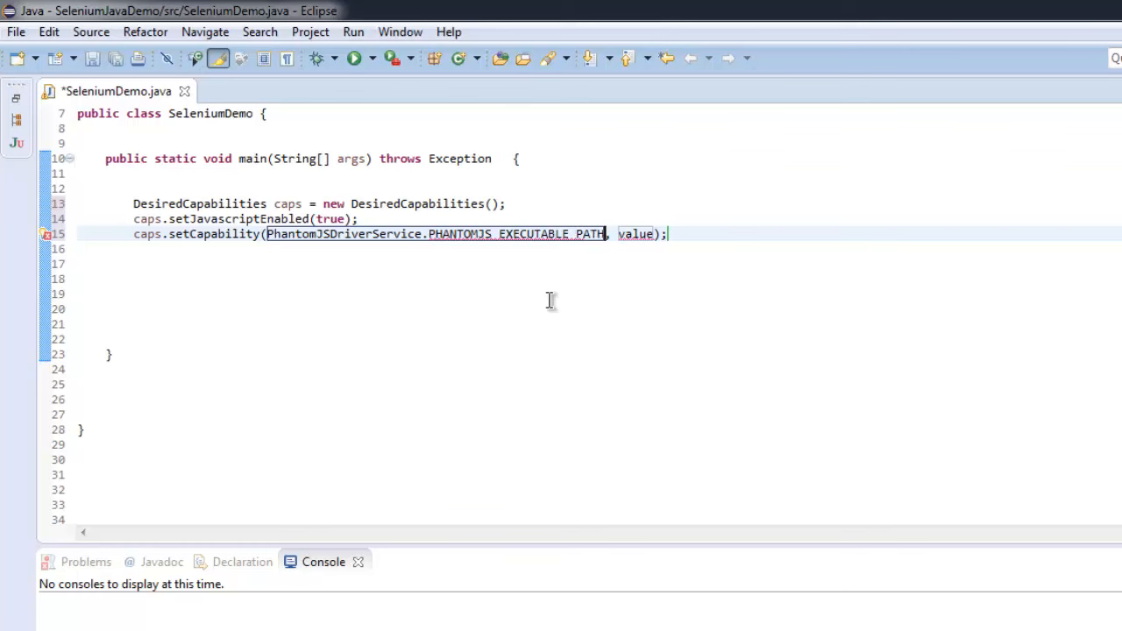
mouse_move(669, 317)
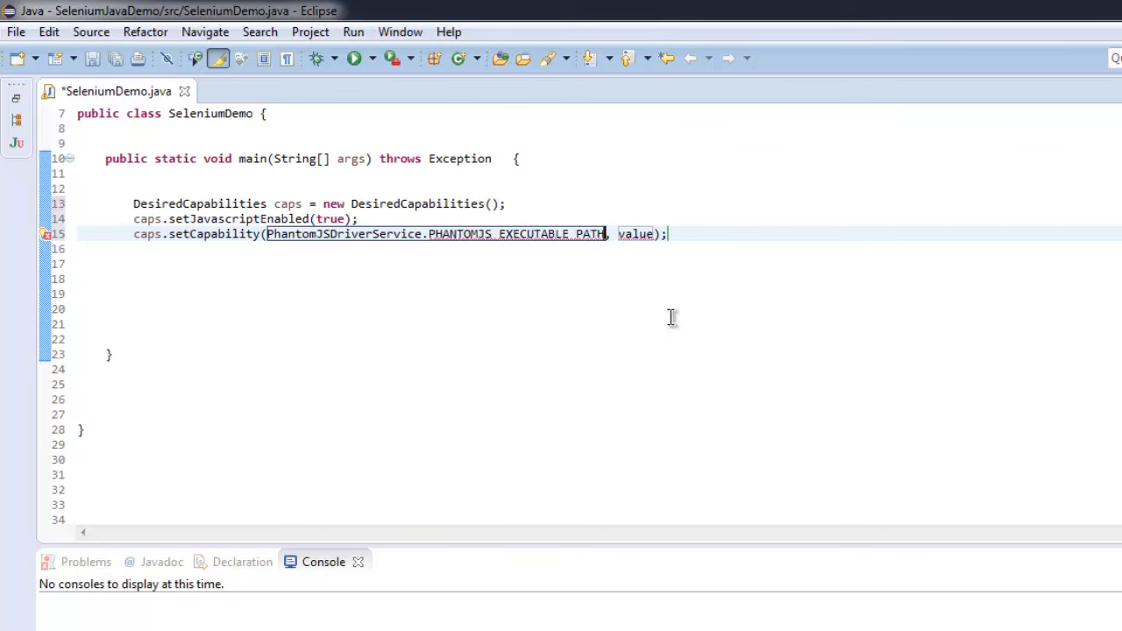
Browse into phantomjs-2.0.0-windows\bin and copy the folder path from the address bar
double_click(634, 235)
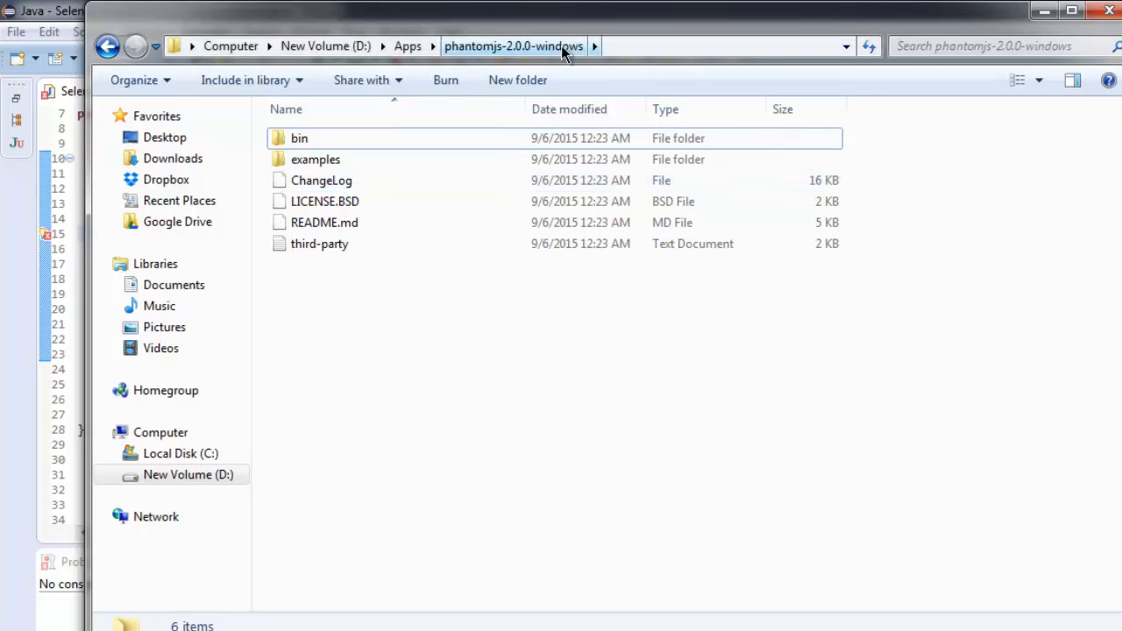
double_click(298, 137)
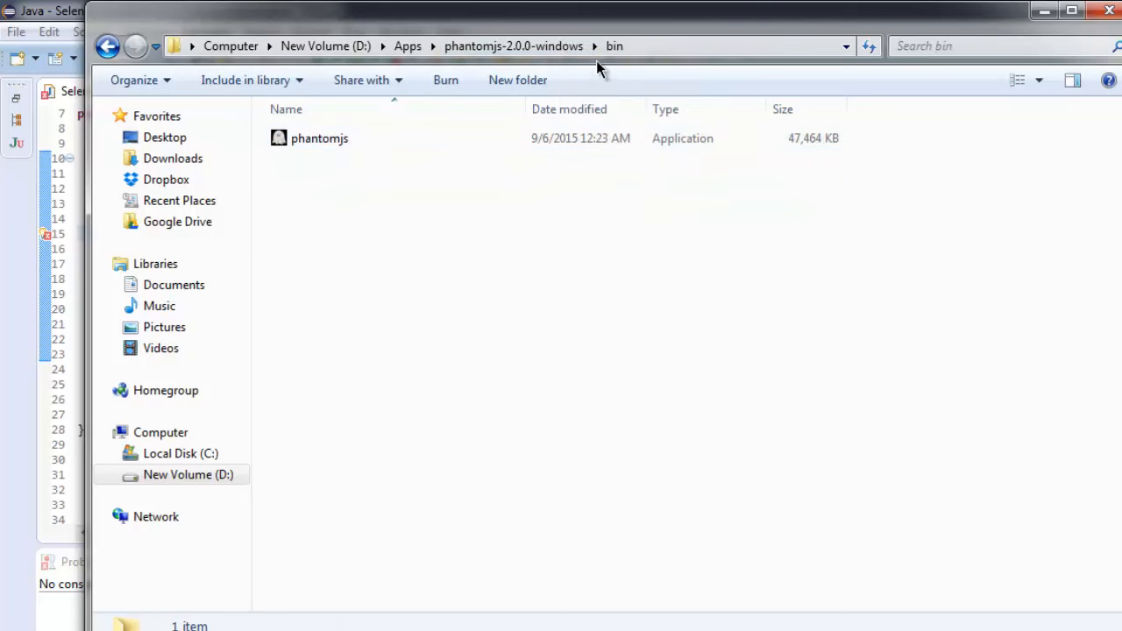
right_click(599, 46)
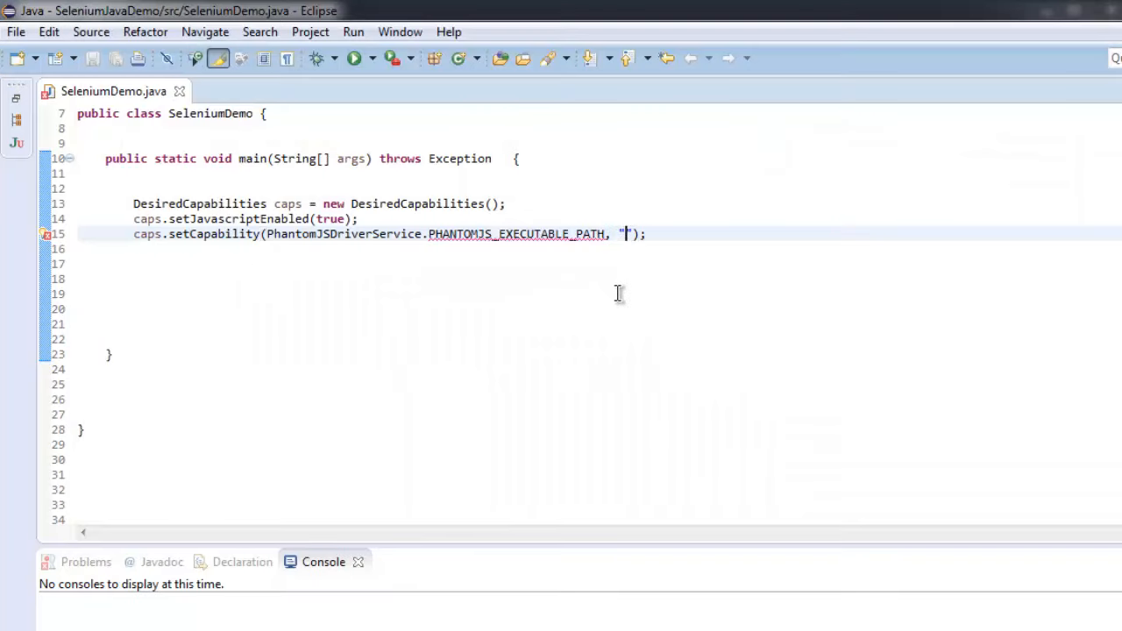
Set the capability value to "D:/Apps/phantomjs-2.0.0-windows/bin/phantomjs.exe"
text(D:\Apps\phantomjs-2.0.0-windows\bin)
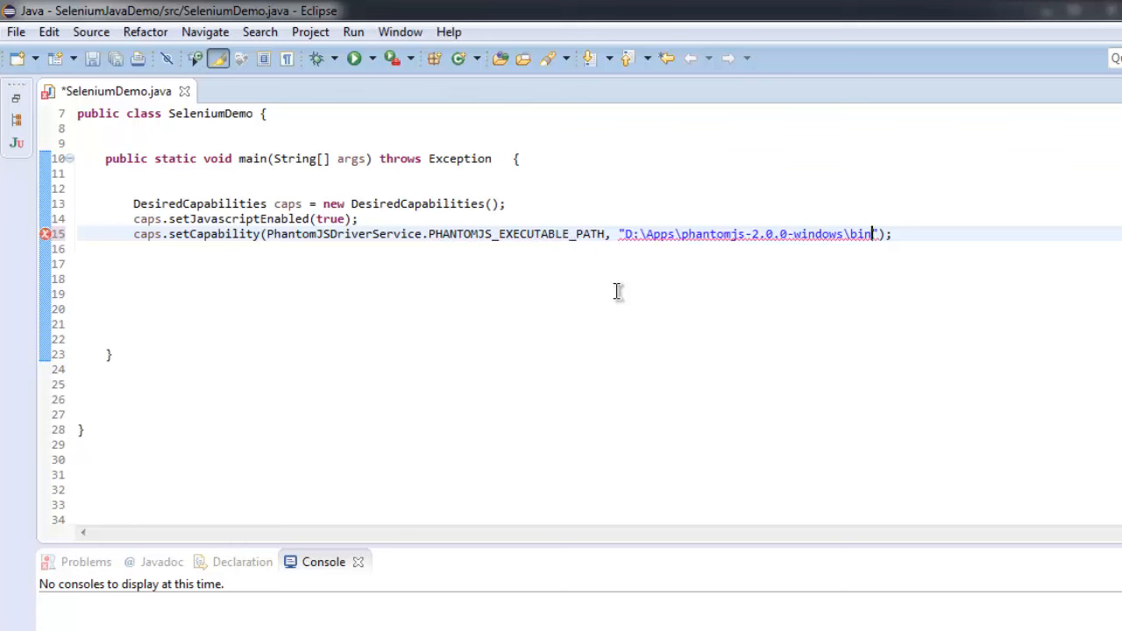
text(/phantom)
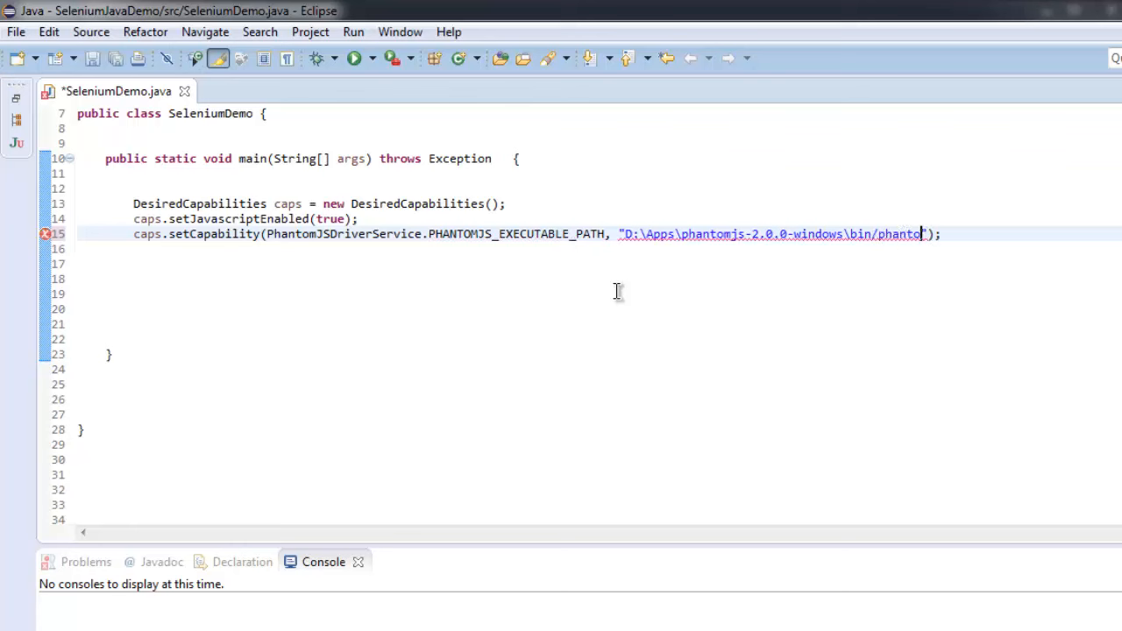
text(js.exe)
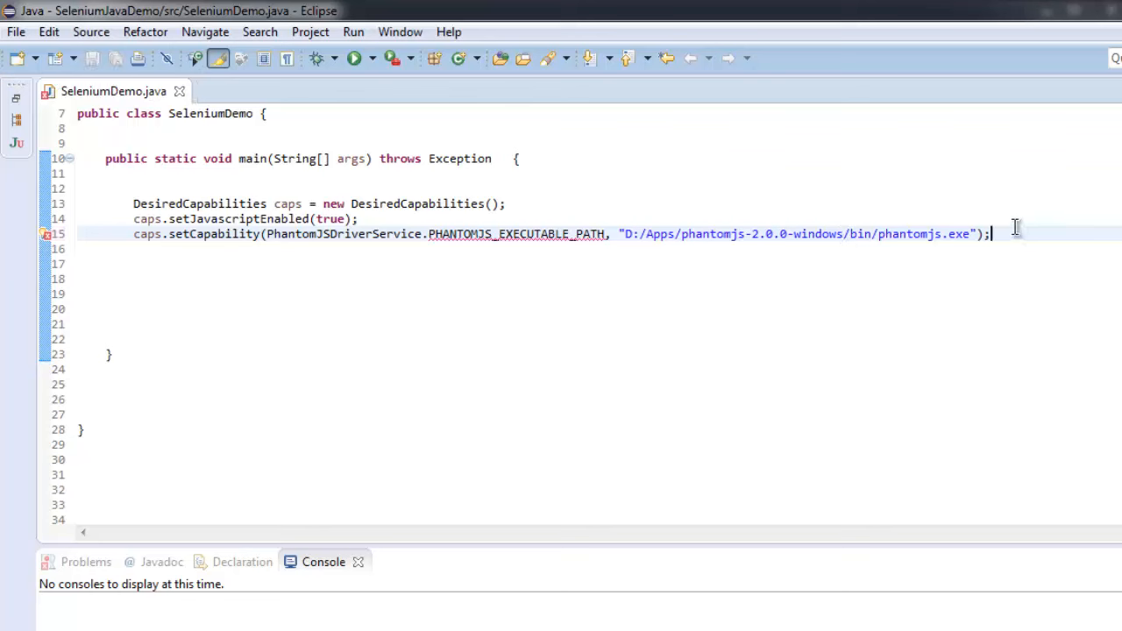
Add WebDriver driver = new PhantomJSDriver(); on a new line
key(Return)
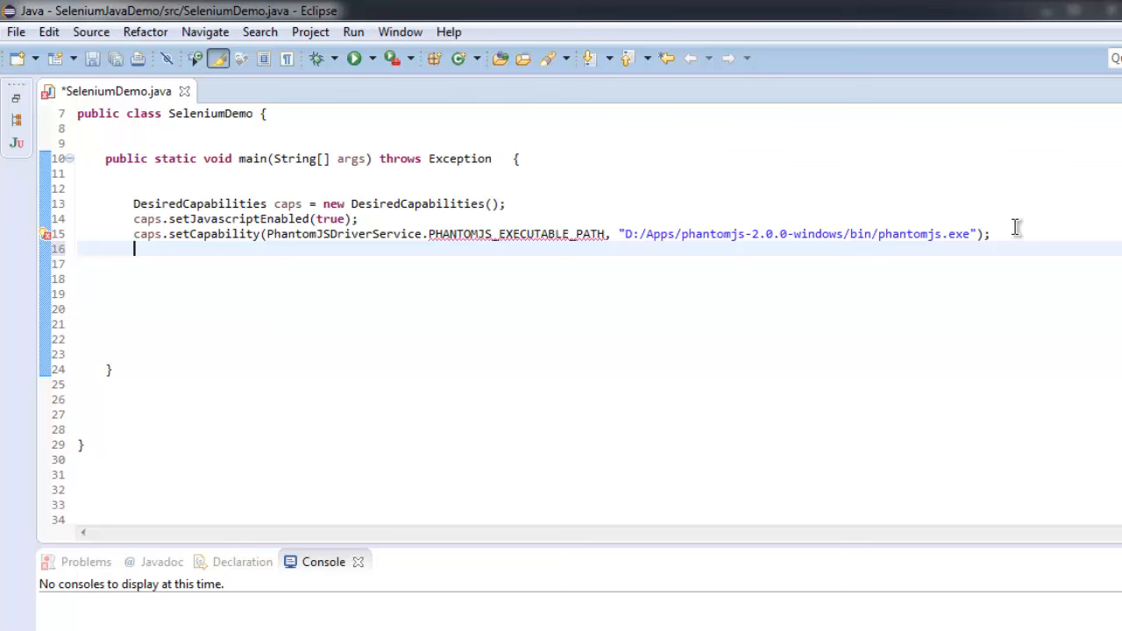
text(Web)
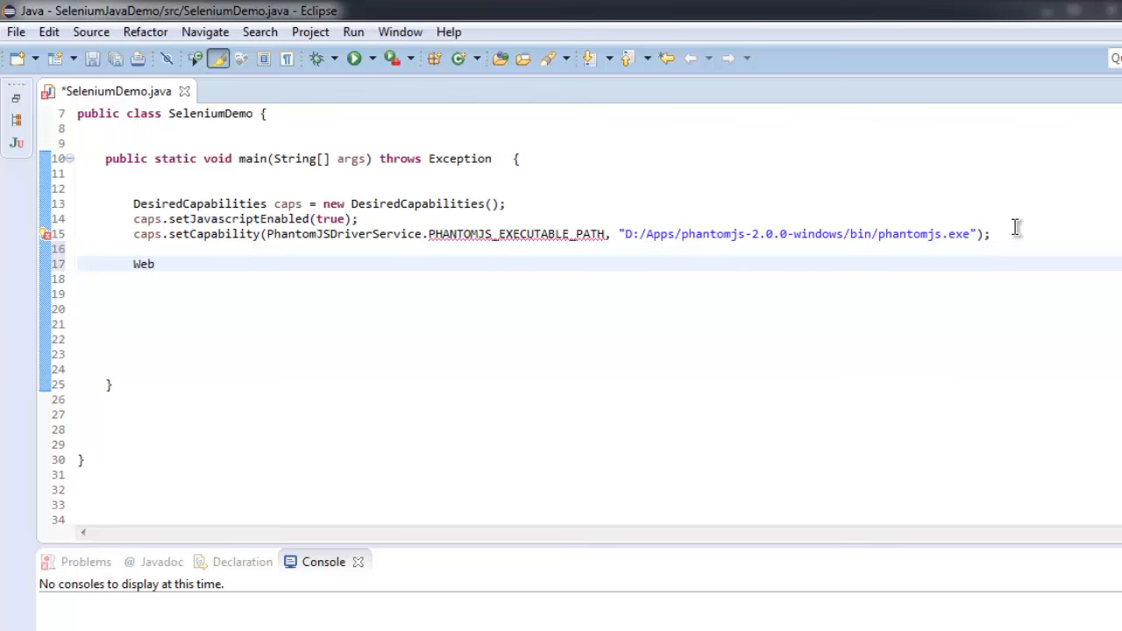
key(BackSpace)
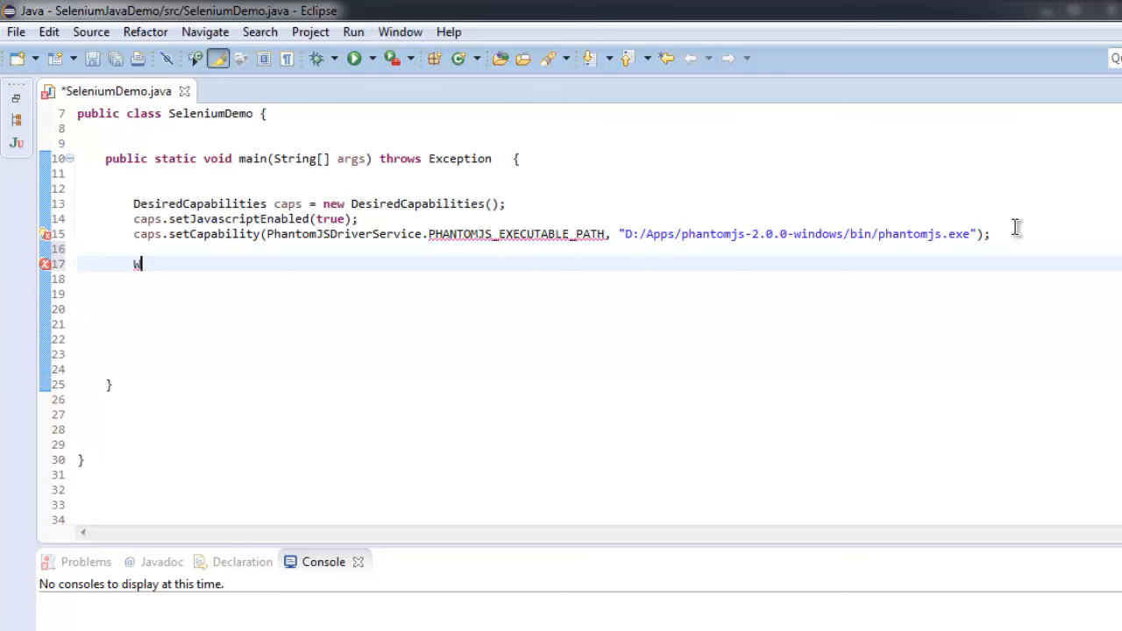
text(EBdRIV)
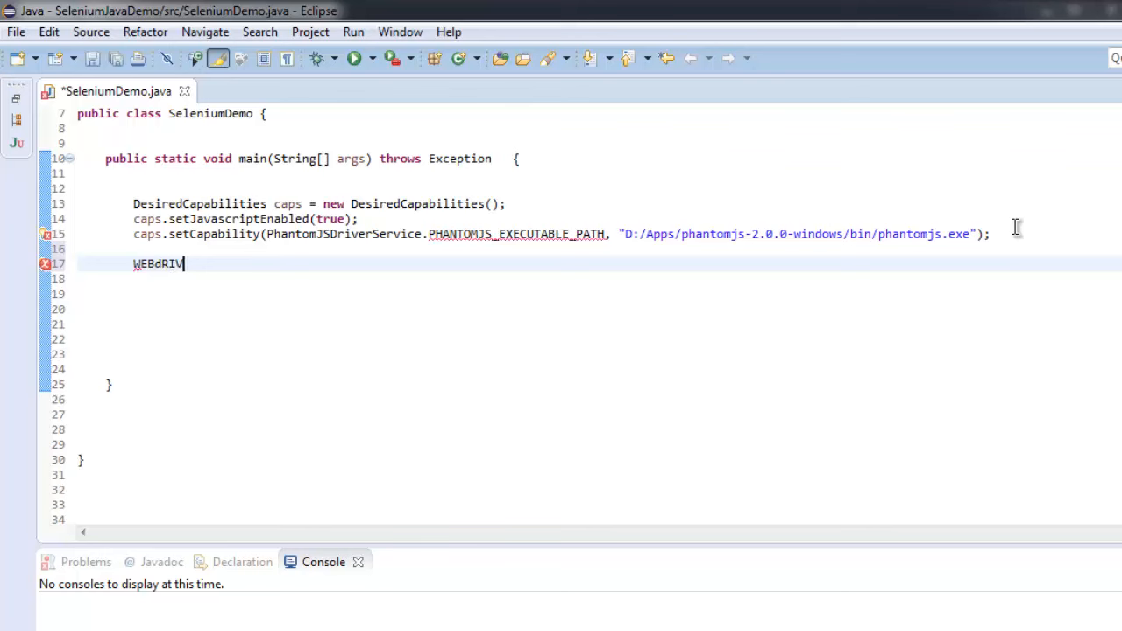
text(WebDriver driver =)
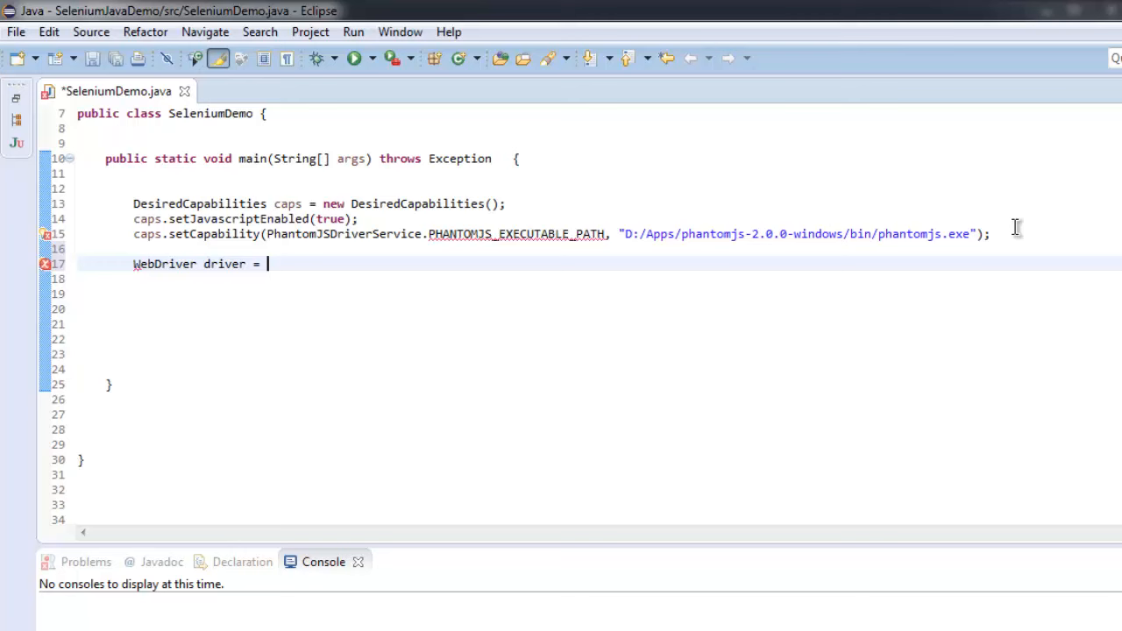
text(new)
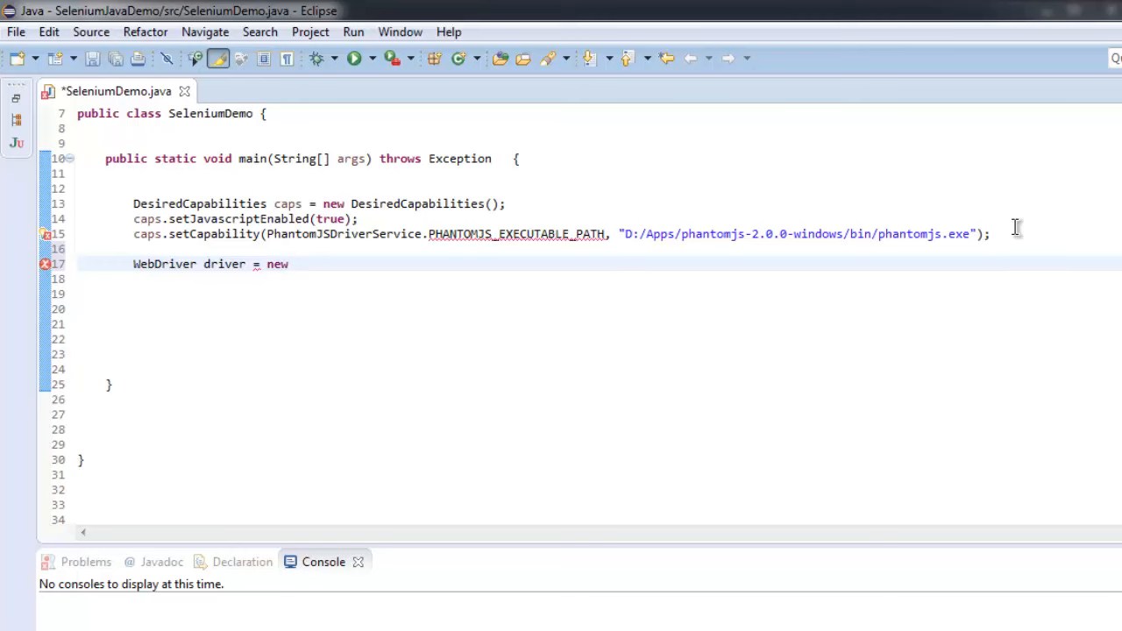
text(Ph)
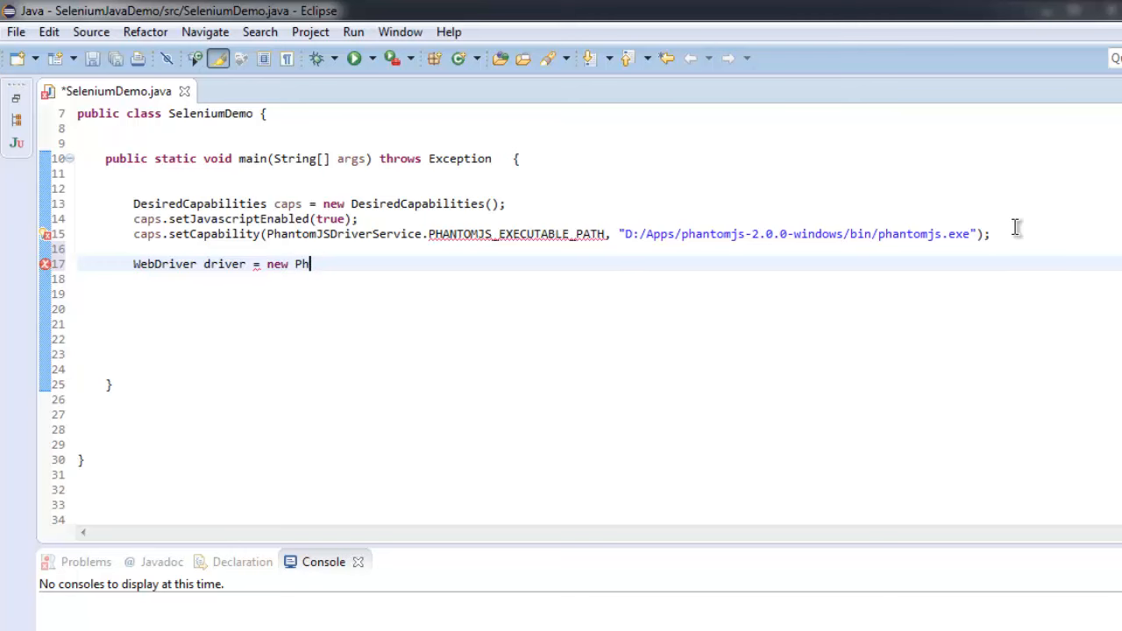
text(antomJSD)
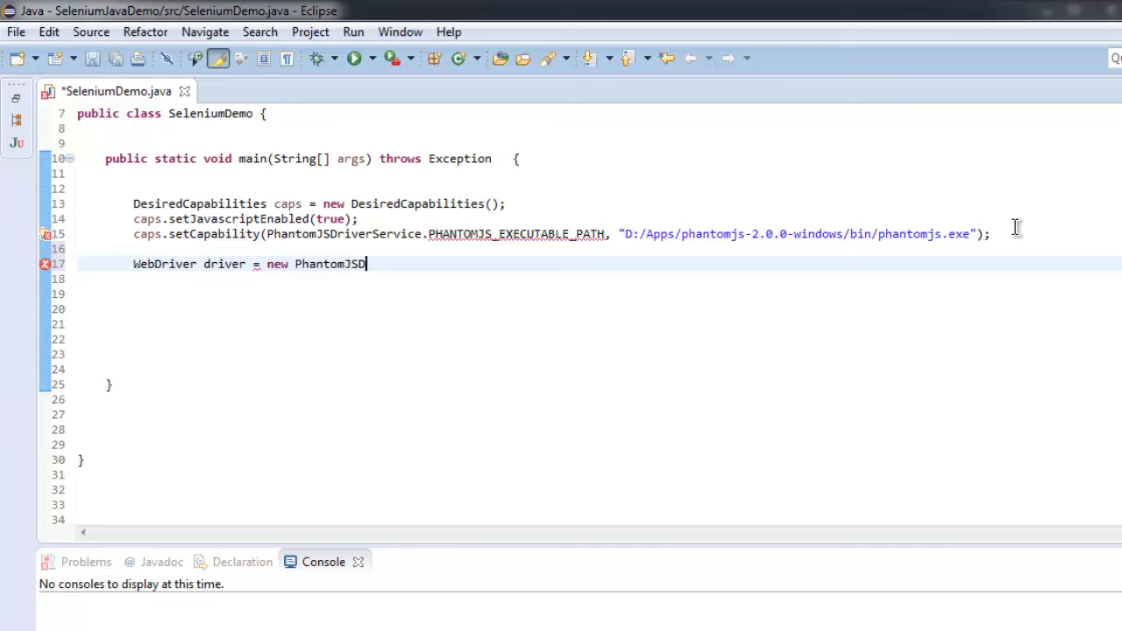
text(river();)
click(600, 278)
text(dri)
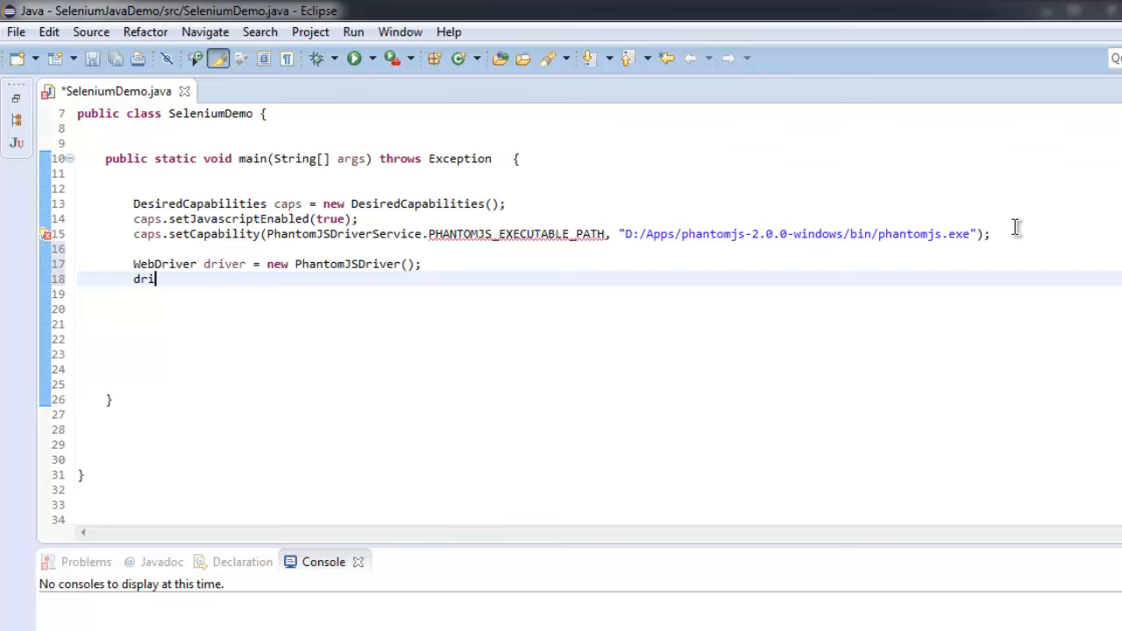
text(ver.get())
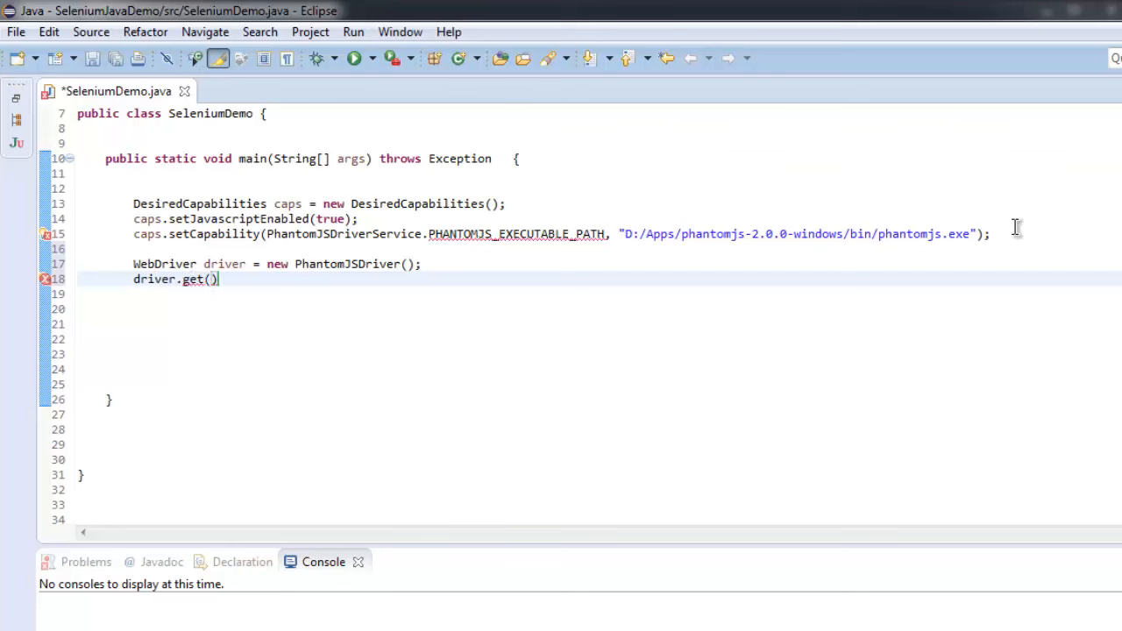
text("http:)
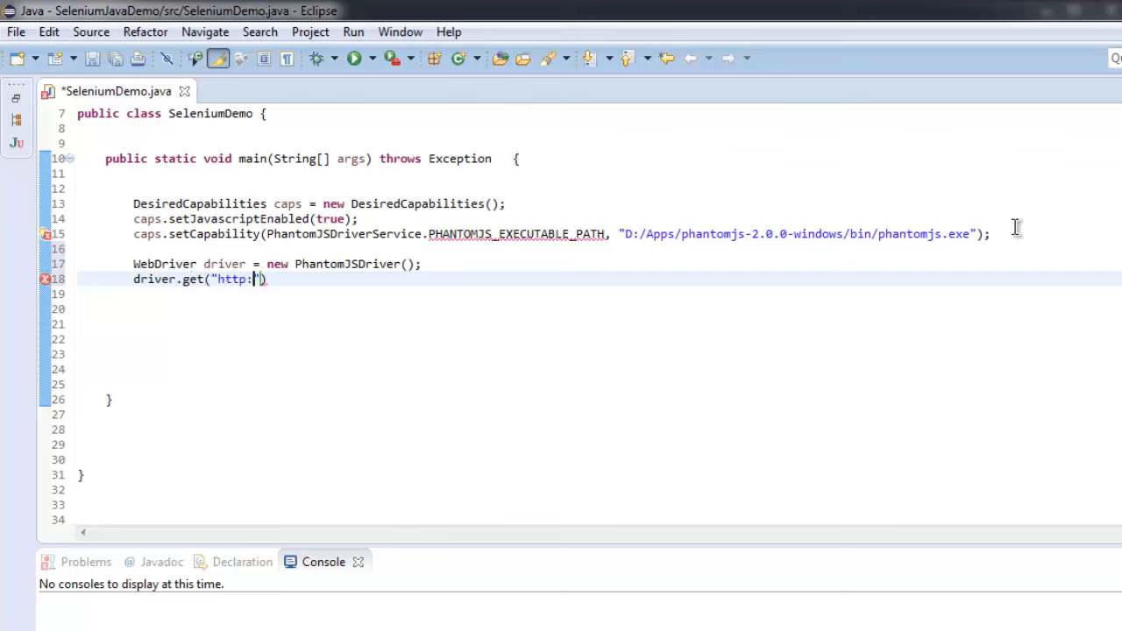
text(//en.wikipedia.org)
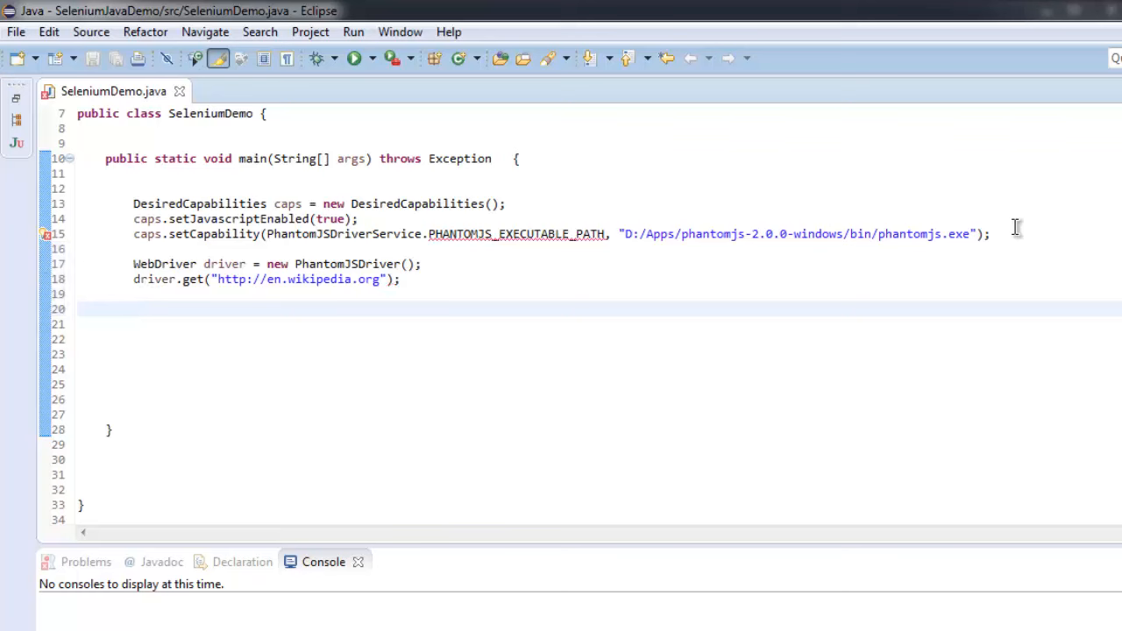
Begin File scrFile=((TakesScreenshot)driver) to cast the driver for screenshots
text(Fi)
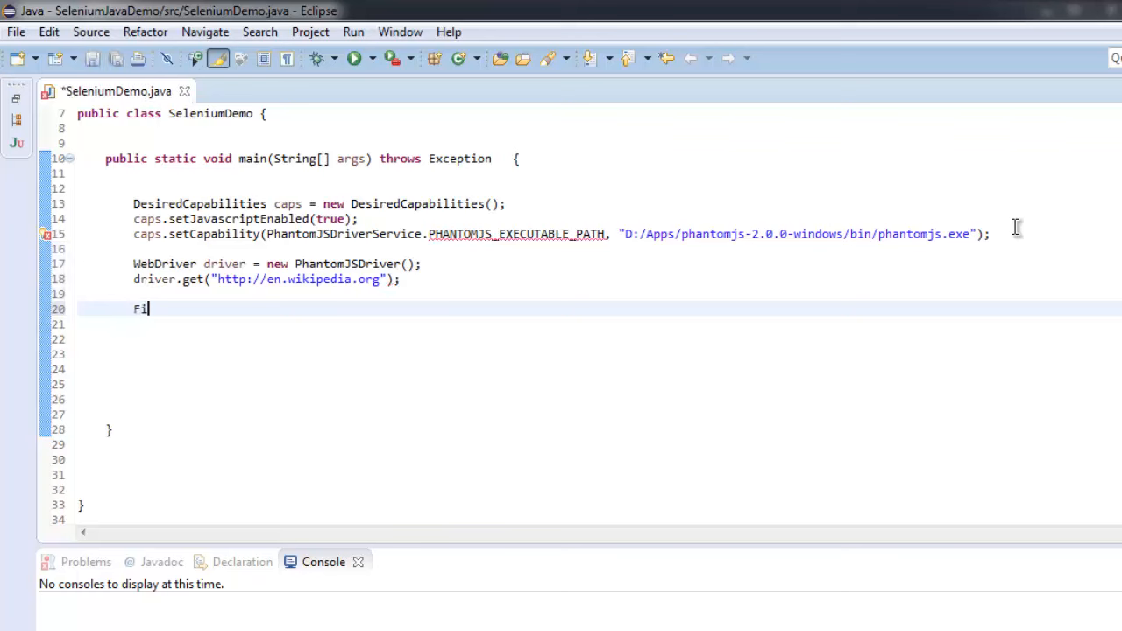
text(le sc)
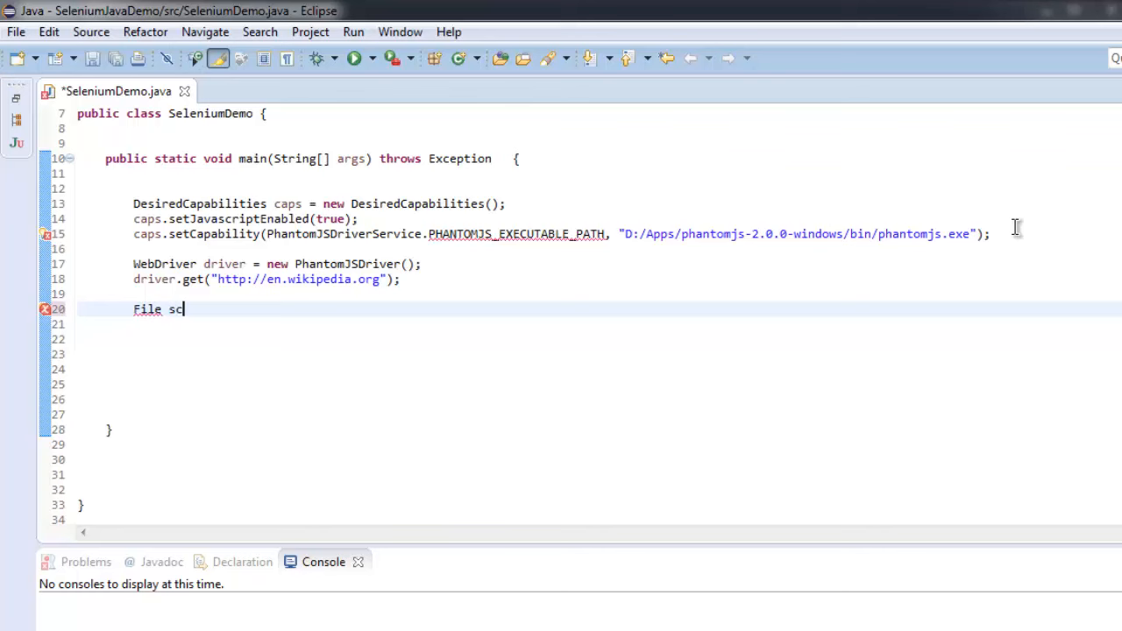
text(rFile)
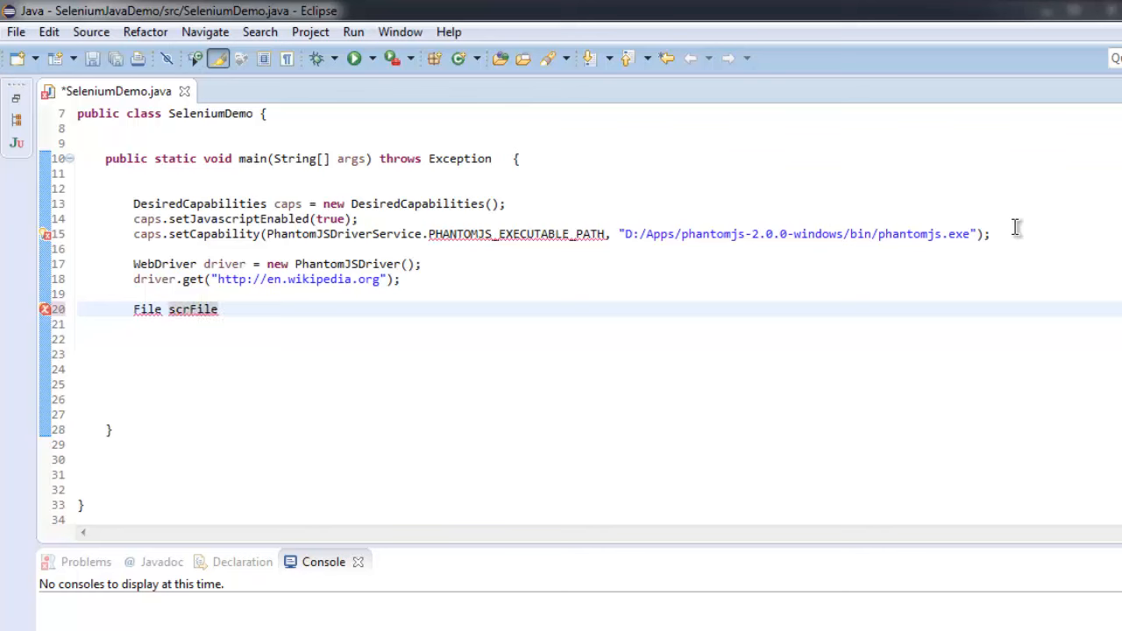
text(=(()))
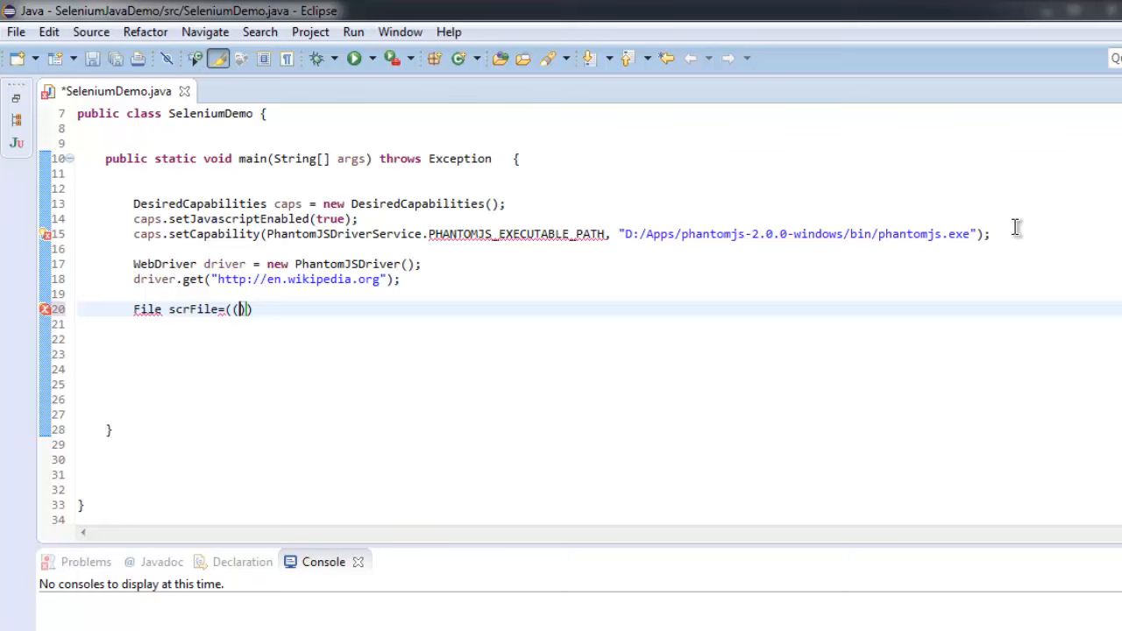
text(Taks)
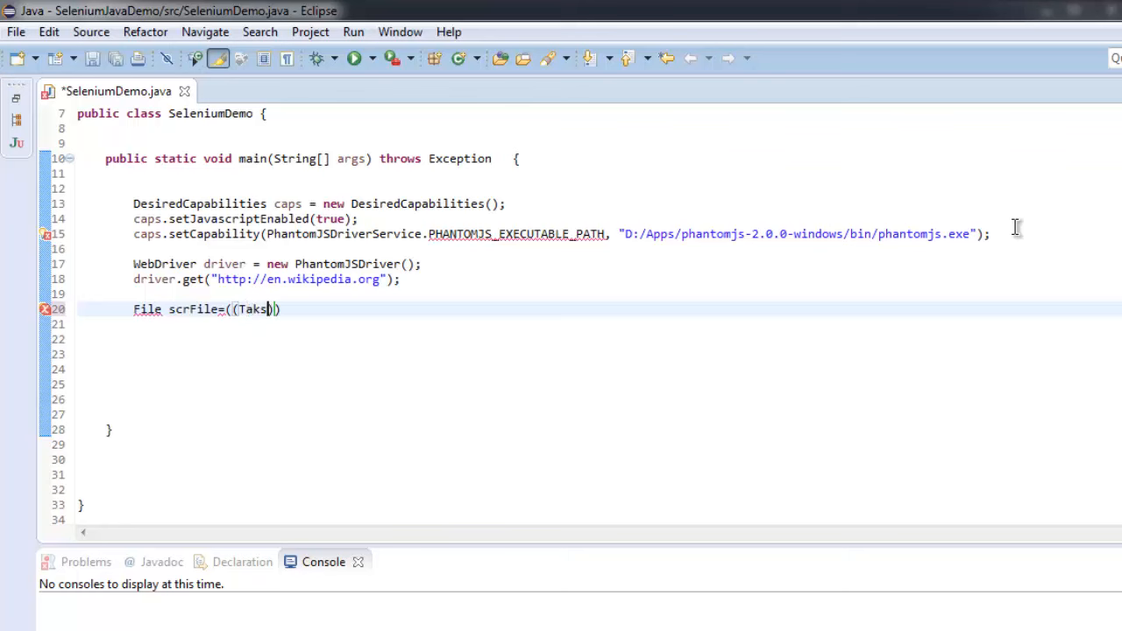
text())
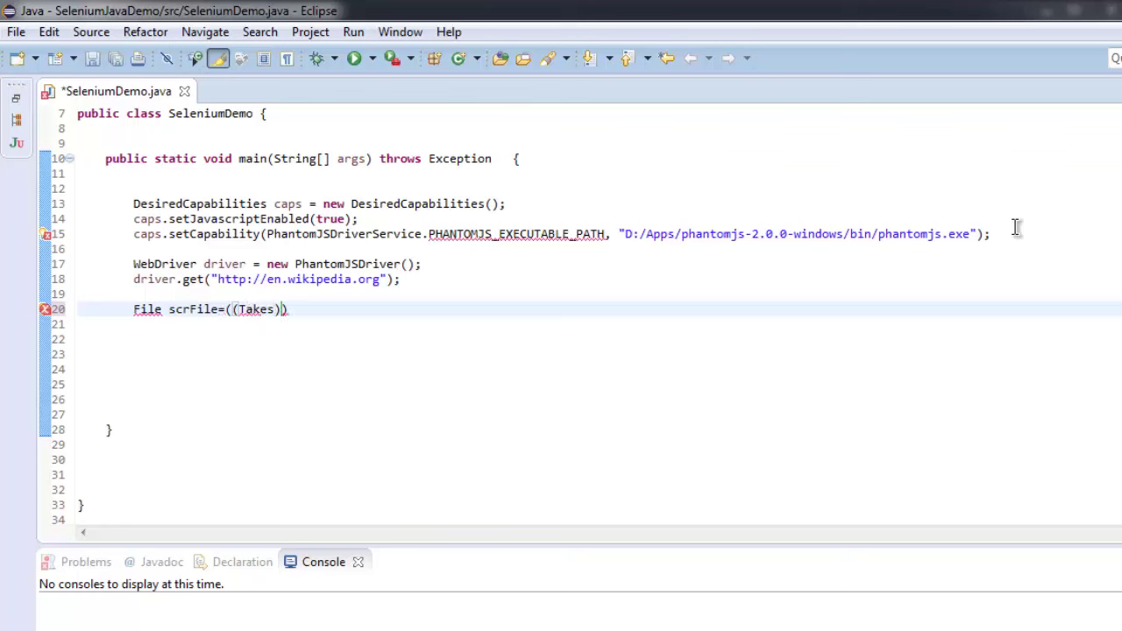
text(Sscr)
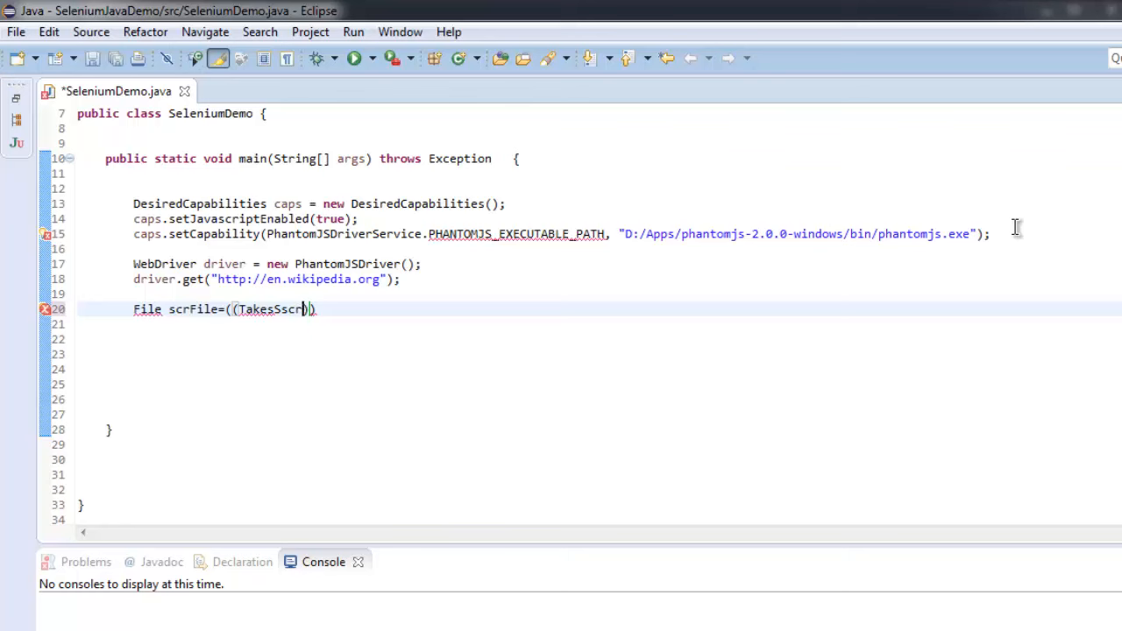
text(eenshot)
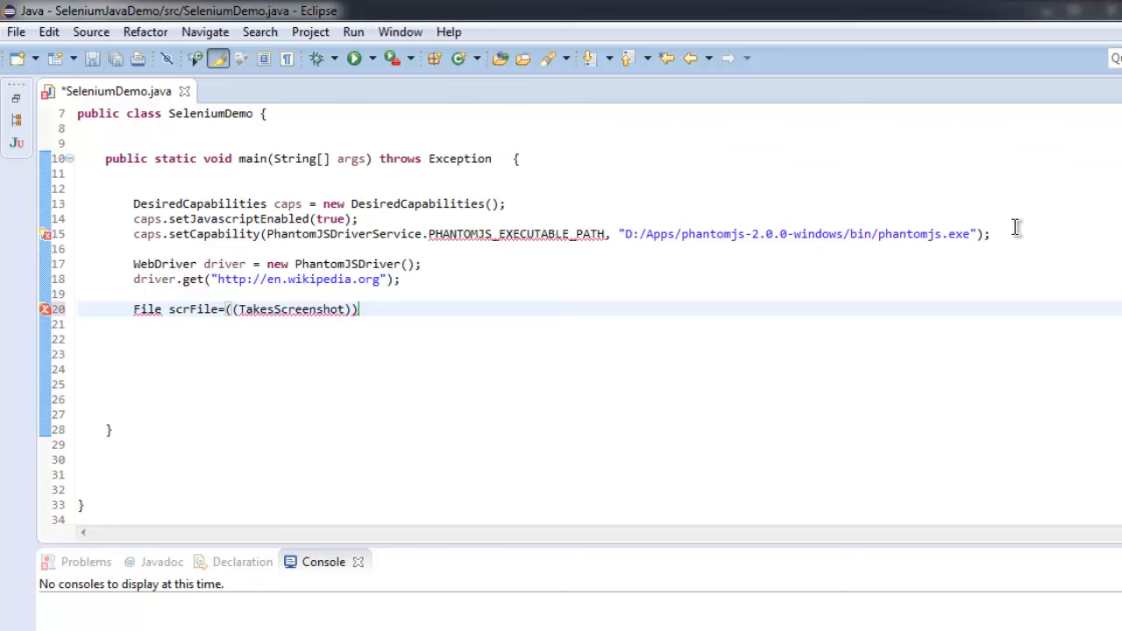
text(driver)
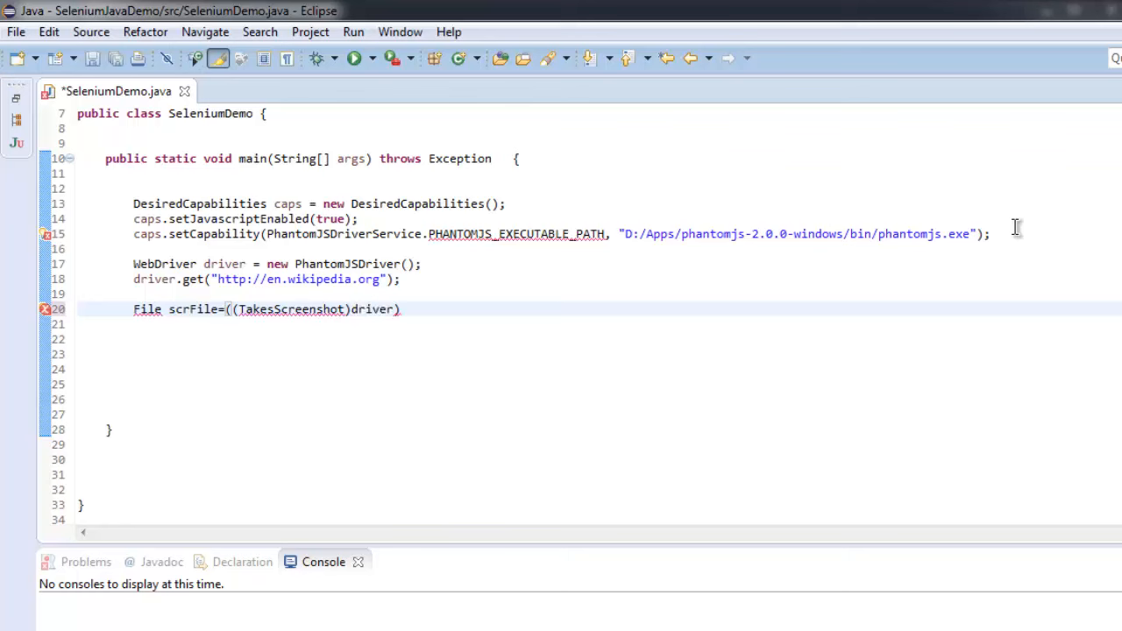
Complete the line with .getScreenshotAs(OutputType.FILE); to capture the page
text(.get)
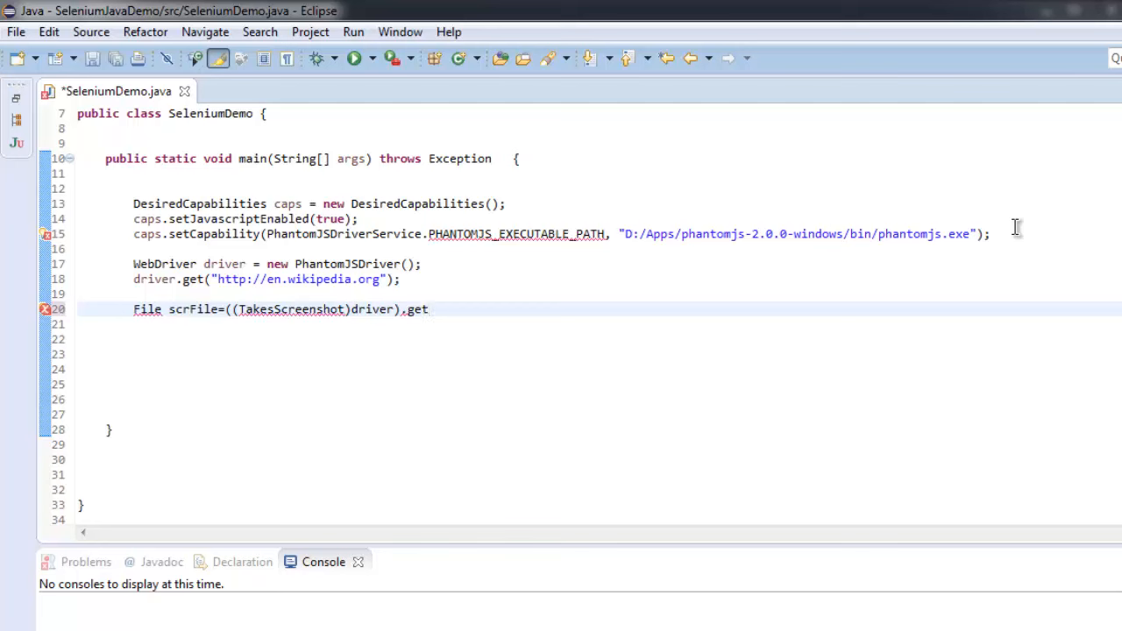
text(Screen)
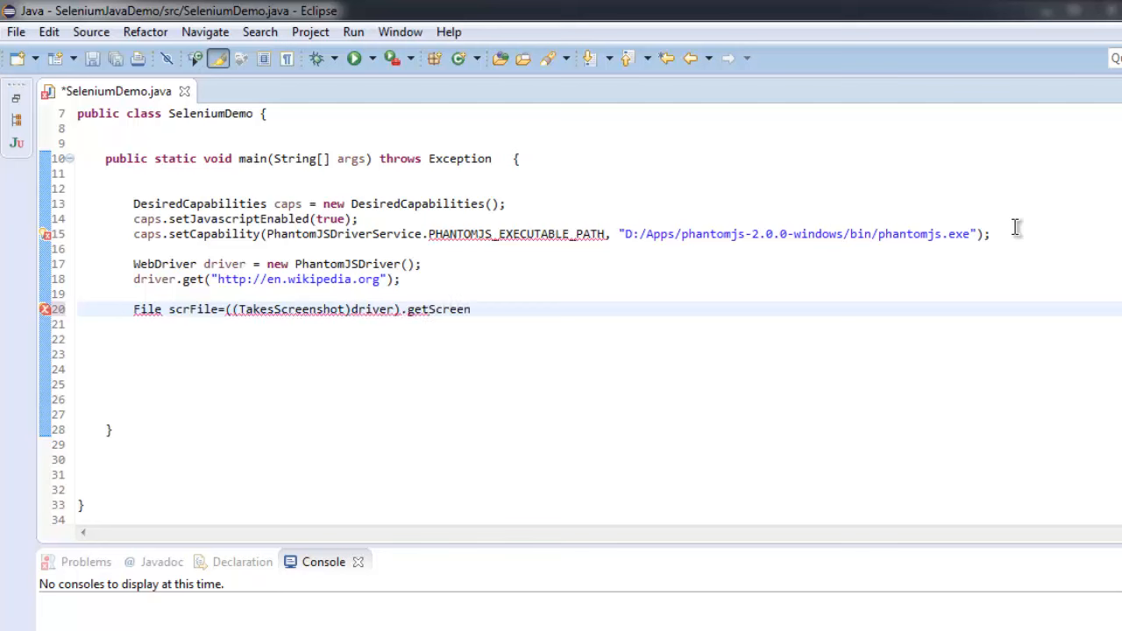
text(shot)
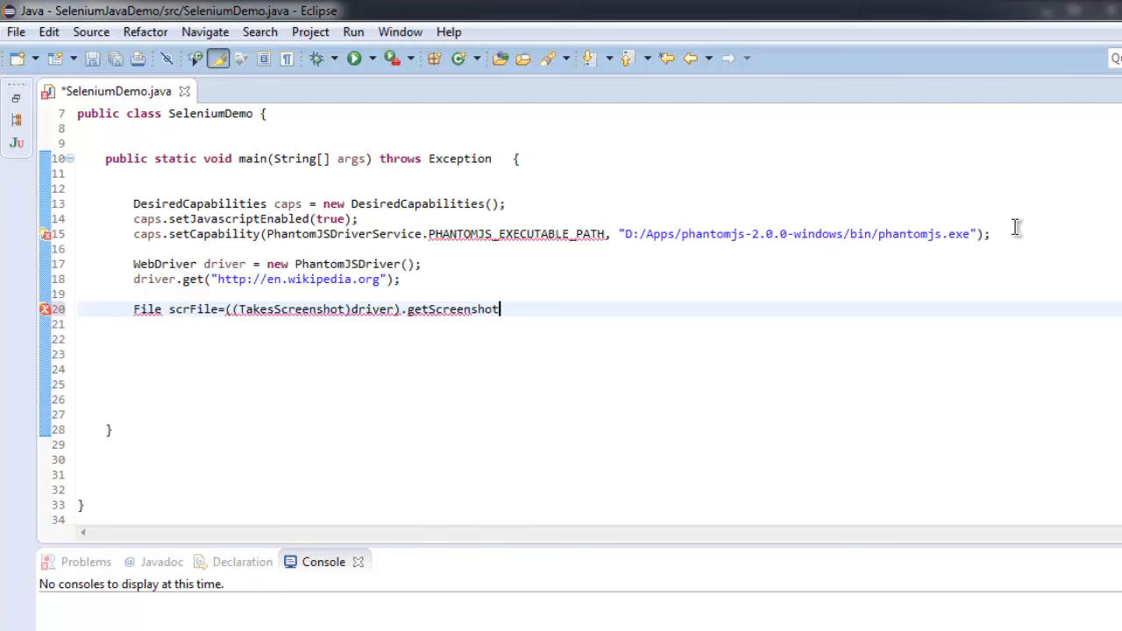
text(As())
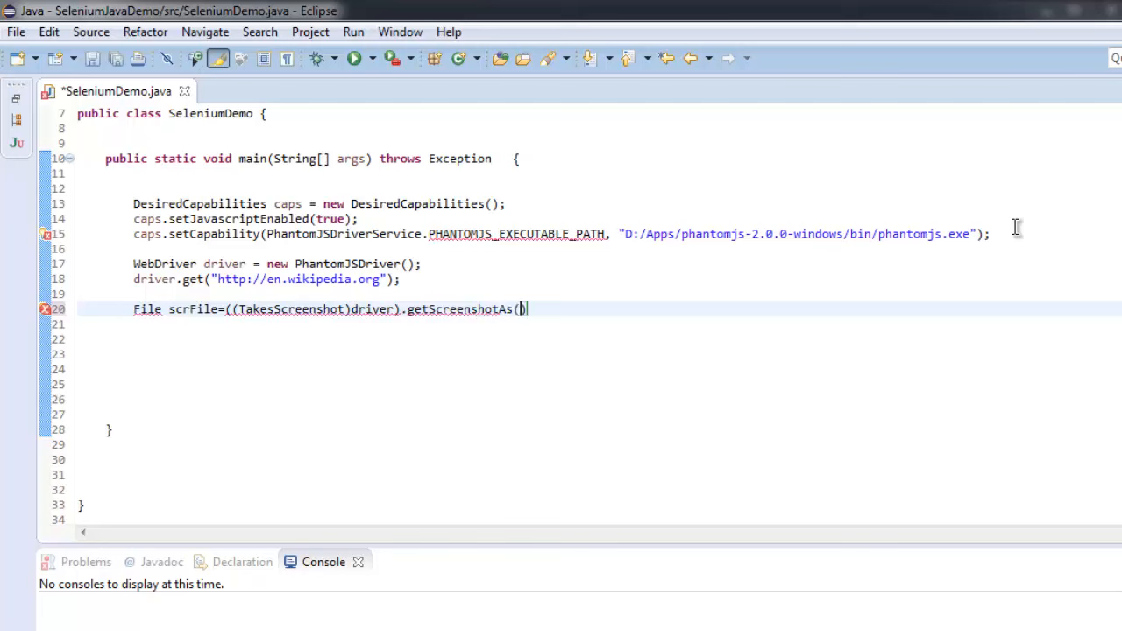
text(O)
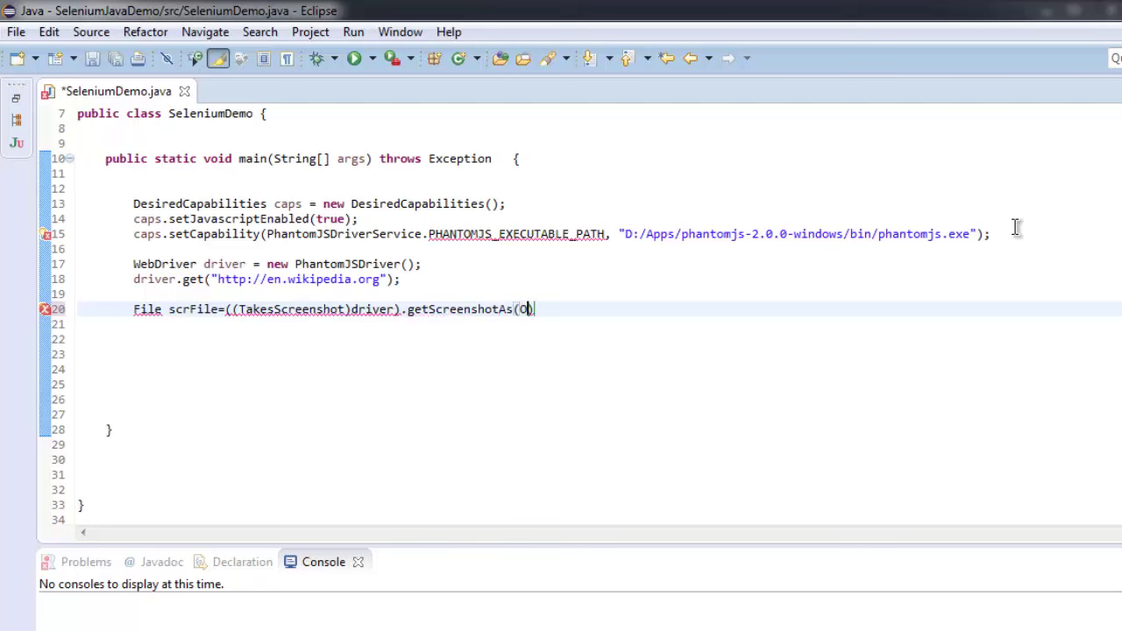
text(utputType.F)
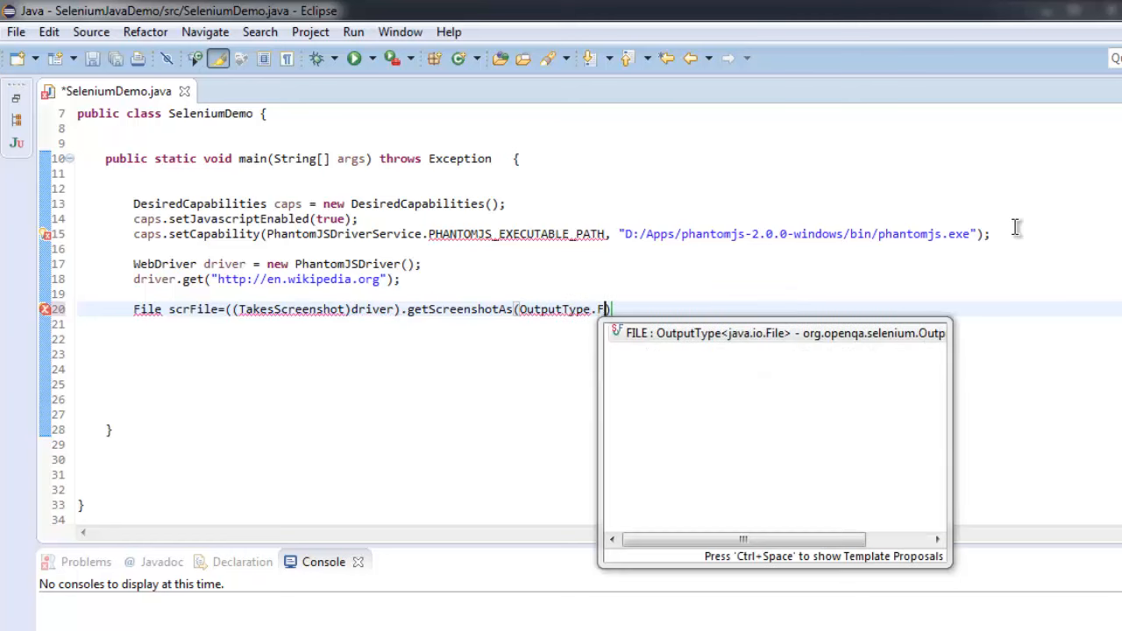
text(ILE))
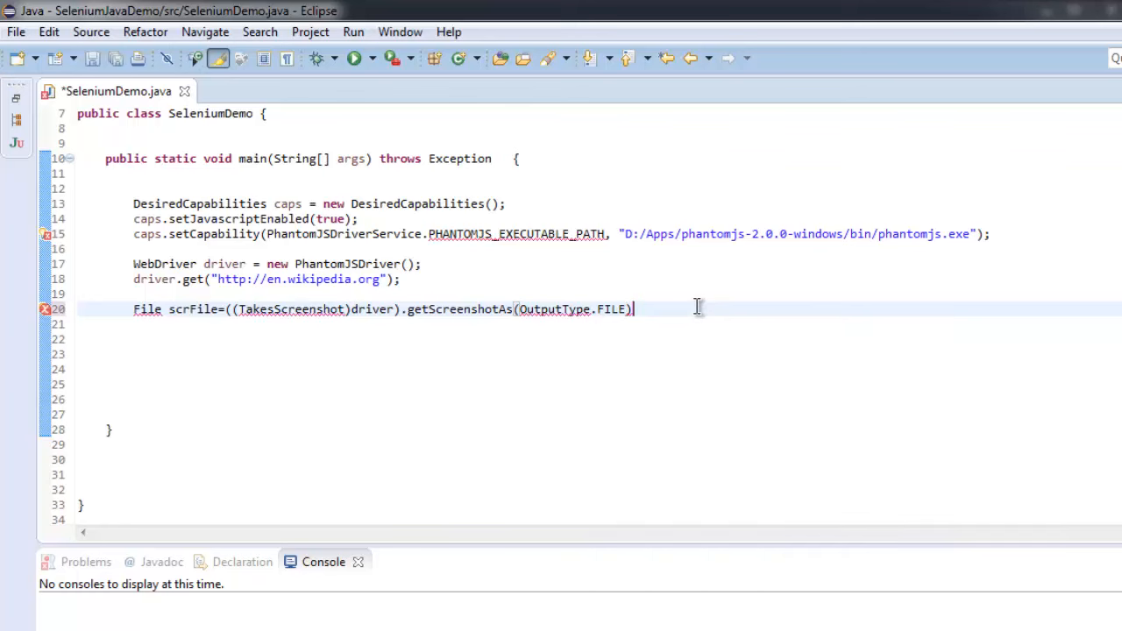
text(;)
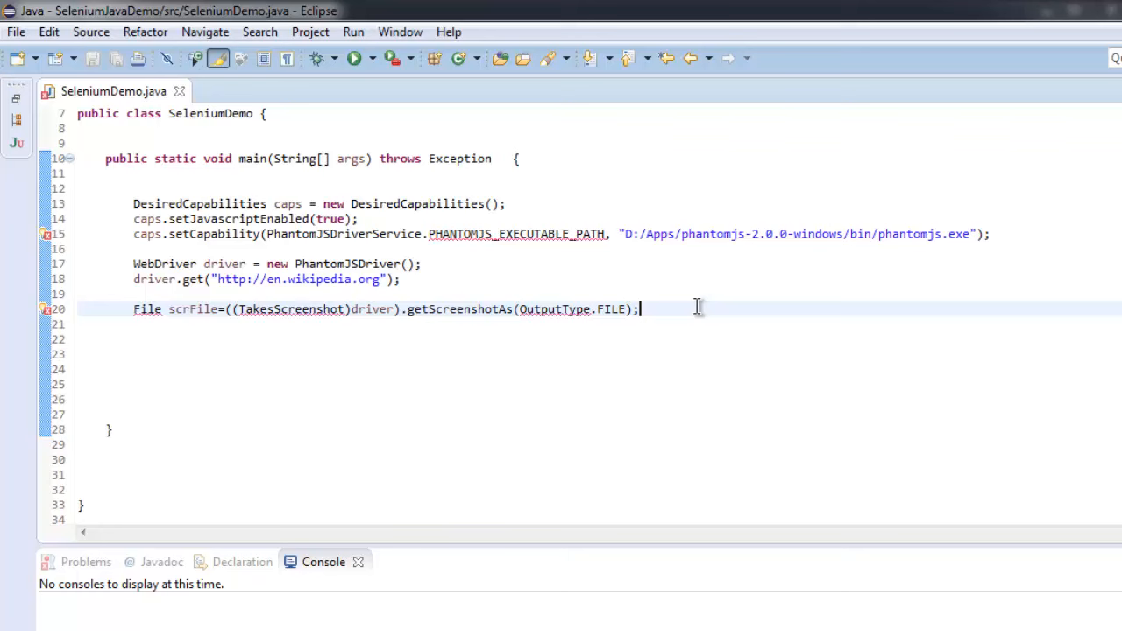
Insert FileUtils.copyFile with its parameters via content assist
text(f)
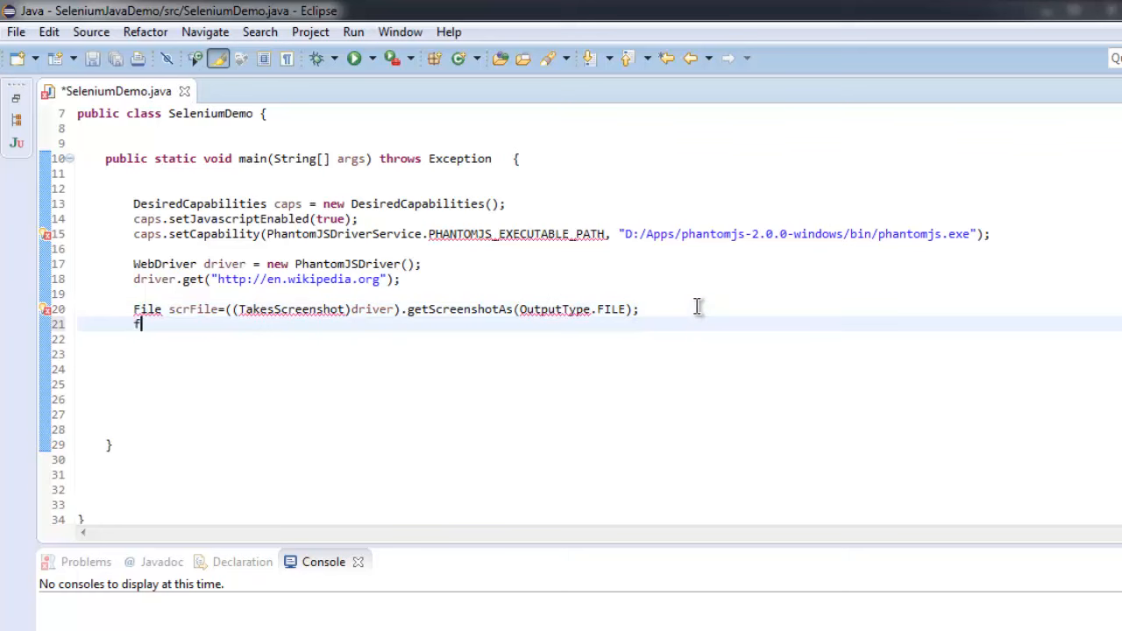
text(Fo)
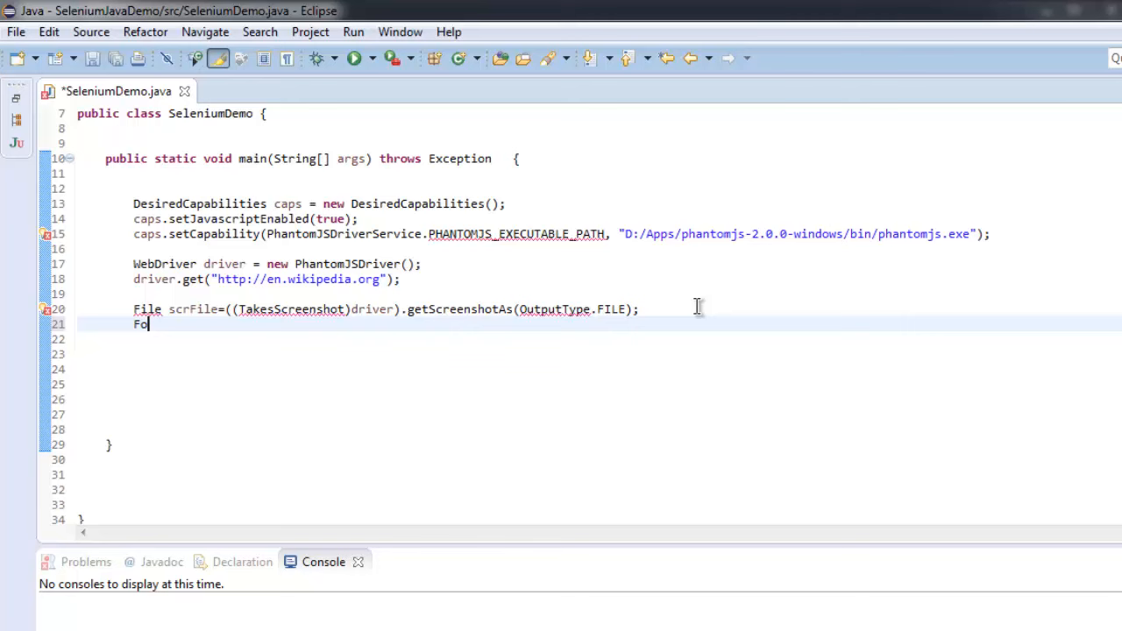
text(ileUtil)
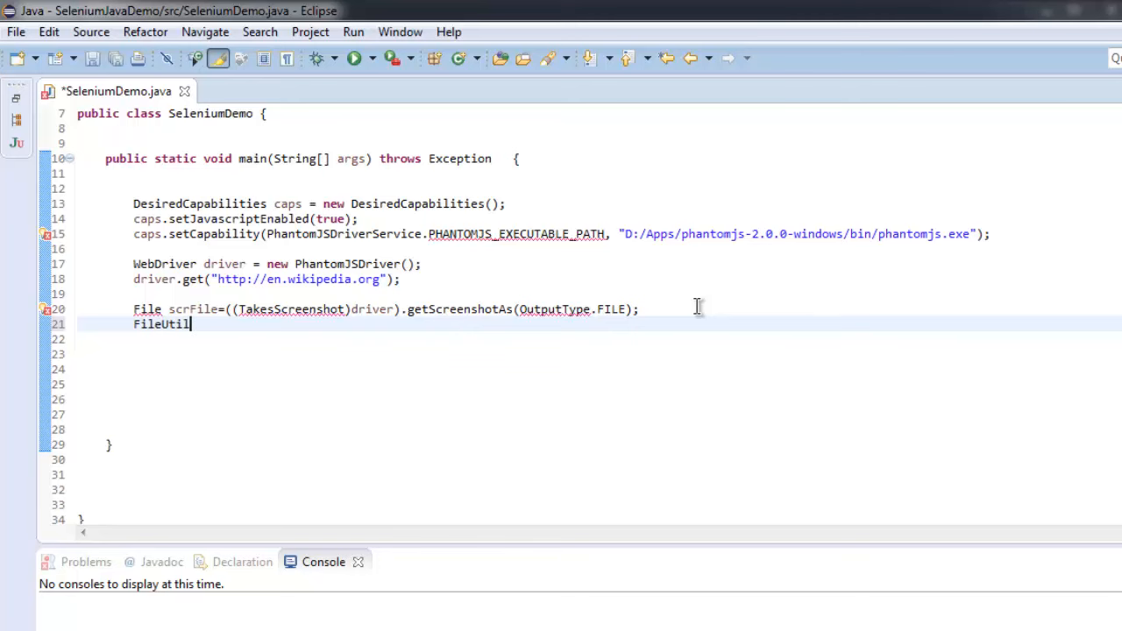
text(.c)
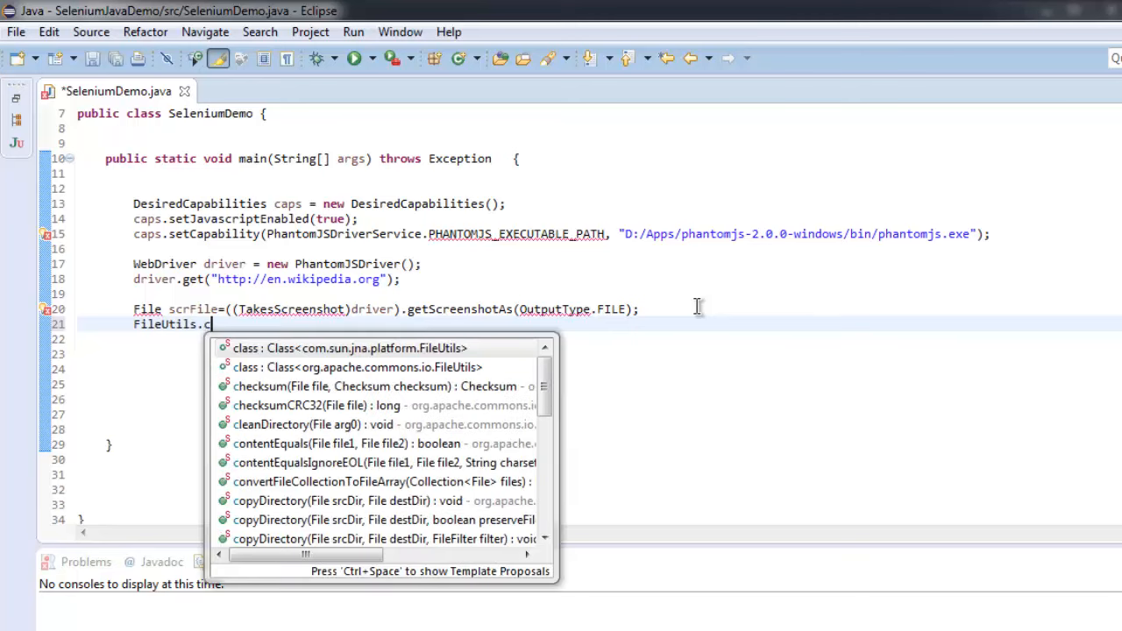
text(op)
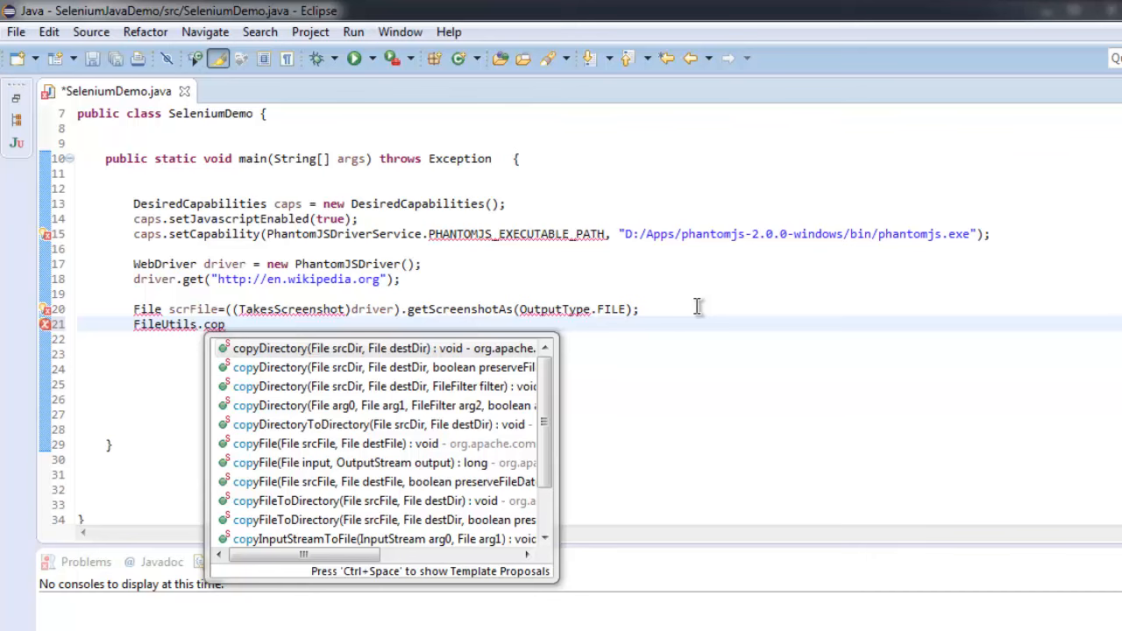
key(Escape)
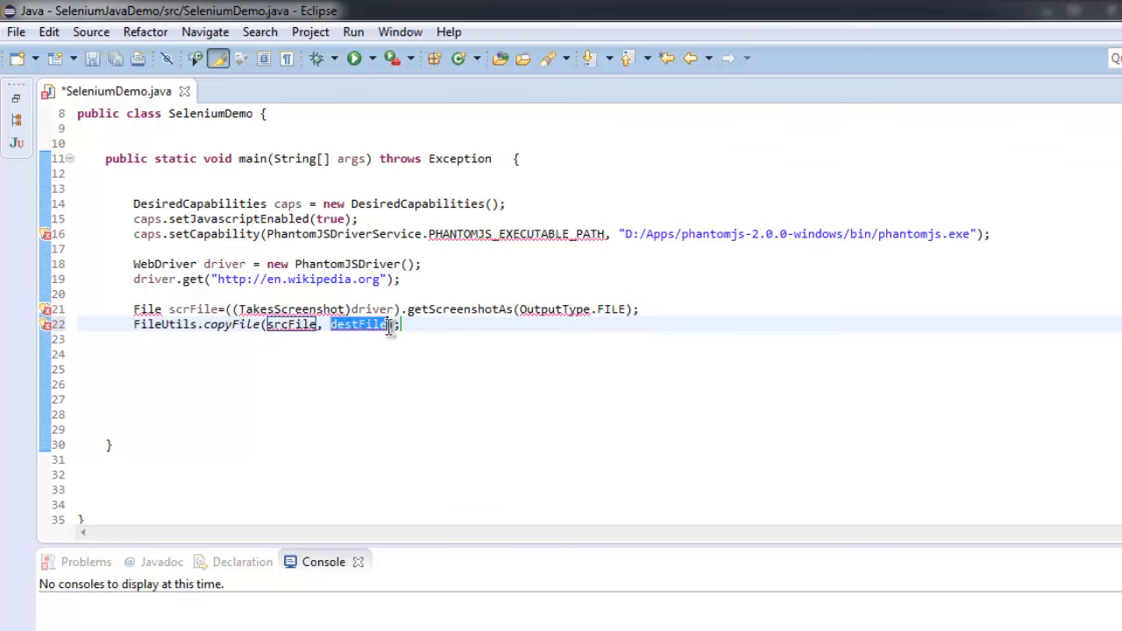
Fill the call as copyFile(scrFile, new File("d:\\sample.jpg"),true) and save
text("d)
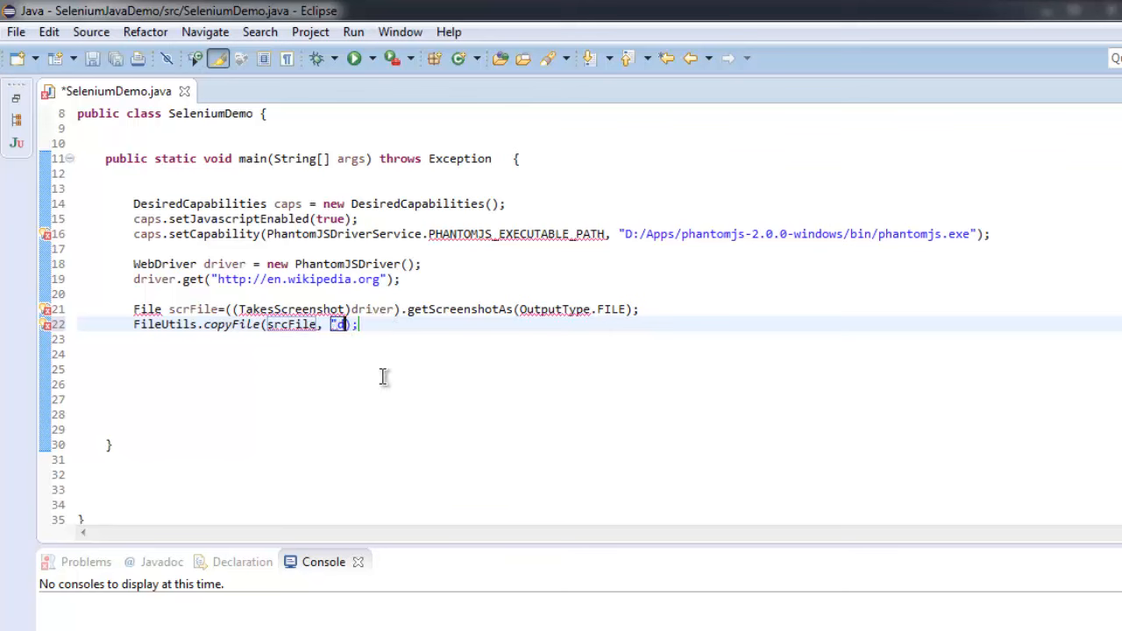
text(:)
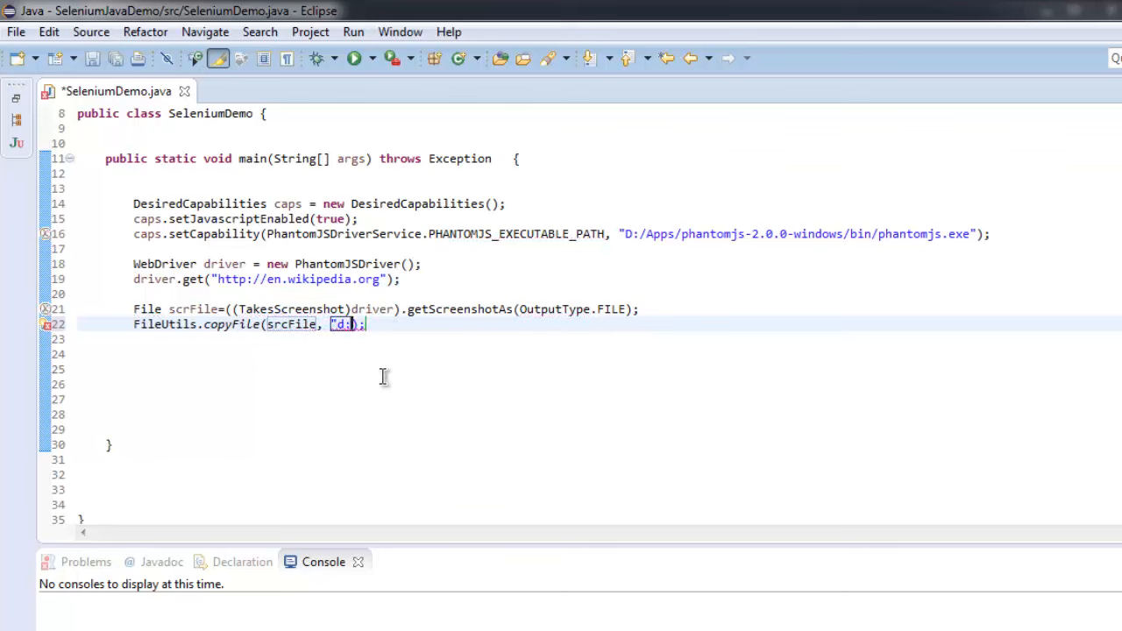
text(\\sample.jp)
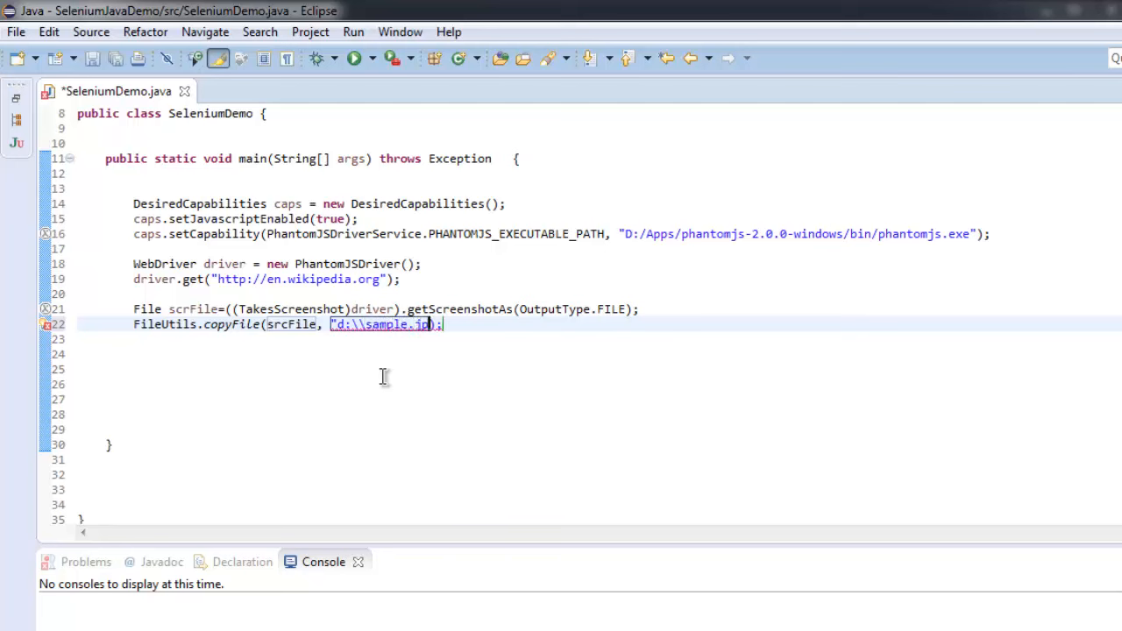
text(g)
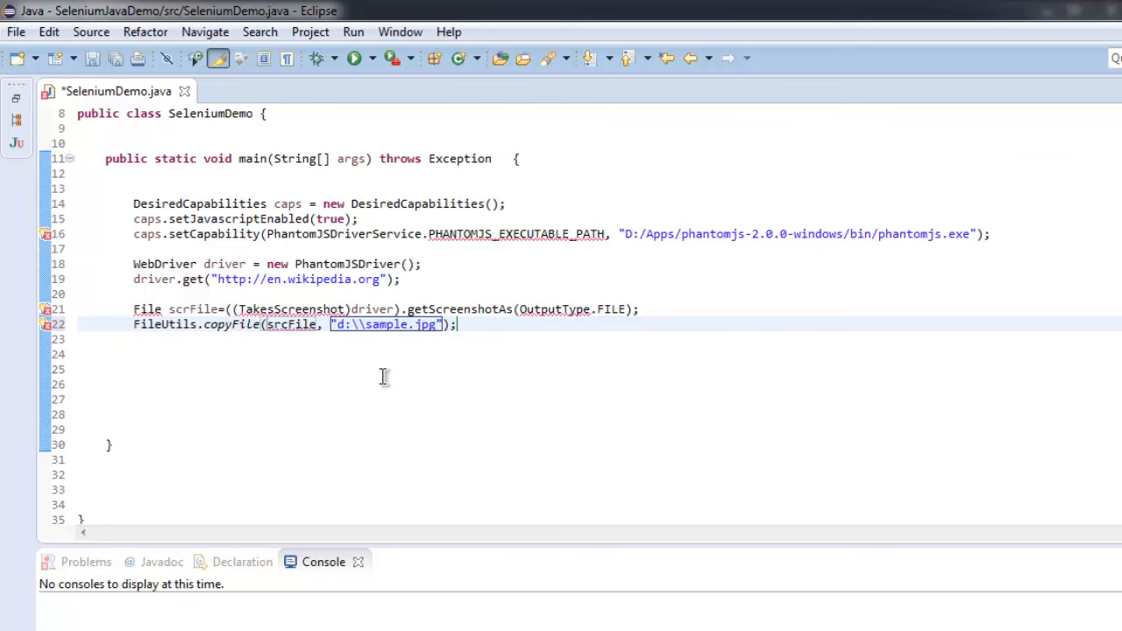
mouse_move(387, 347)
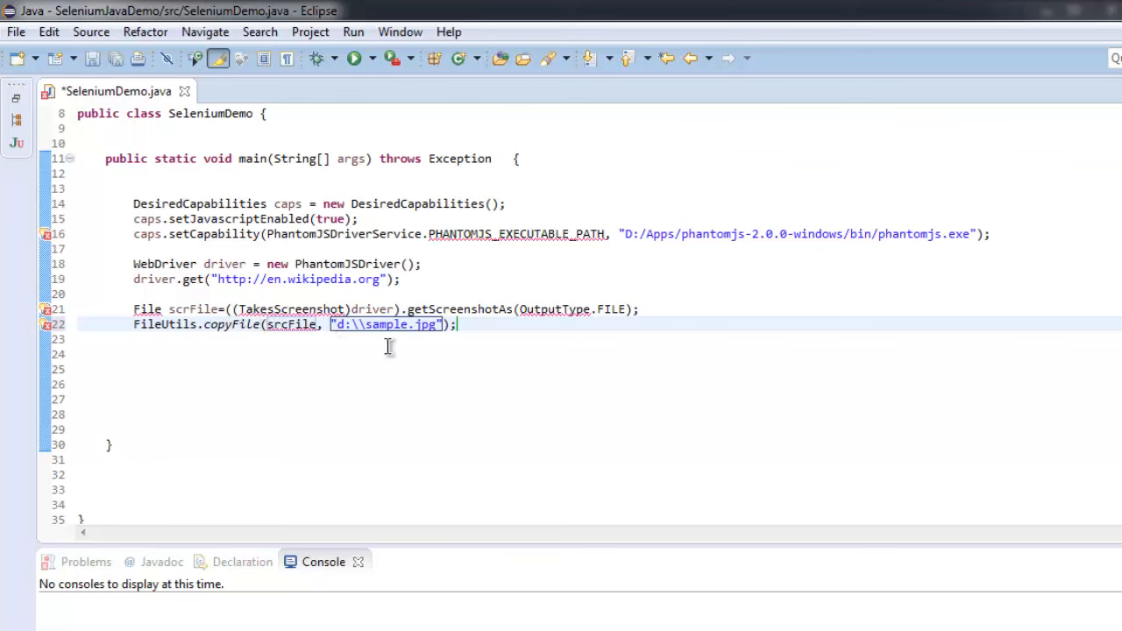
text(new File()
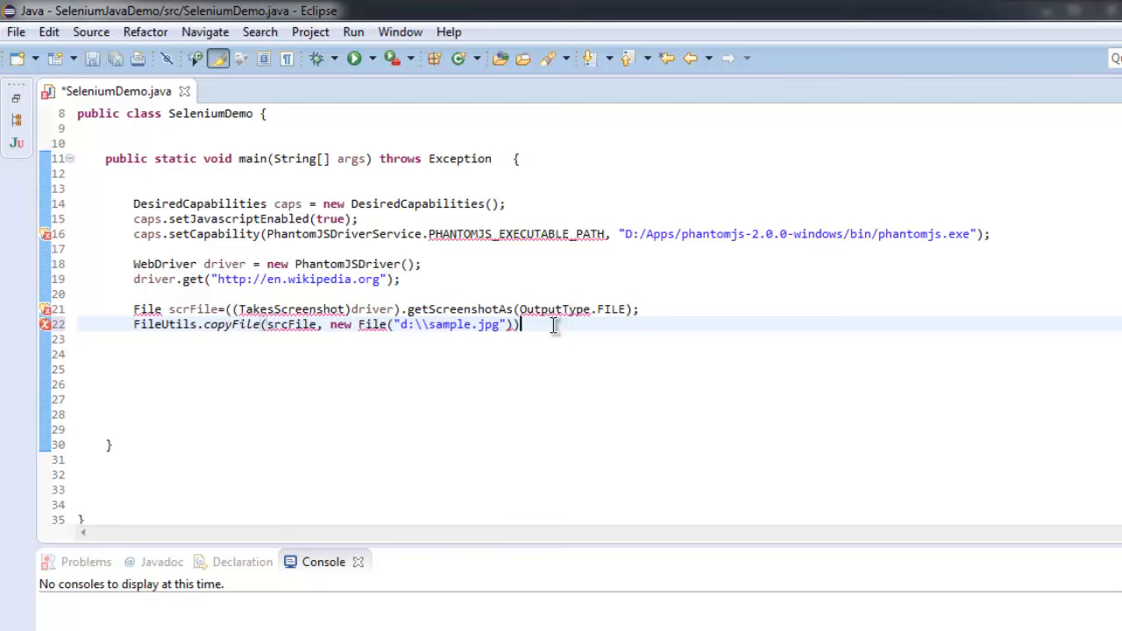
key(ctrl+s)
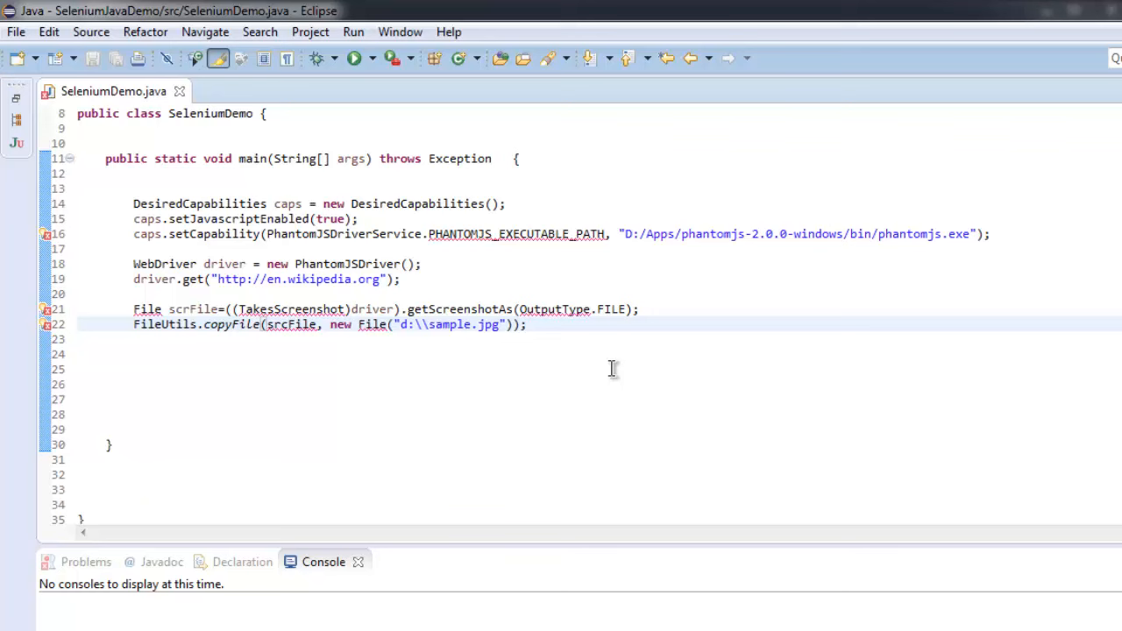
text(,true)
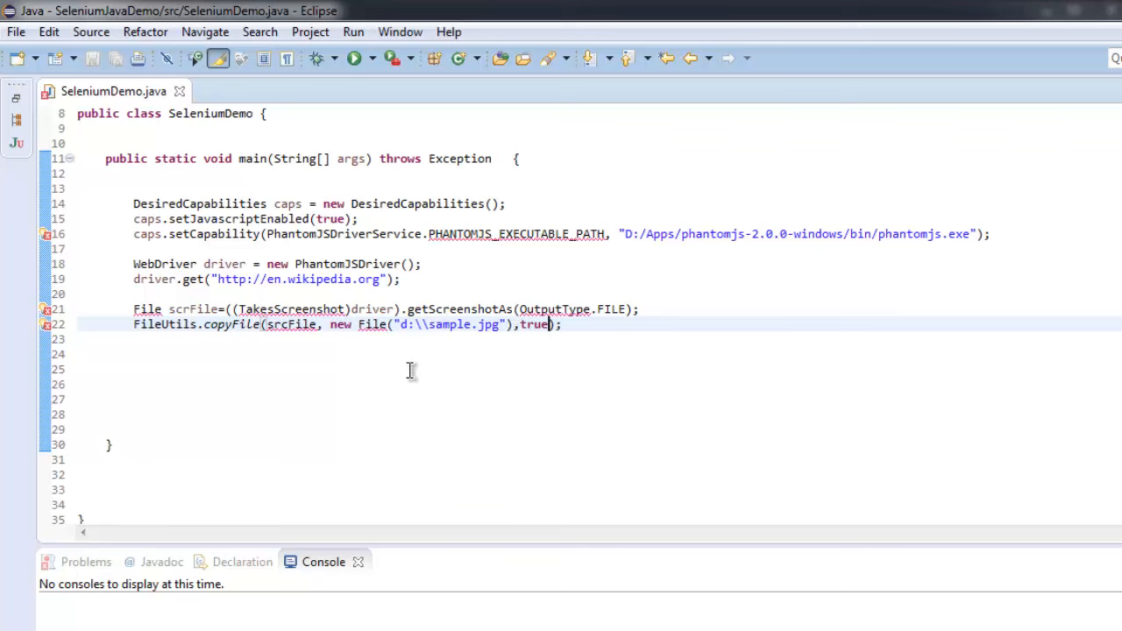
mouse_move(477, 234)
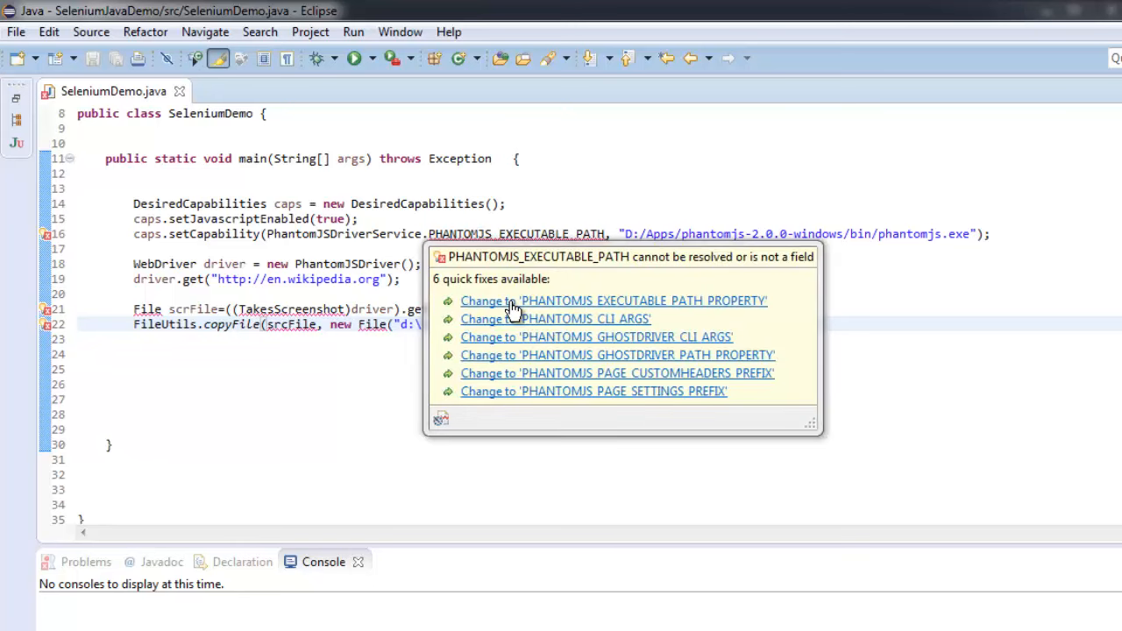
Quick-fix to PHANTOMJS_EXECUTABLE_PATH_PROPERTY, save, and import java.io.File
click(614, 301)
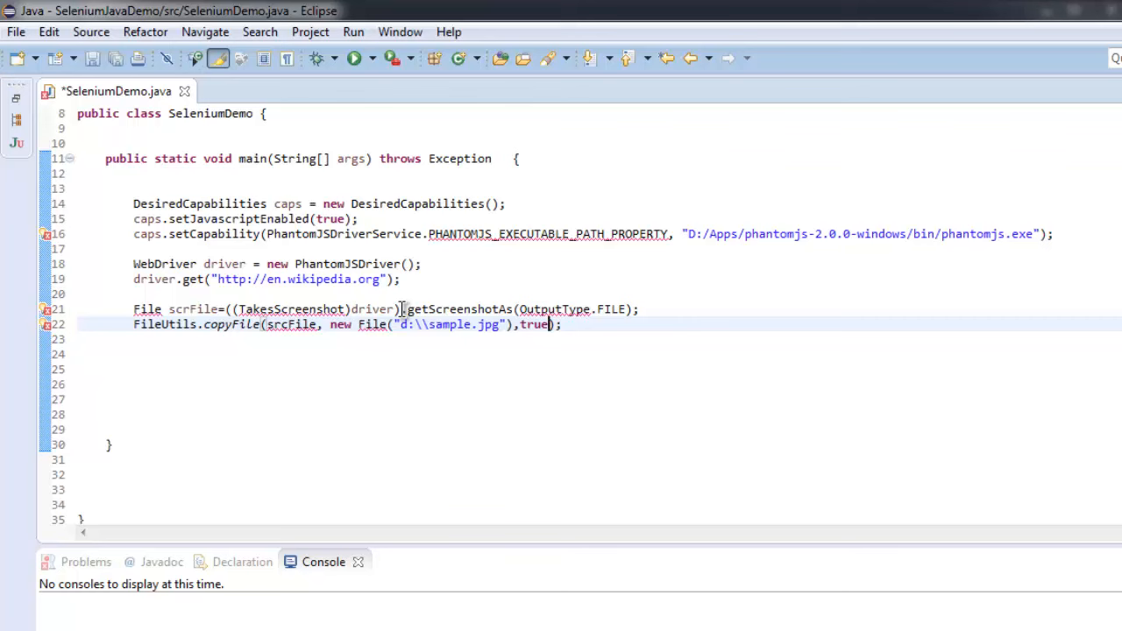
key(ctrl+s)
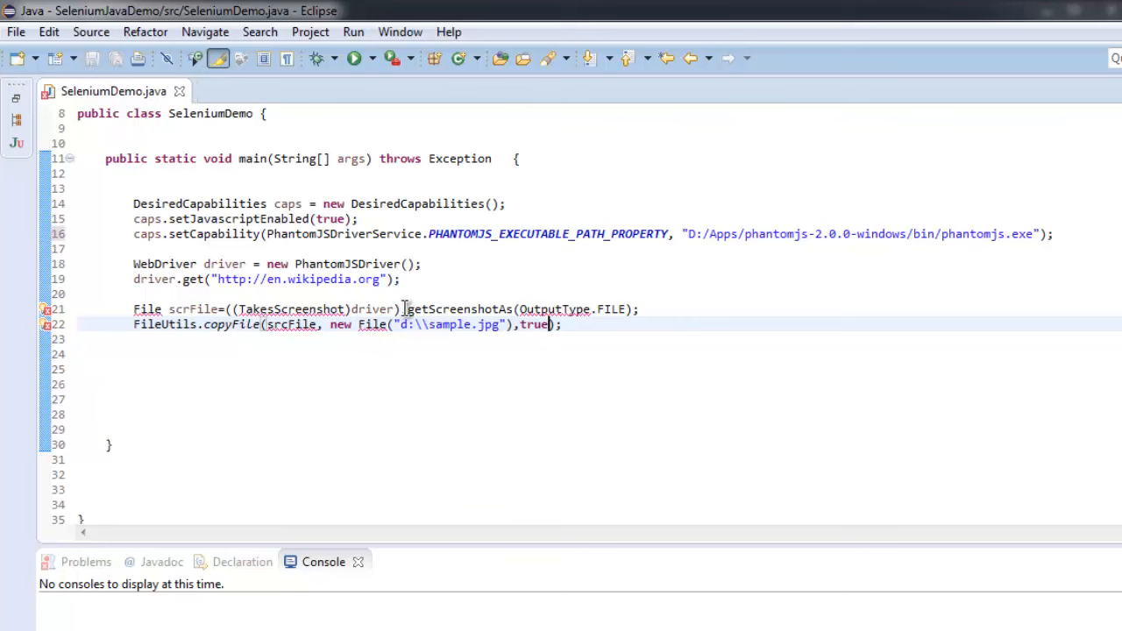
mouse_move(191, 313)
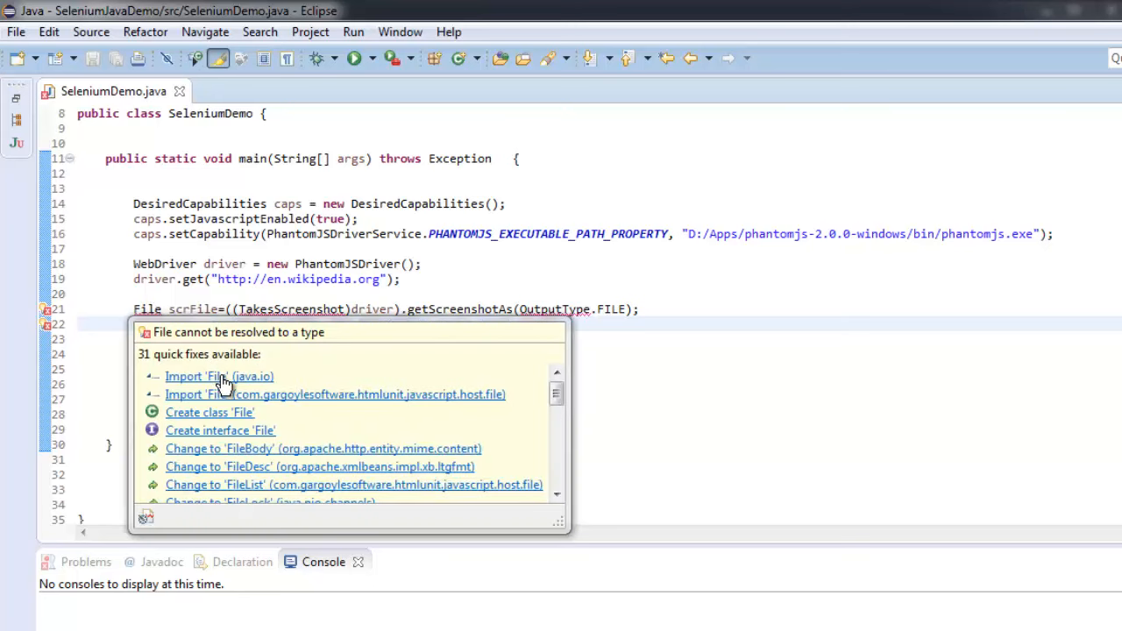
click(219, 375)
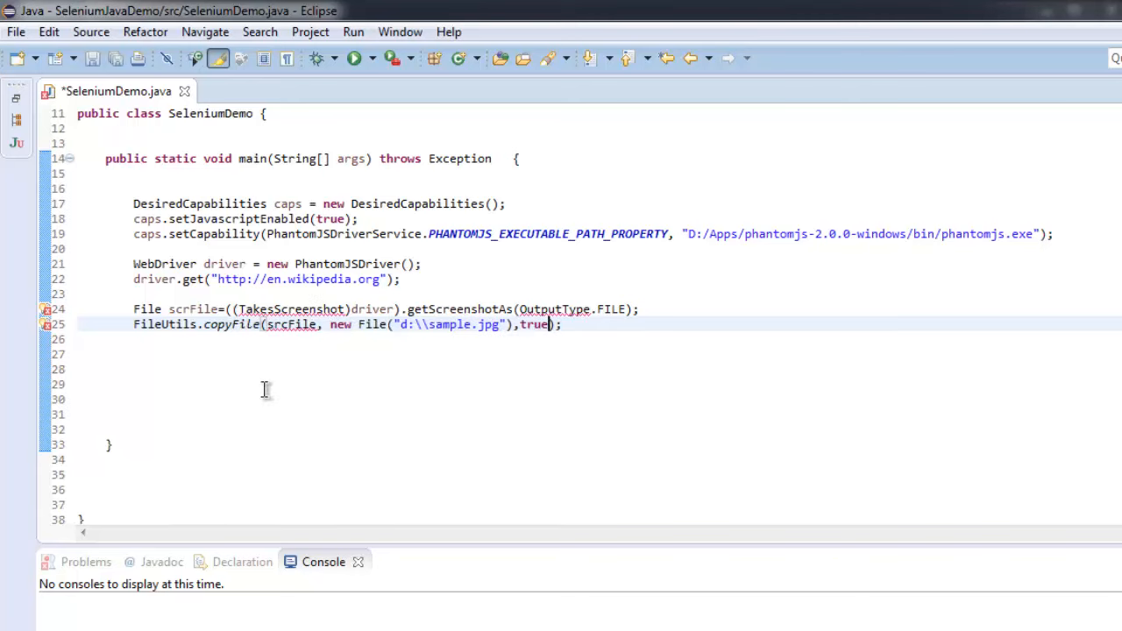
scroll(up, 3)
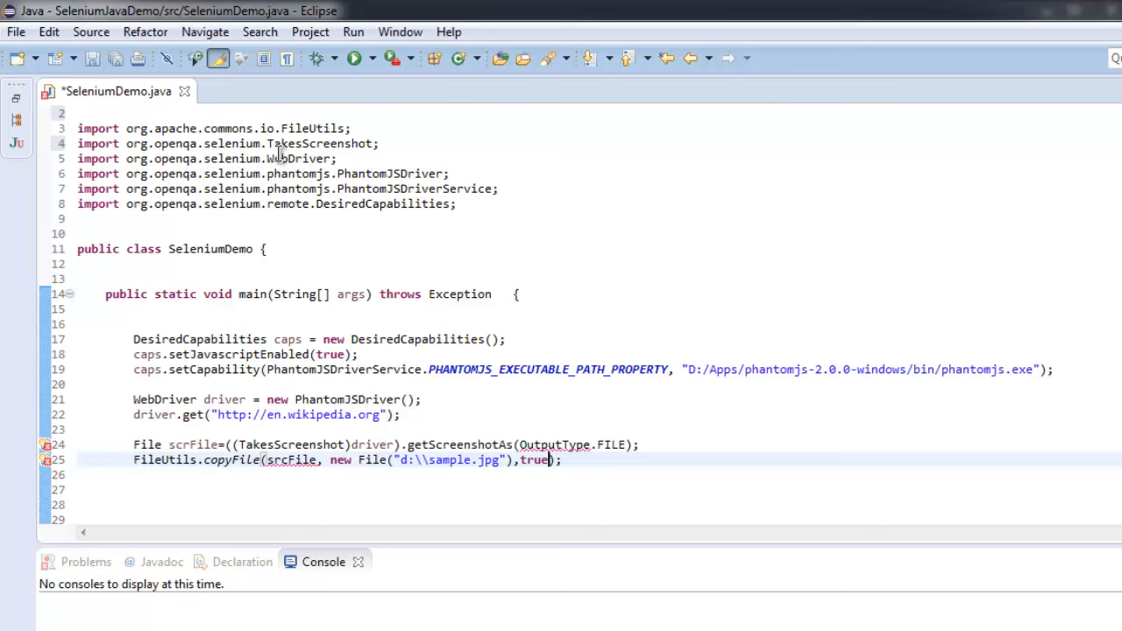
mouse_move(307, 152)
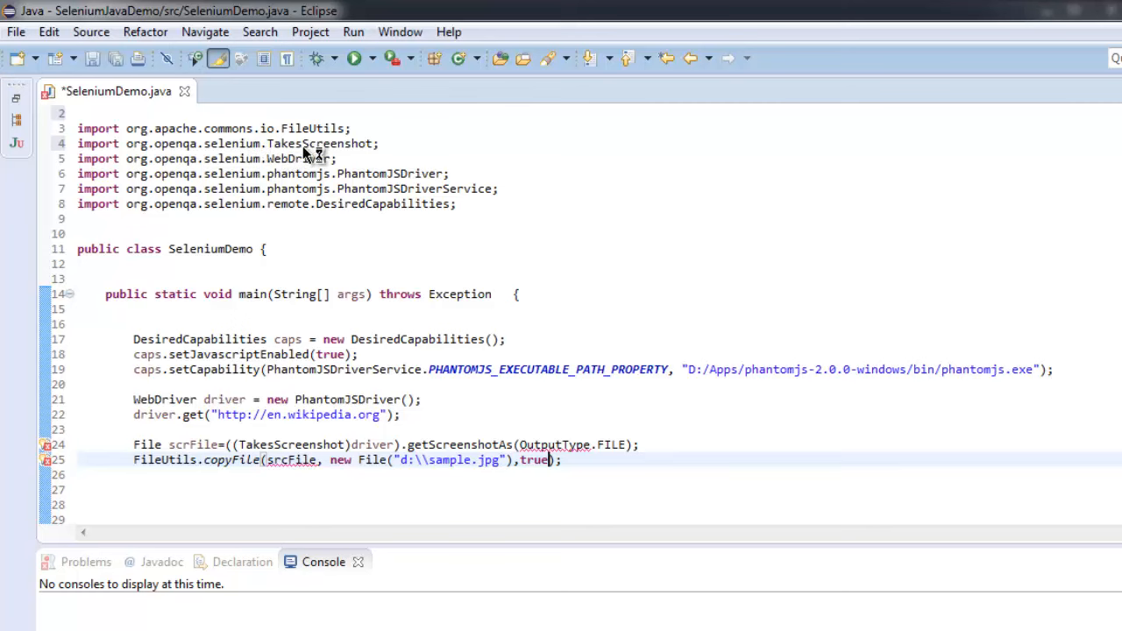
scroll(down, 3)
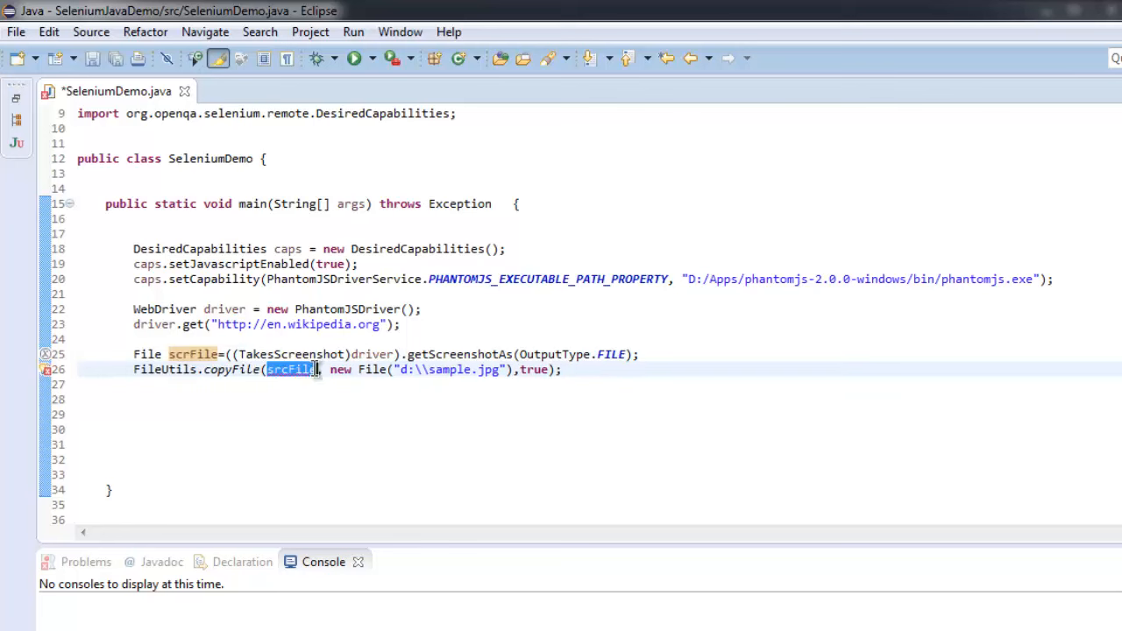
Save SeleniumDemo, enlarge the Console view and run the program
key(ctrl+s)
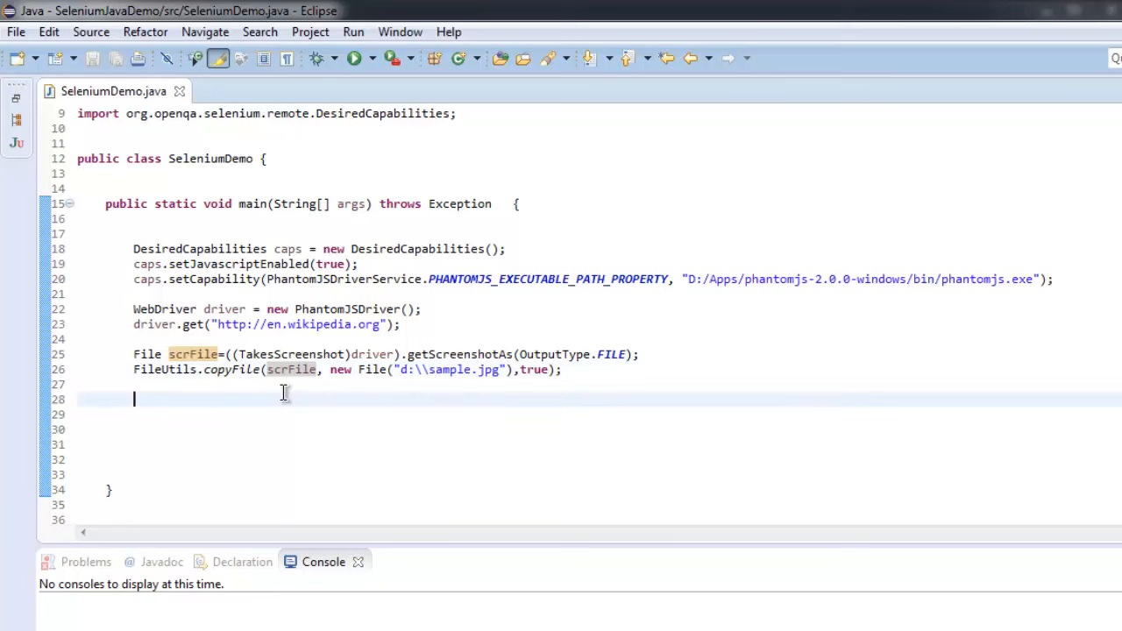
mouse_move(228, 410)
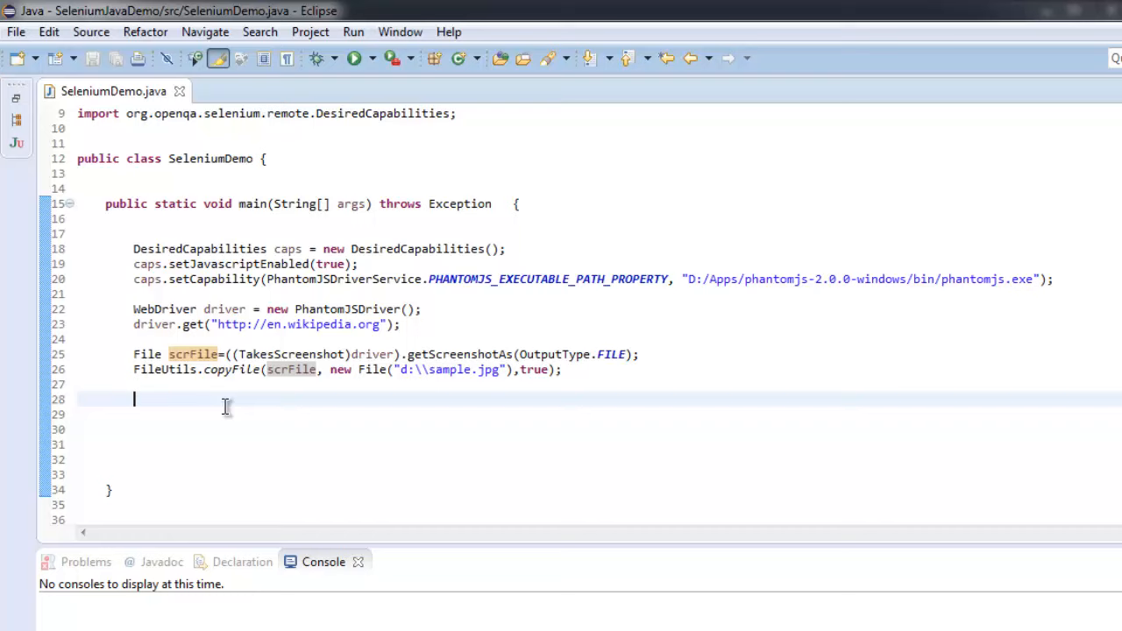
scroll(up, 3)
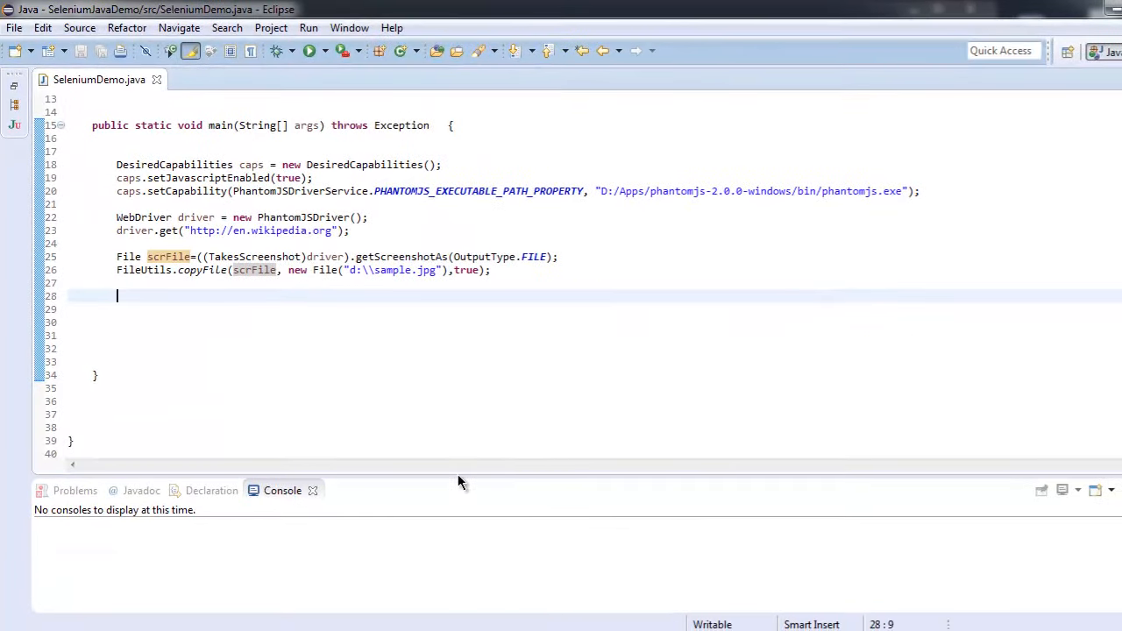
drag(462, 480, 442, 354)
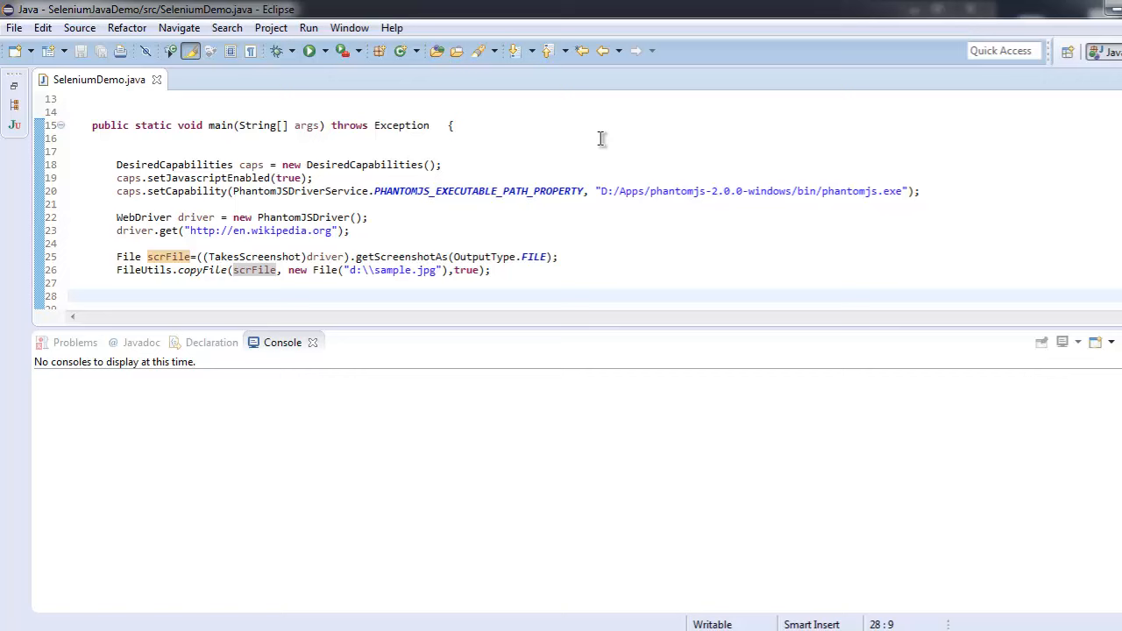
click(309, 49)
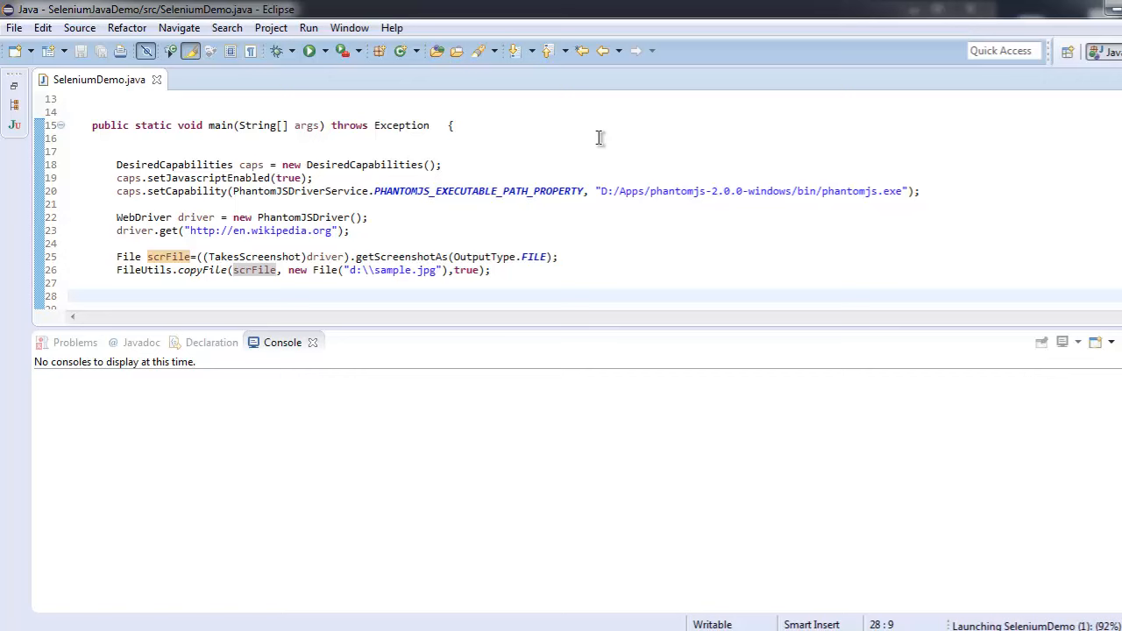
click(308, 49)
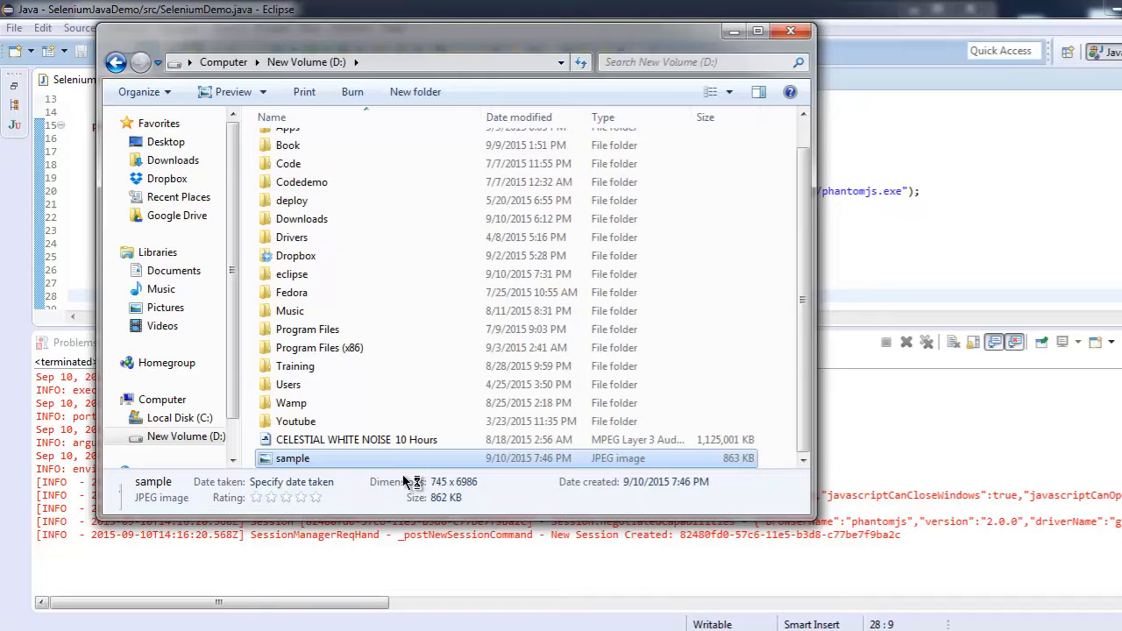
Open sample.jpg in Photo Viewer, zoom in and scroll through the Wikipedia screenshot
double_click(291, 457)
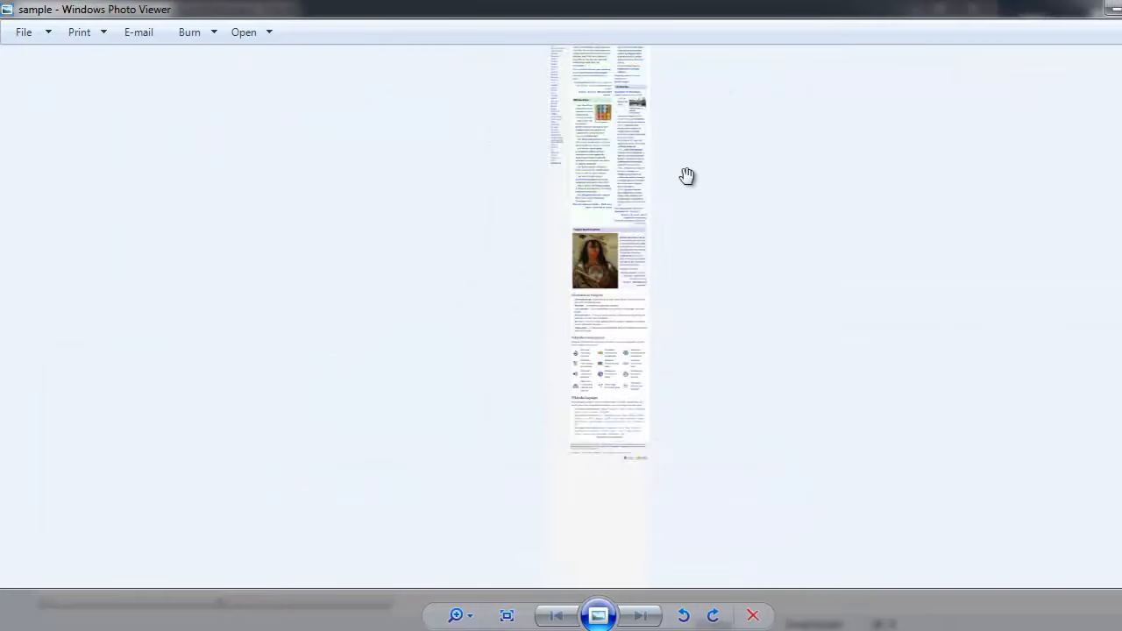
click(454, 614)
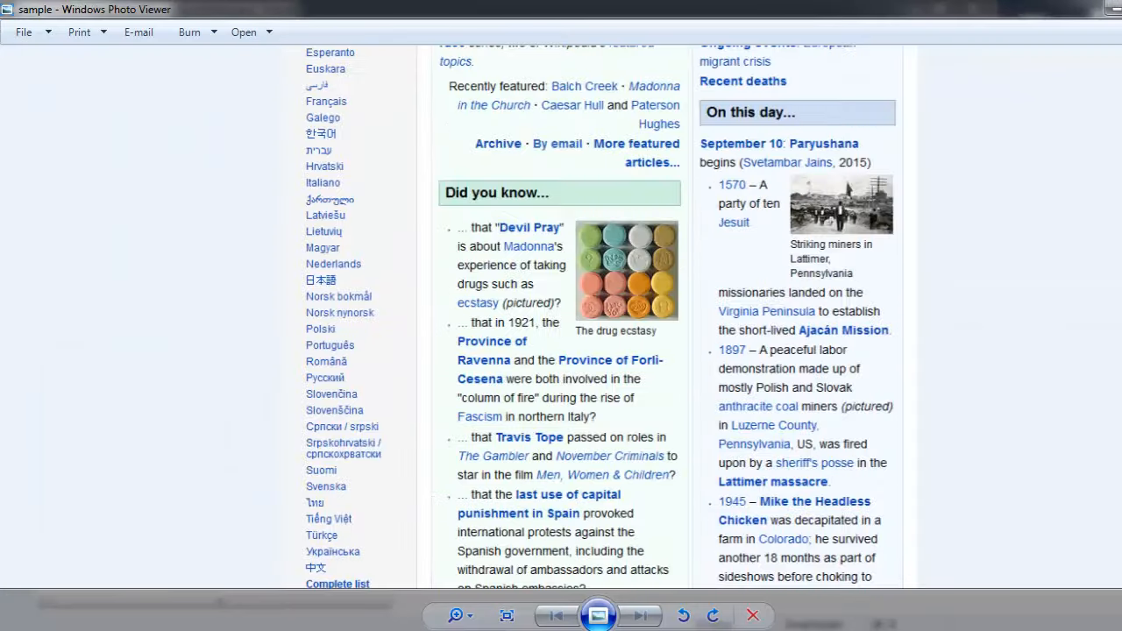
scroll(up, 3)
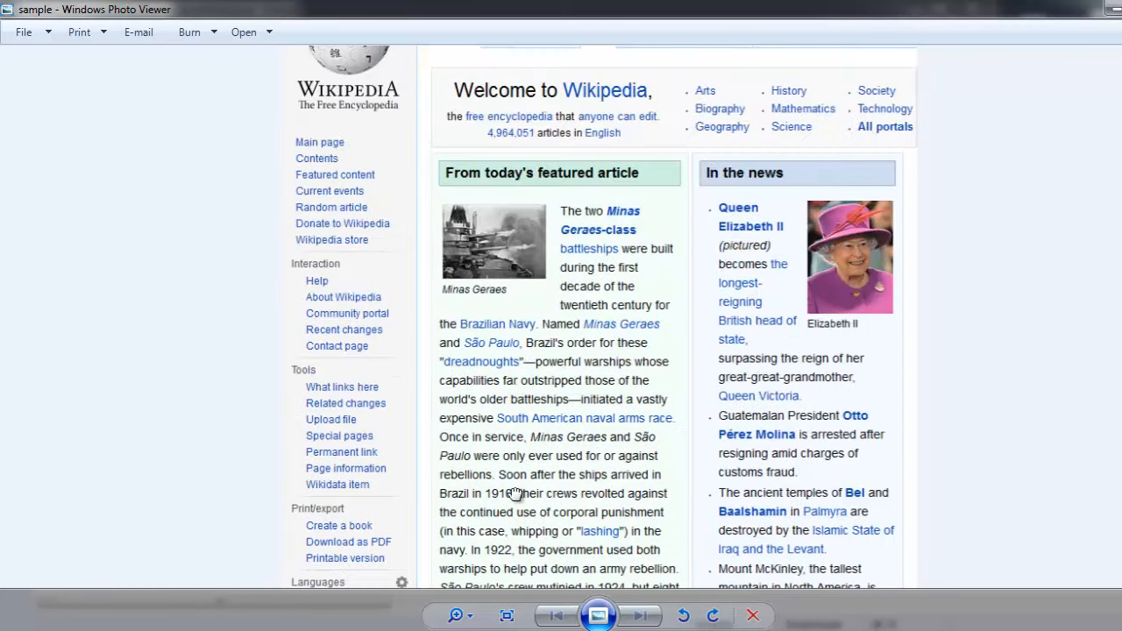
scroll(up, 3)
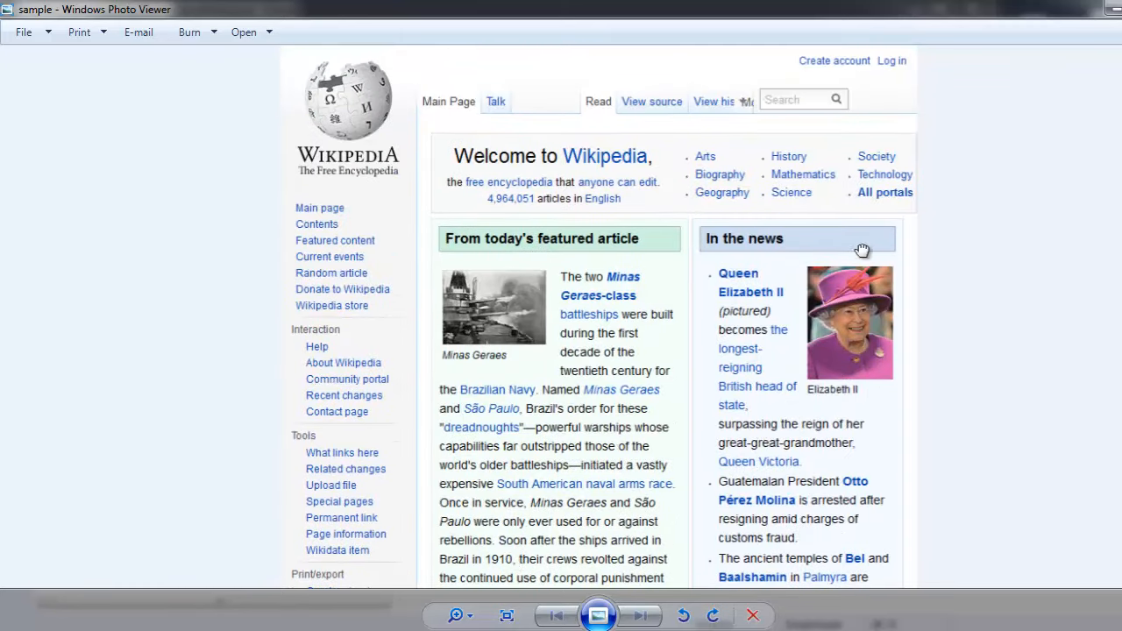
scroll(down, 3)
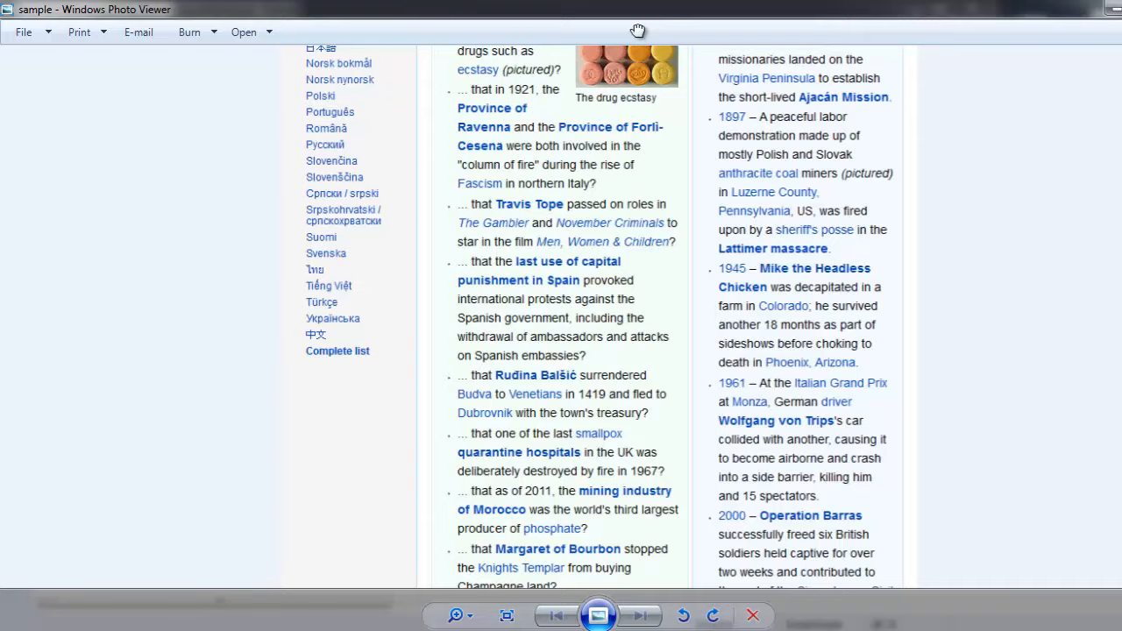
scroll(up, 3)
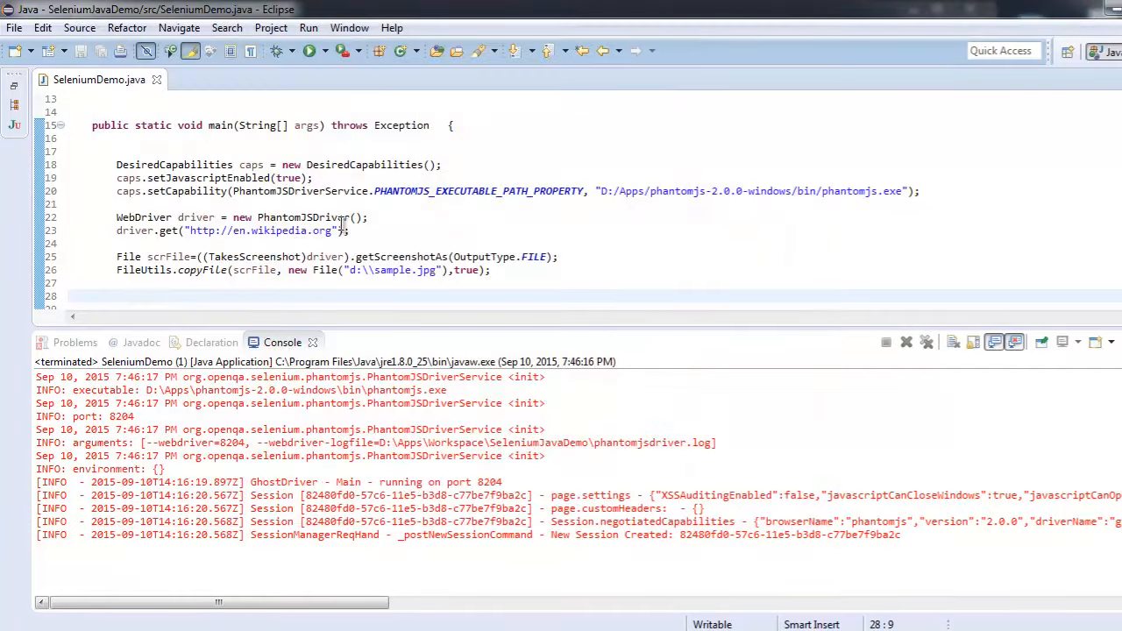
Shrink the Console view and scroll through SeleniumDemo.java's imports and main method
drag(333, 332, 333, 445)
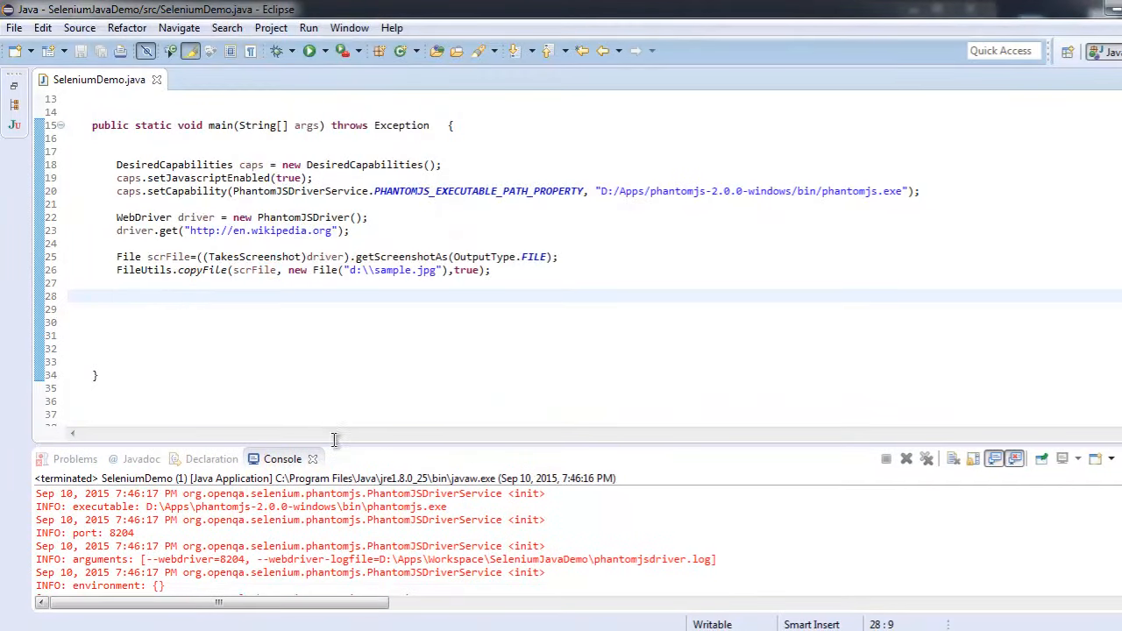
click(284, 335)
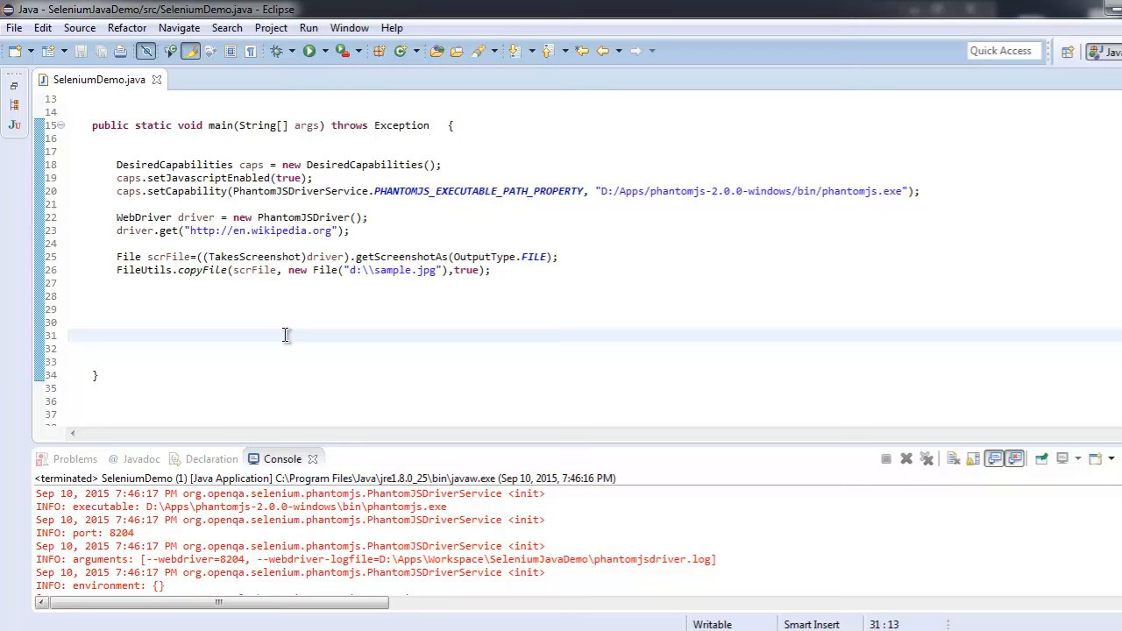
scroll(up, 3)
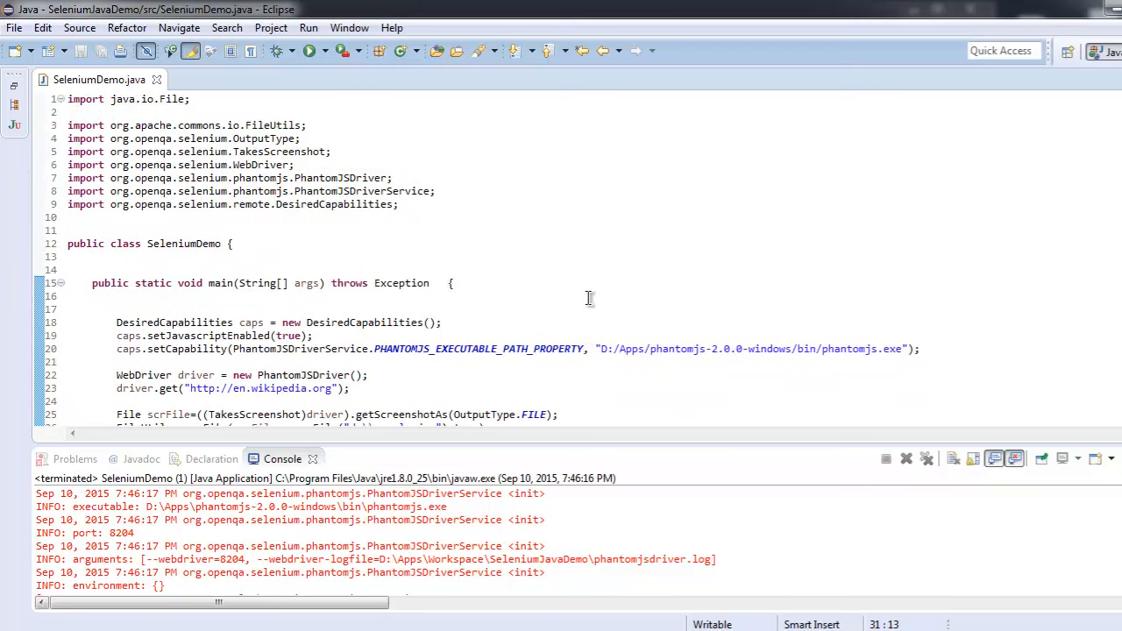
mouse_move(392, 191)
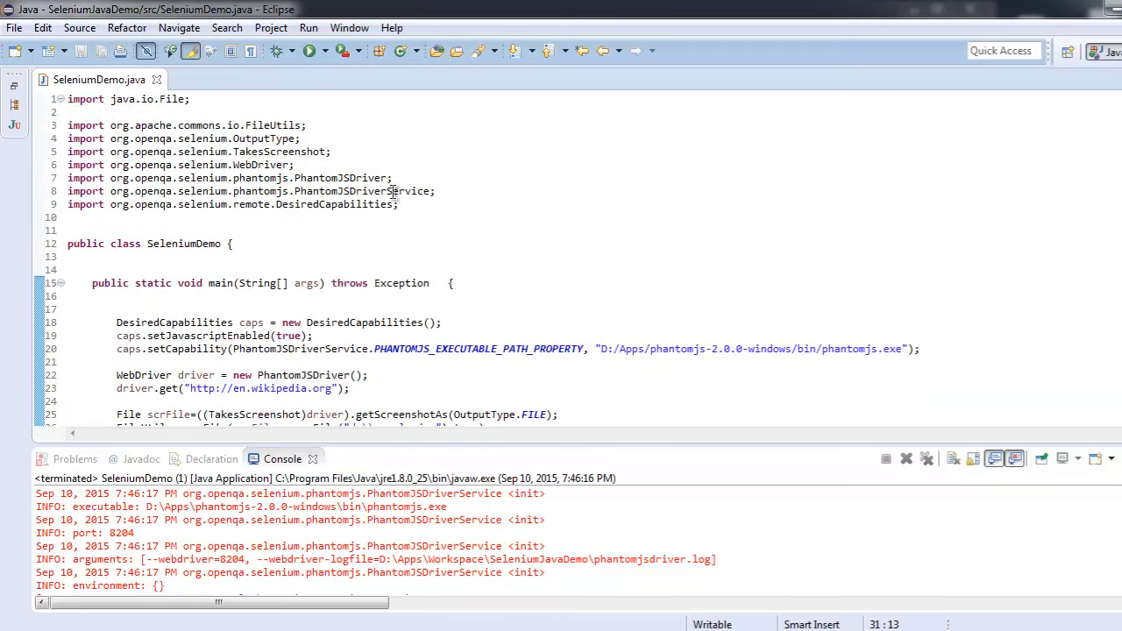
scroll(down, 3)
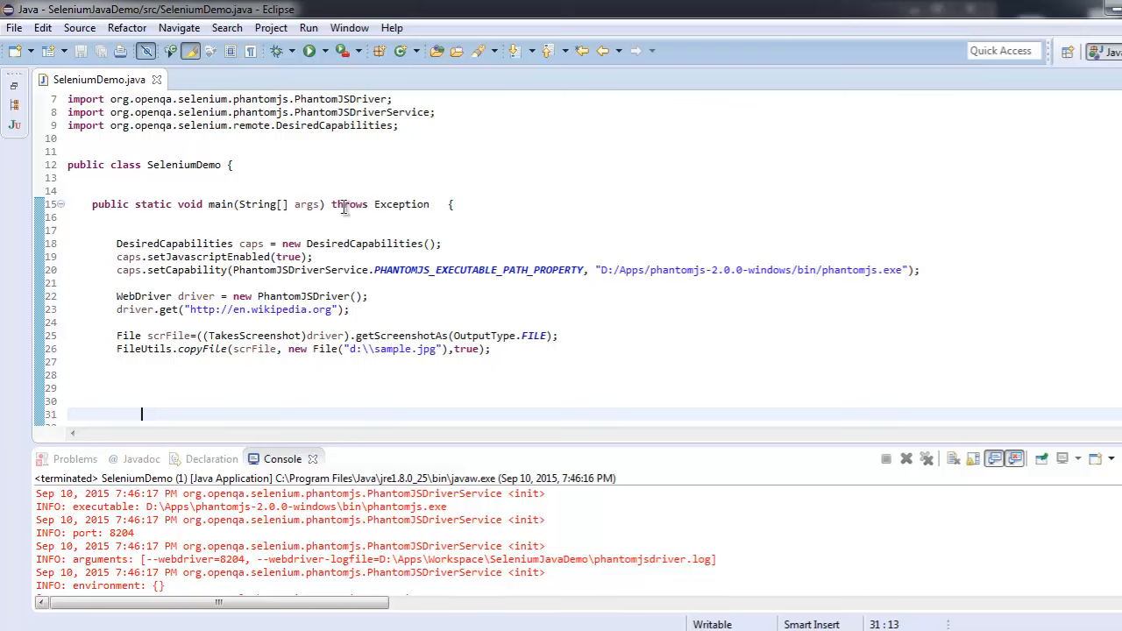
mouse_move(231, 368)
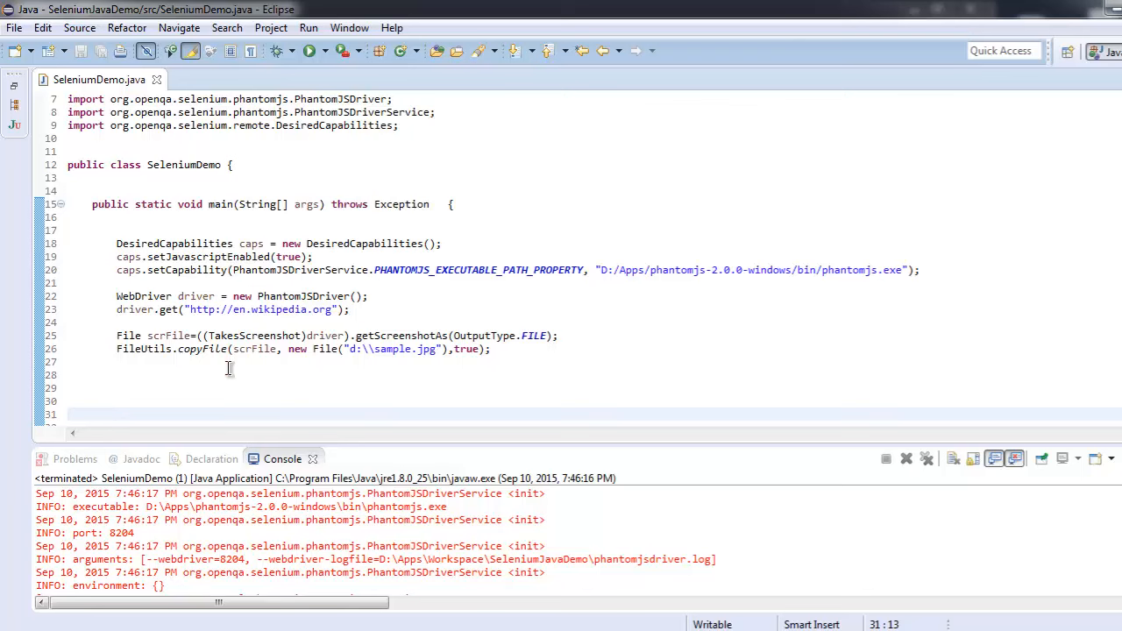
click(140, 414)
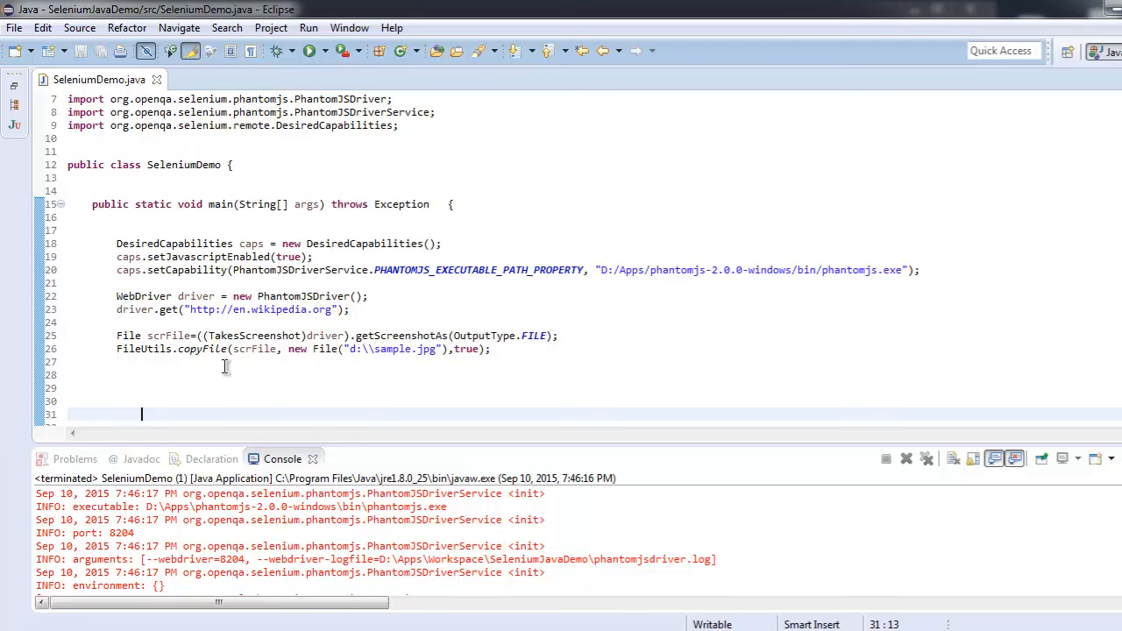